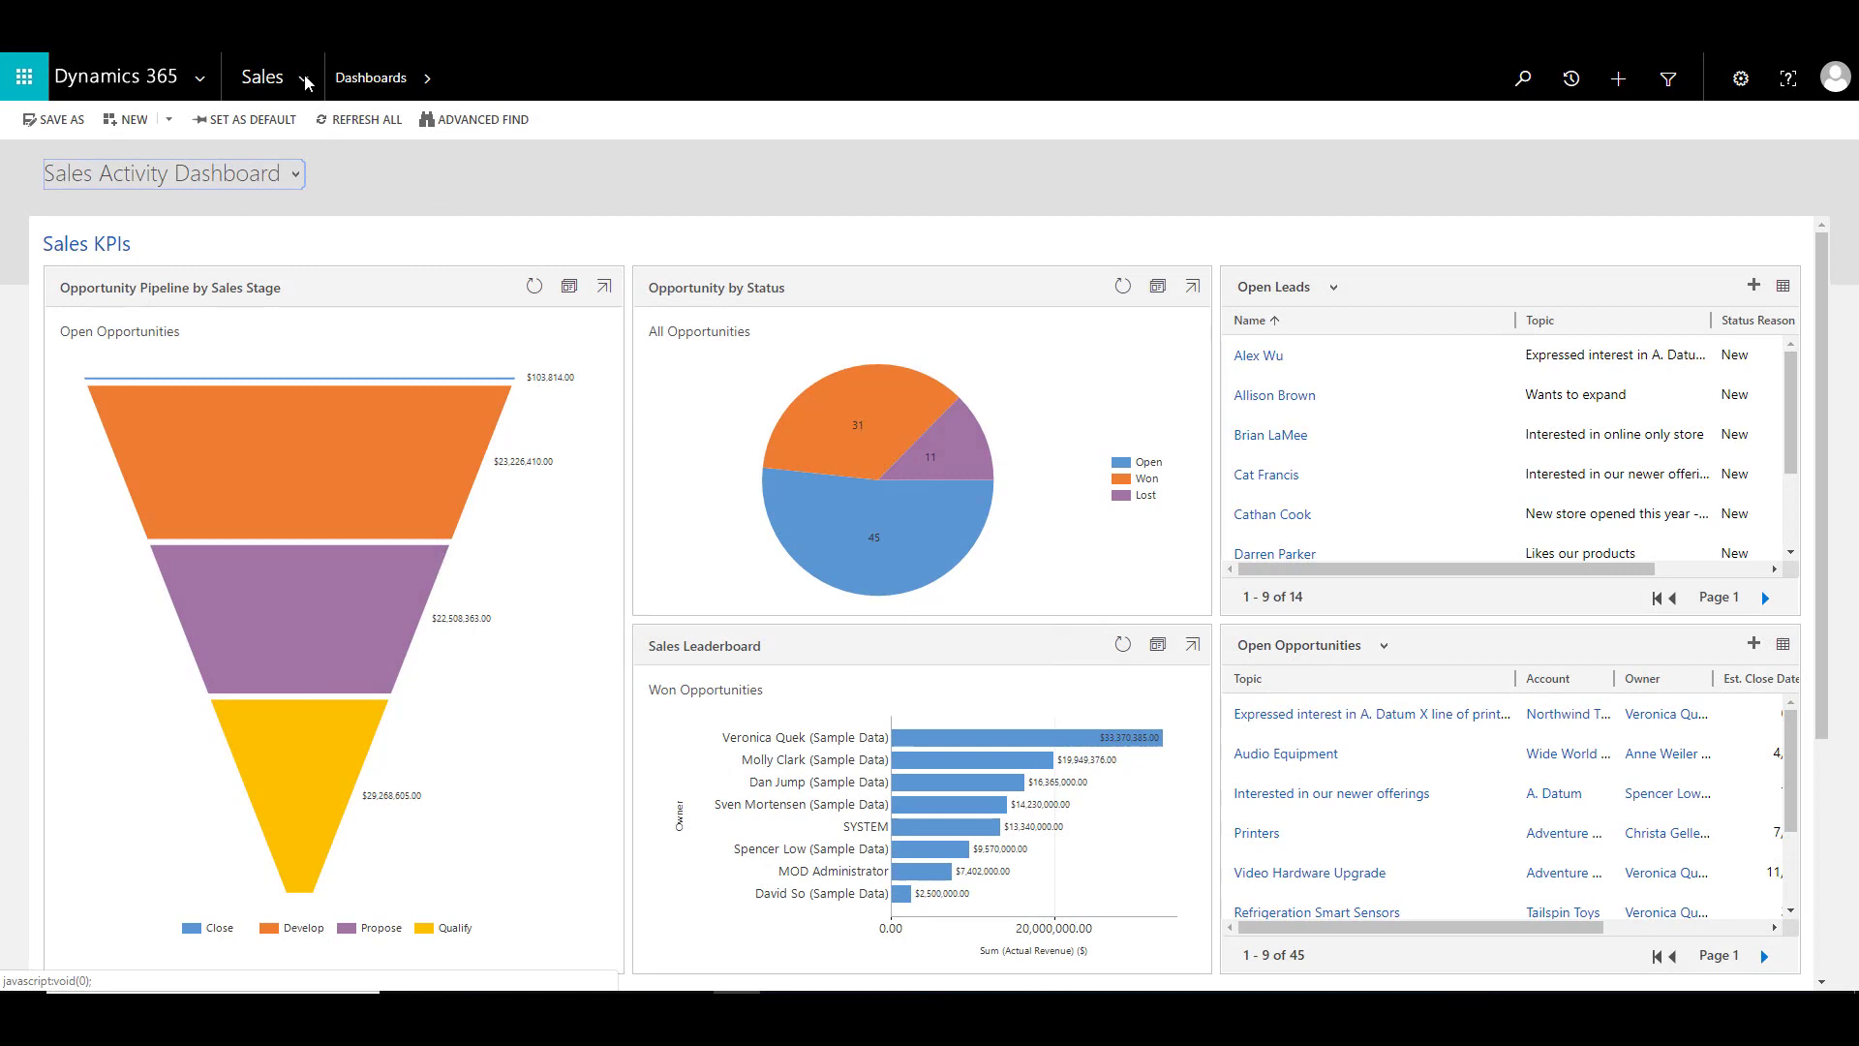
Navigate to Settings > Security > Teams and start a new blank team record
left_click(271, 77)
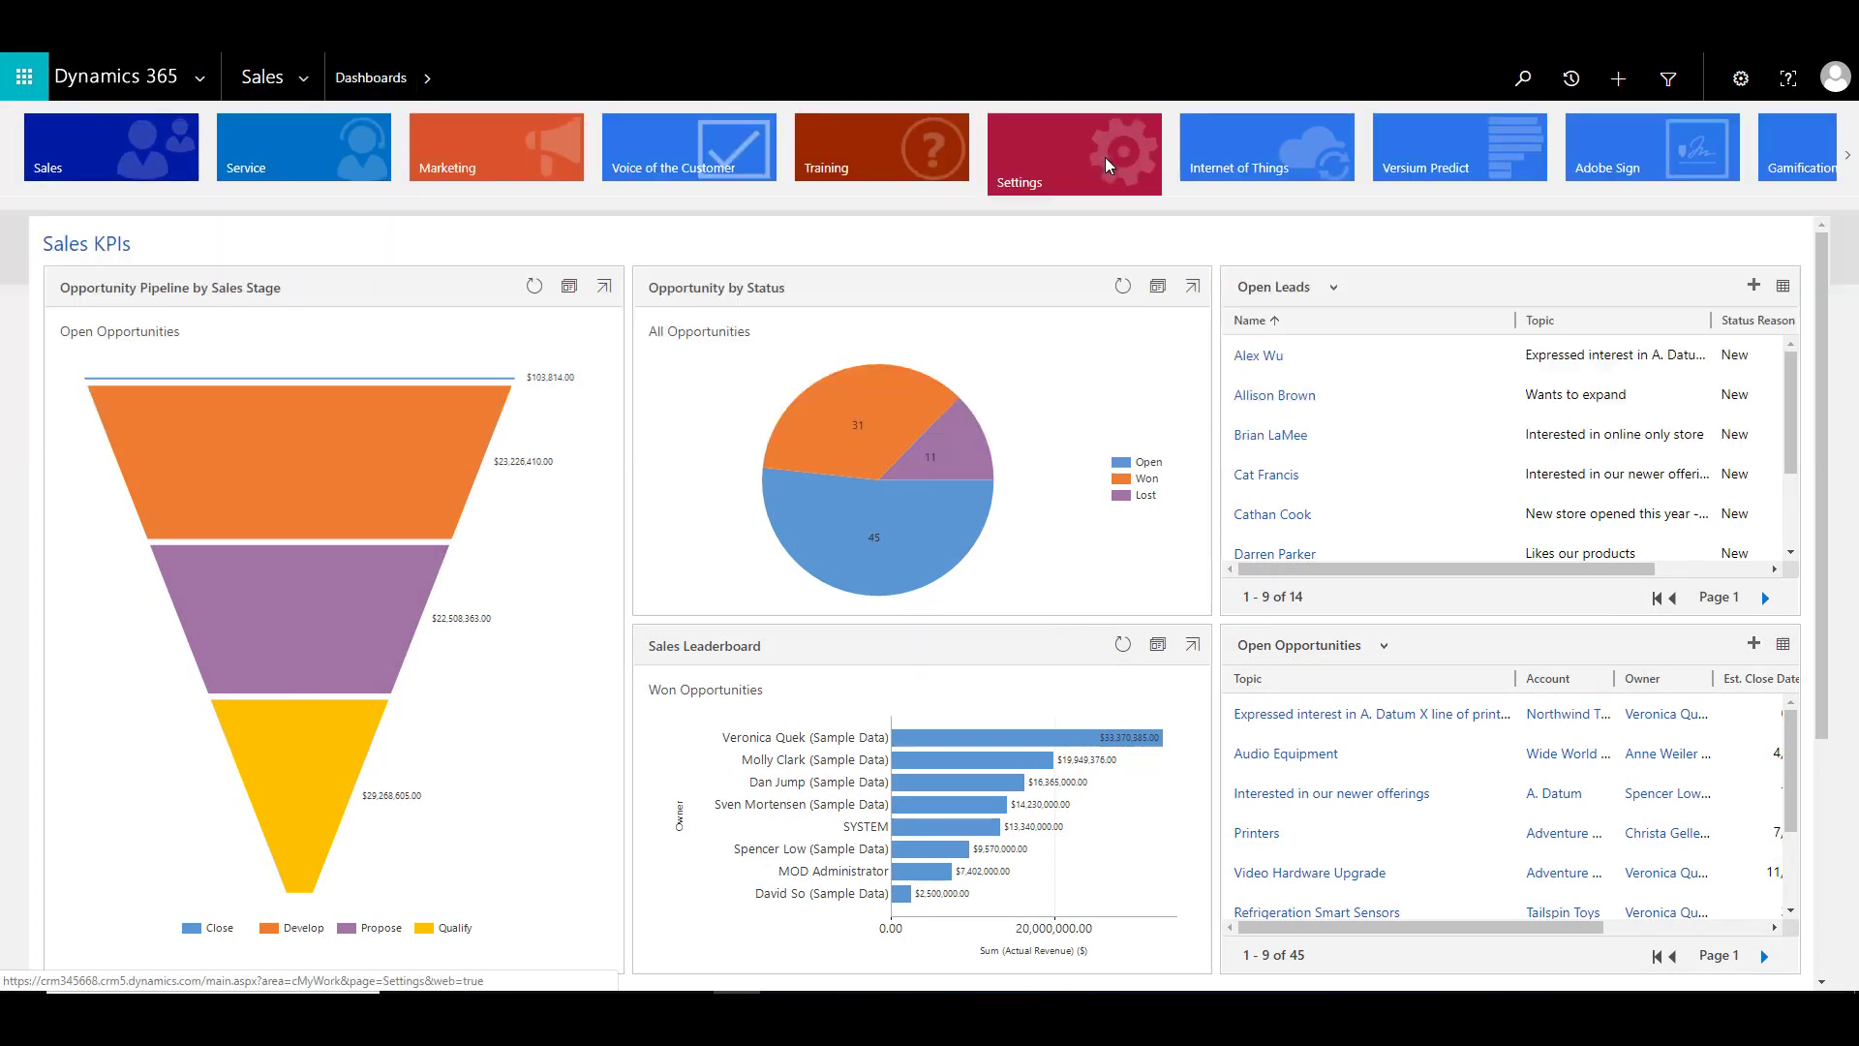
left_click(1071, 147)
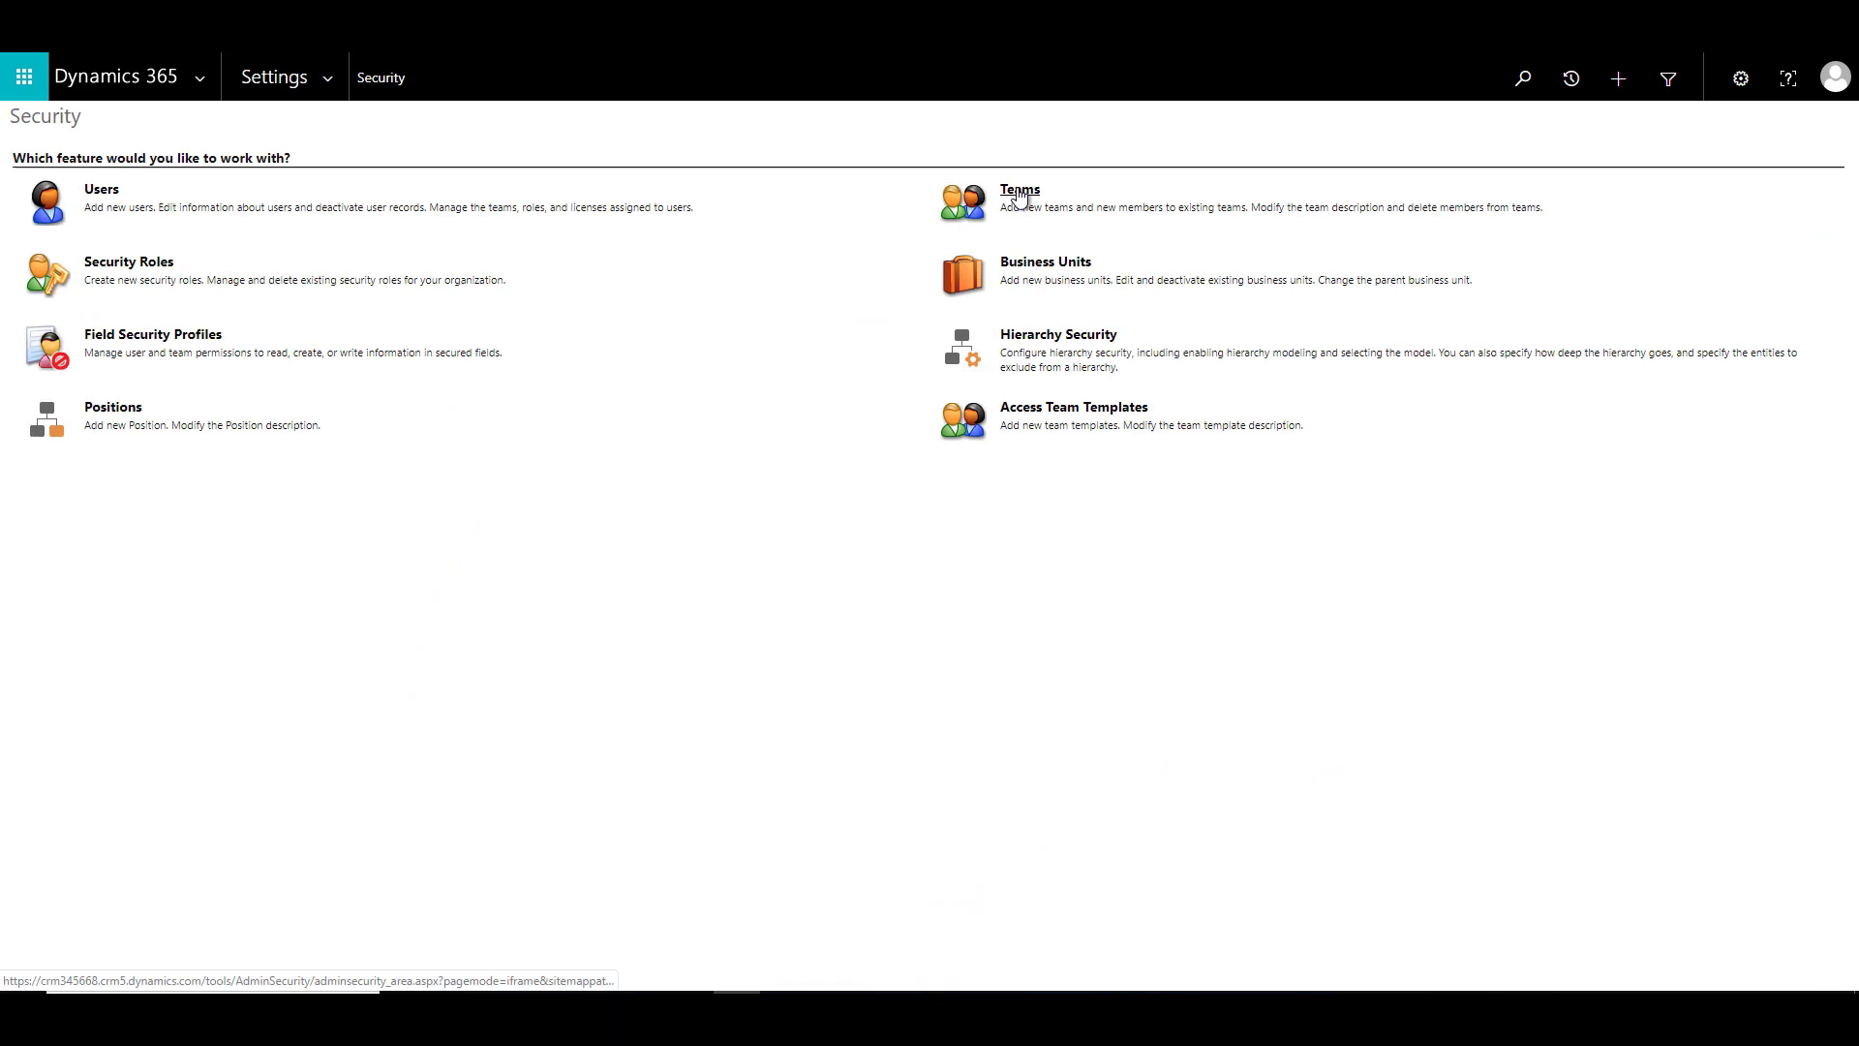
left_click(1021, 190)
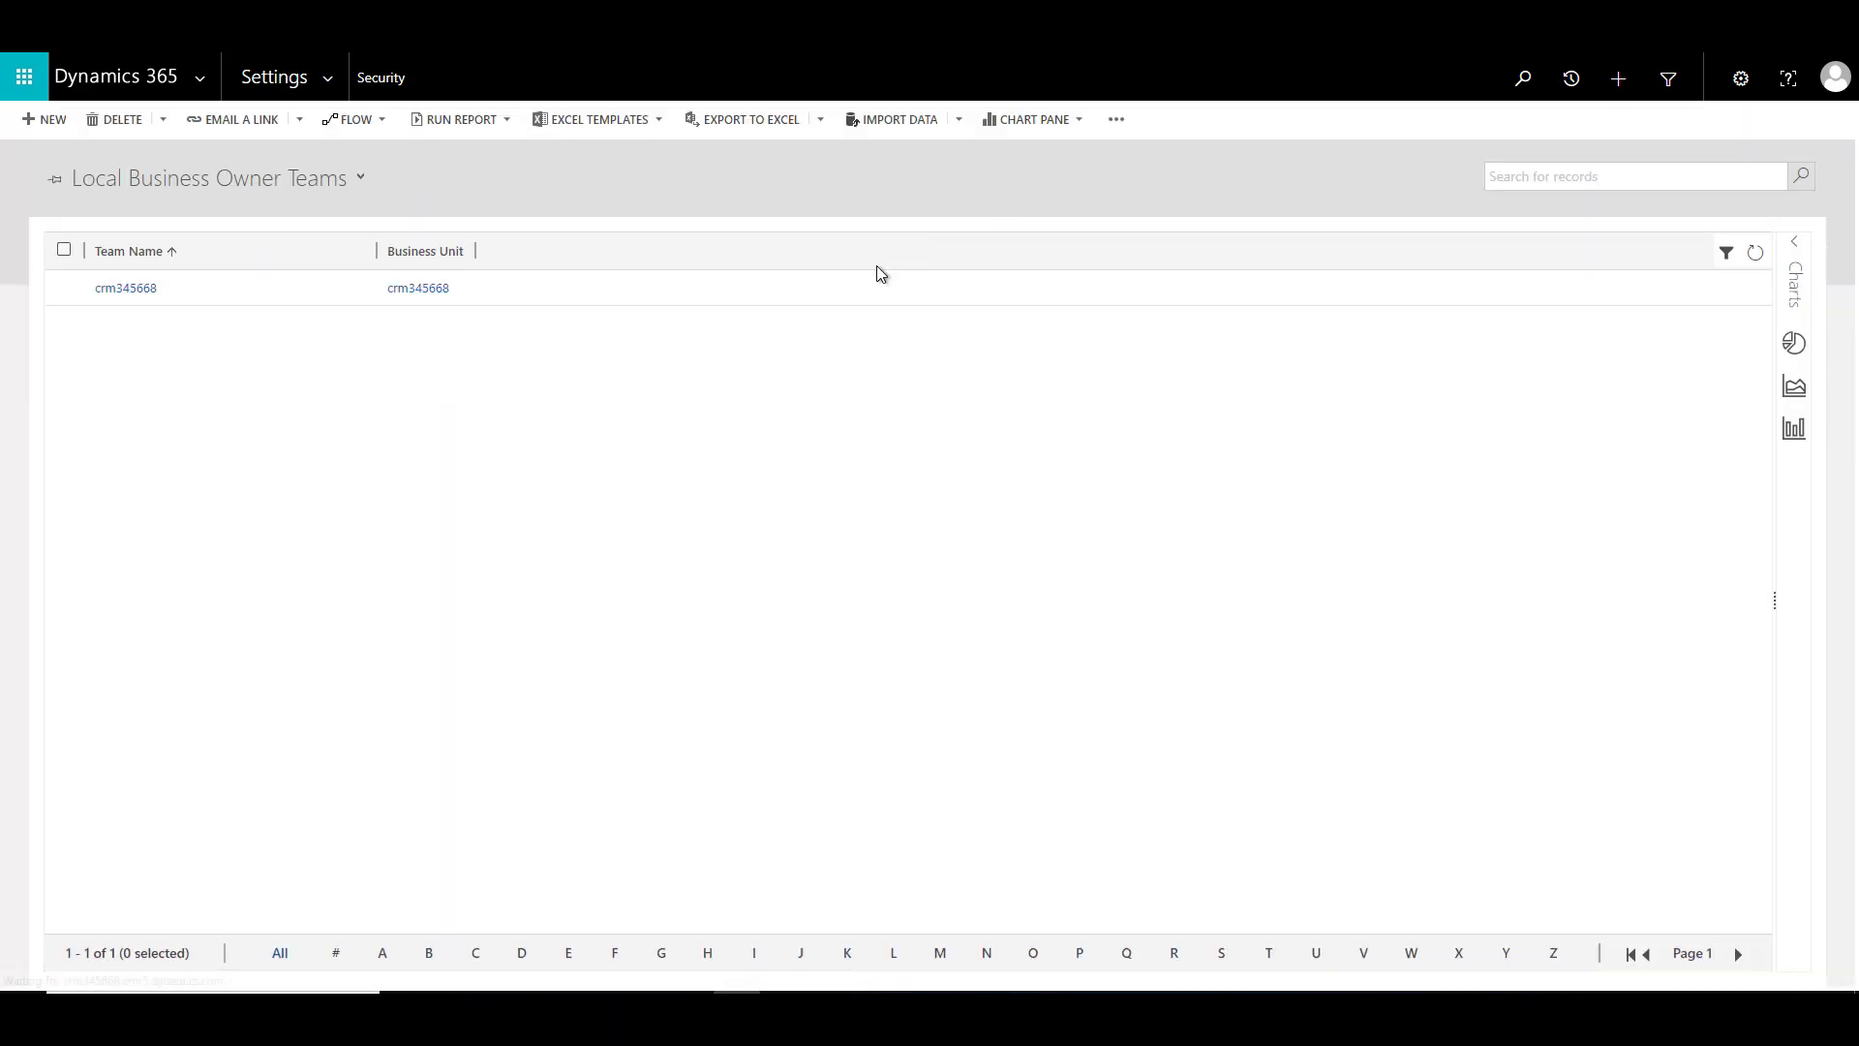
left_click(1636, 176)
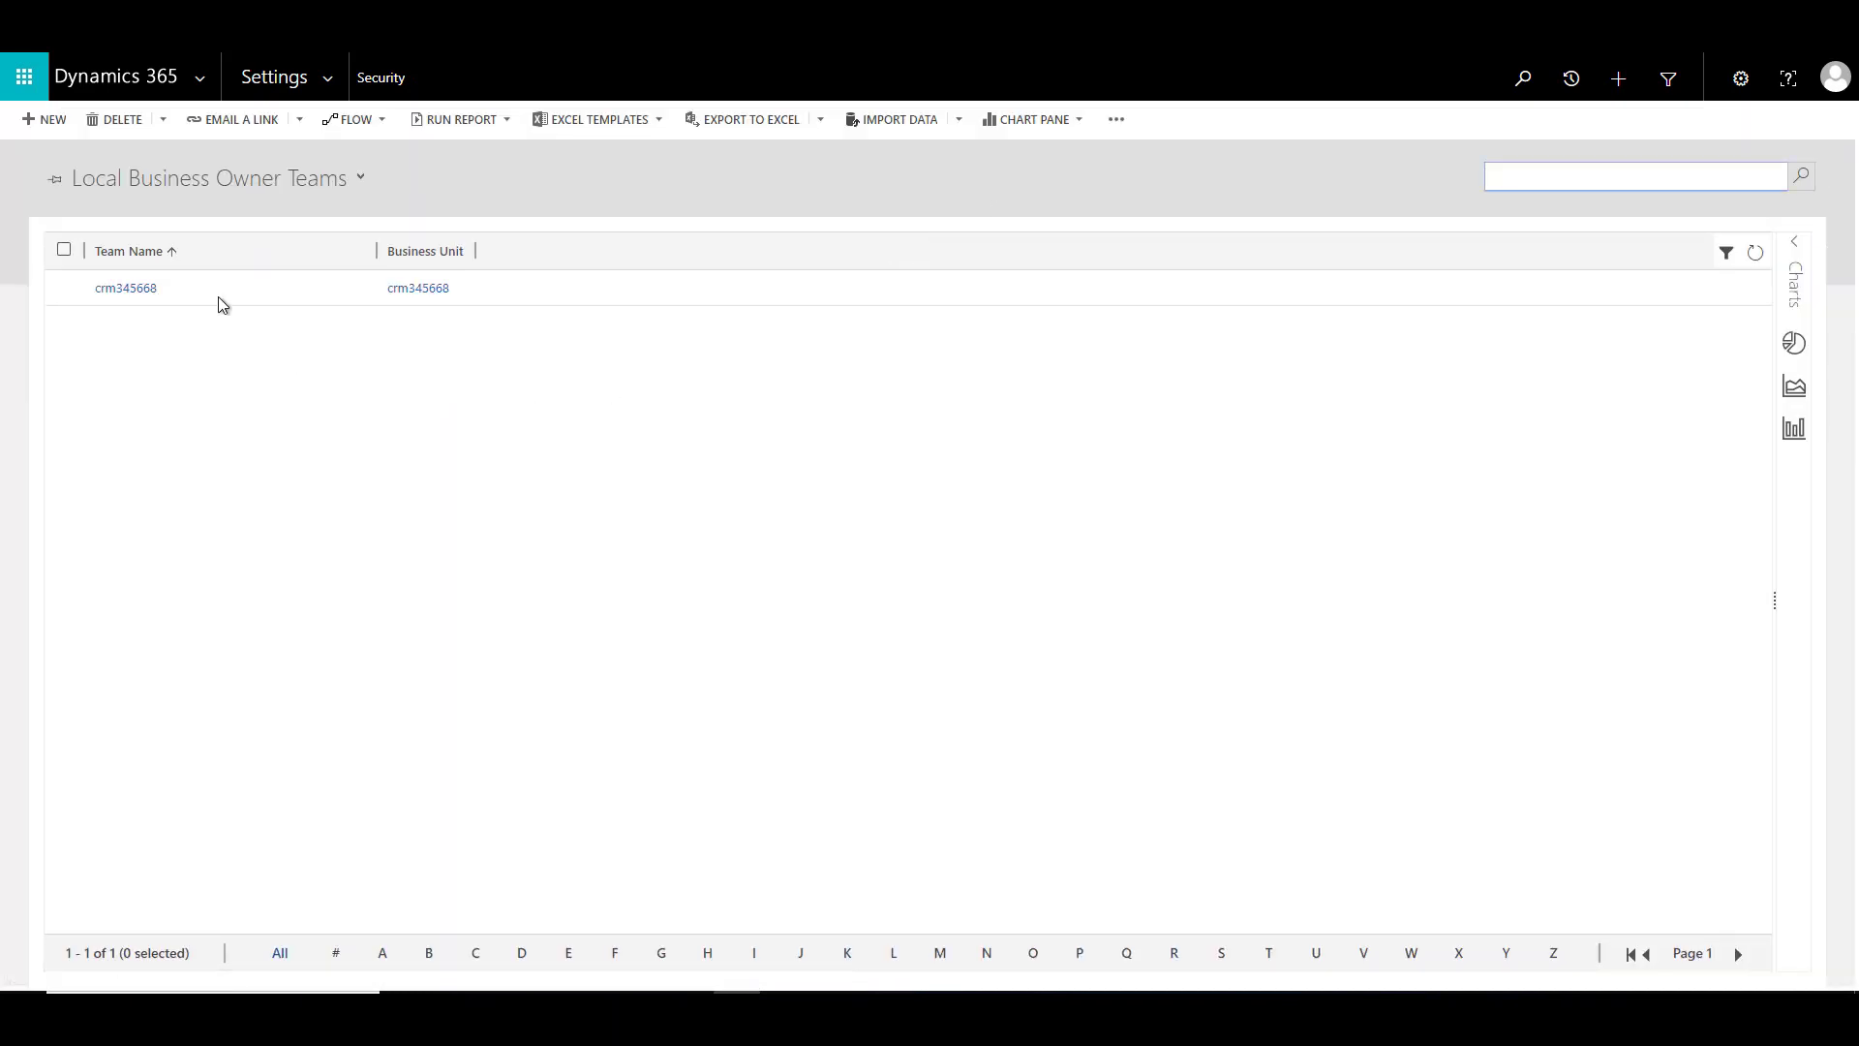
mouse_move(219, 361)
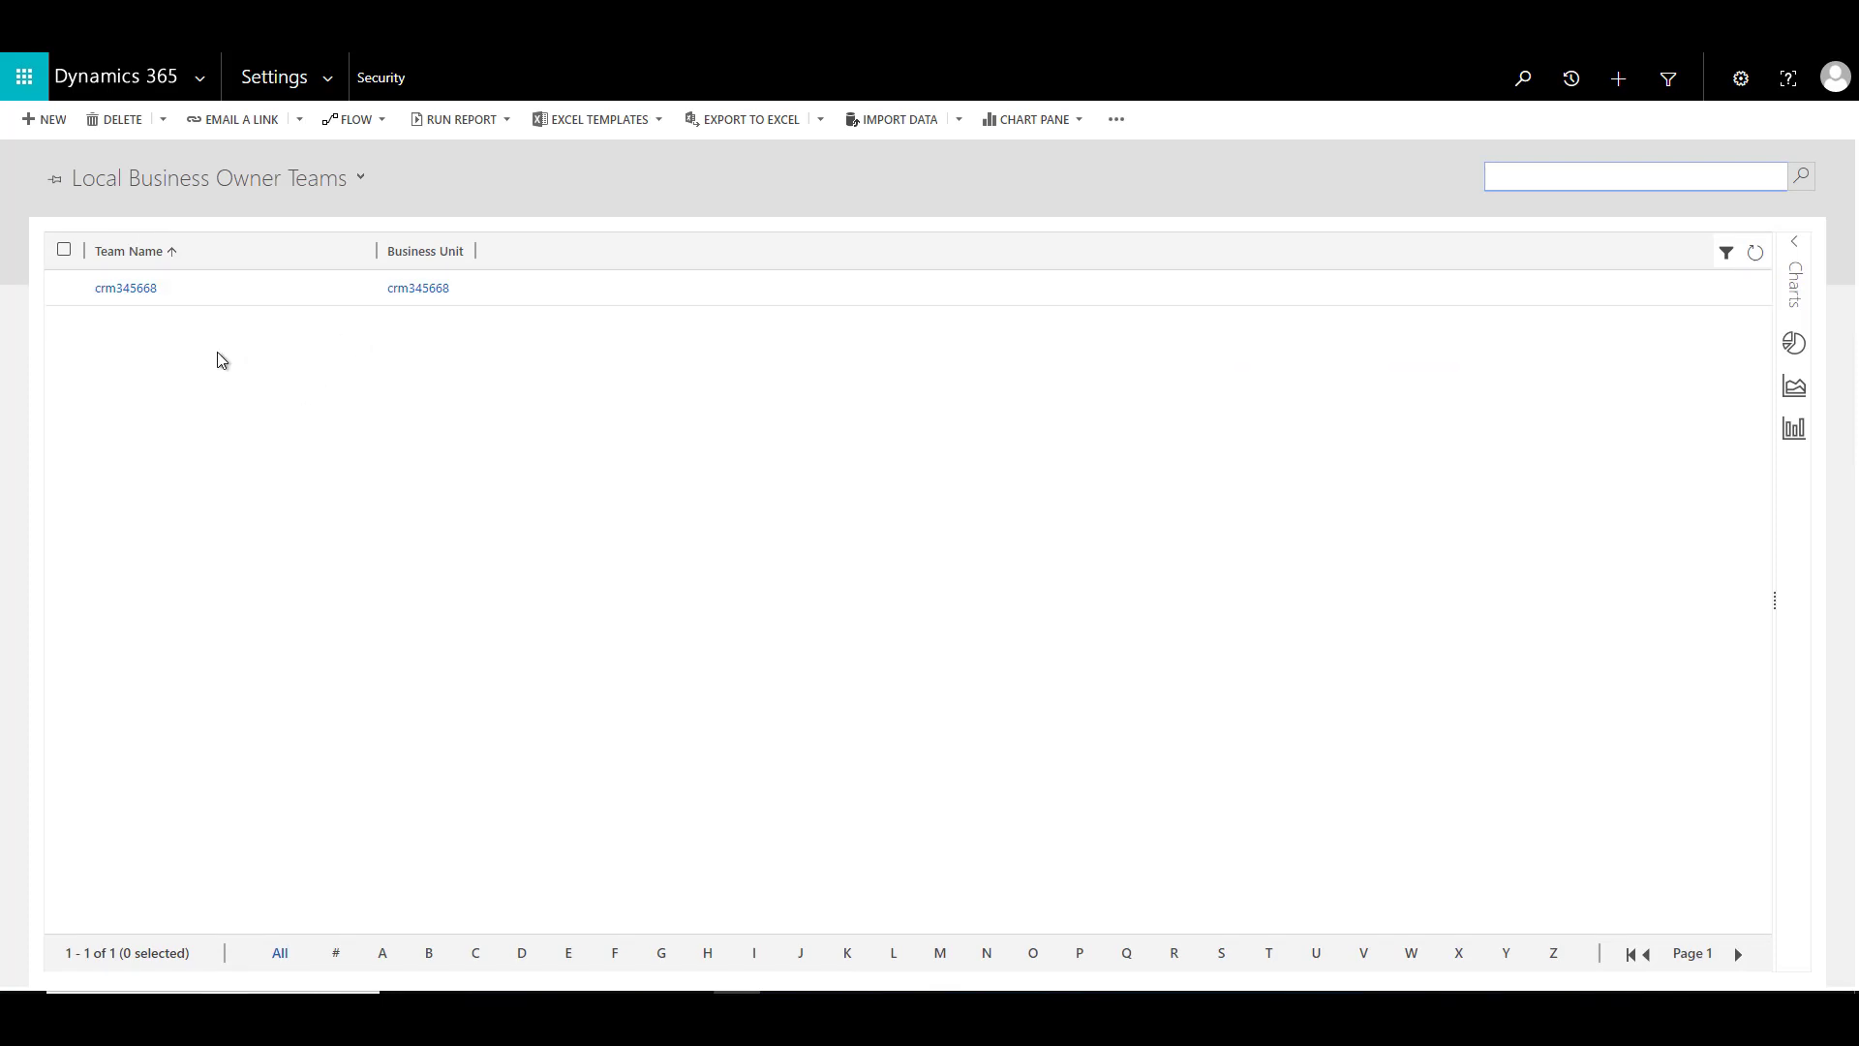
mouse_move(141, 325)
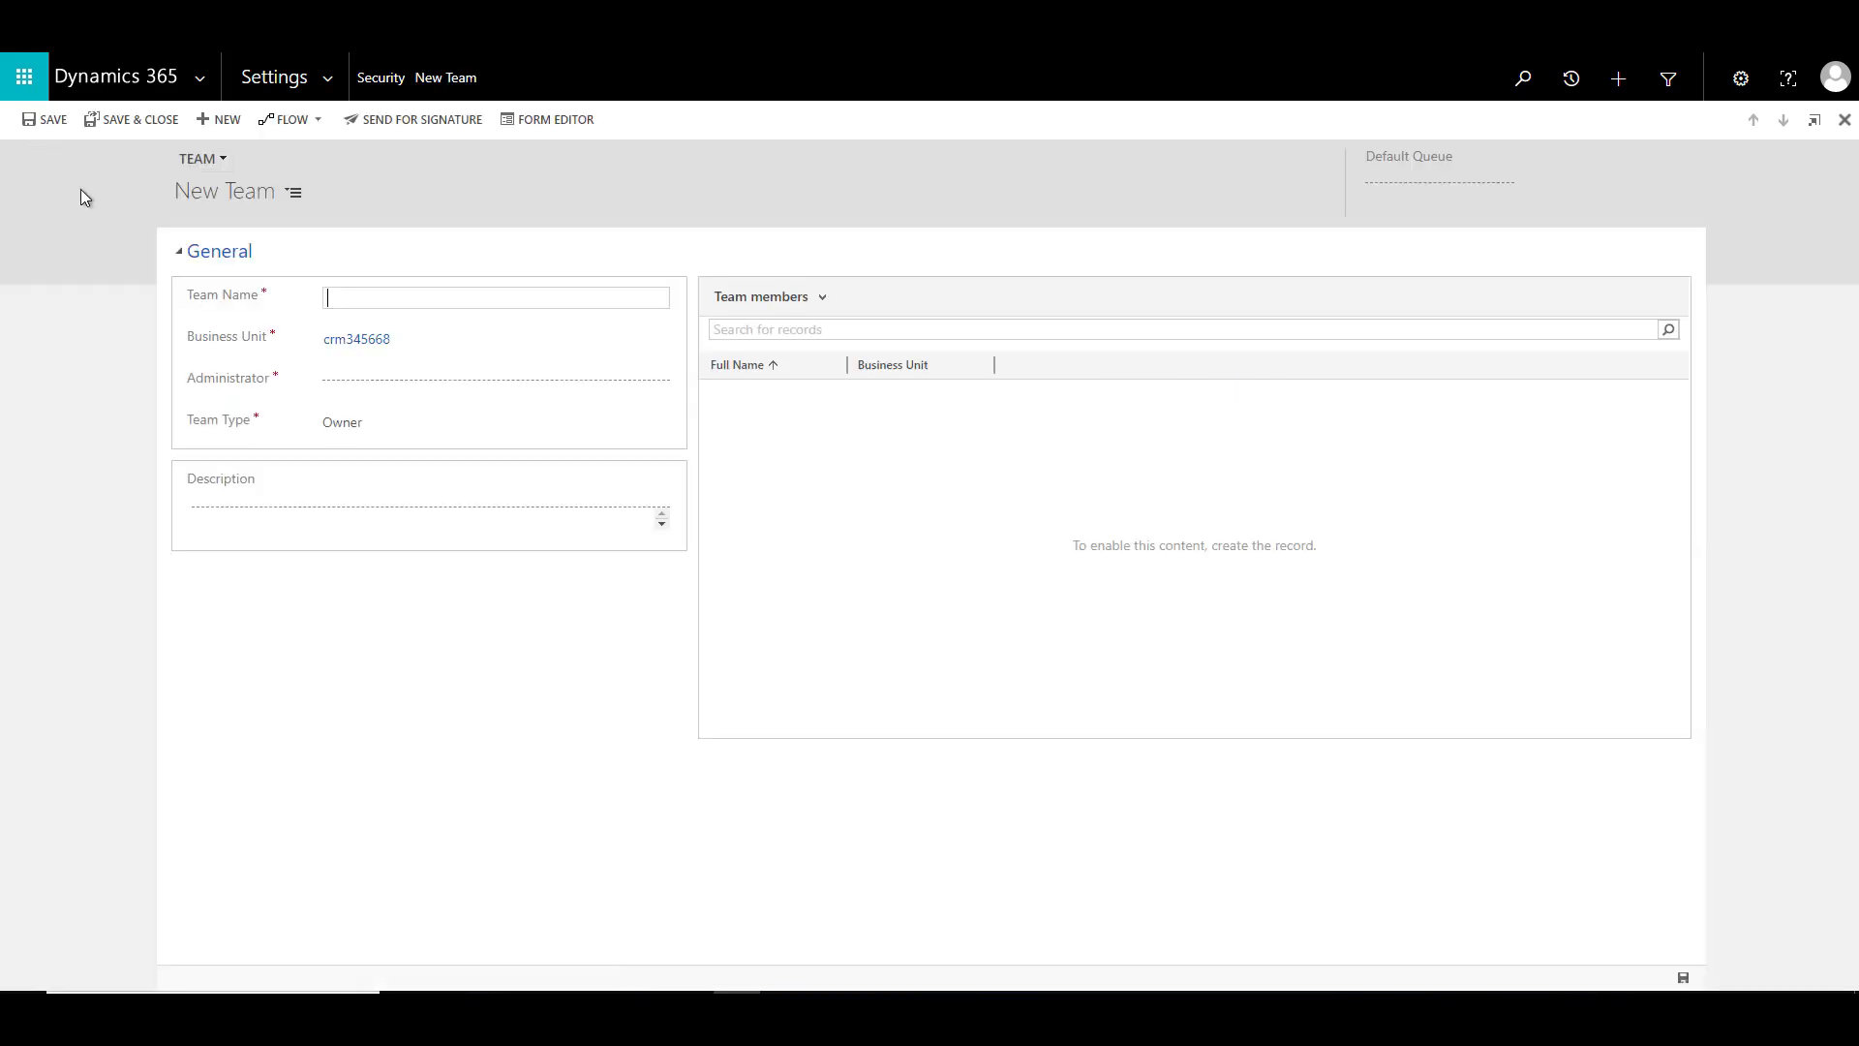
Name the team TQ-Sales and set MOD Administrator as its administrator
type("TQ-Sales")
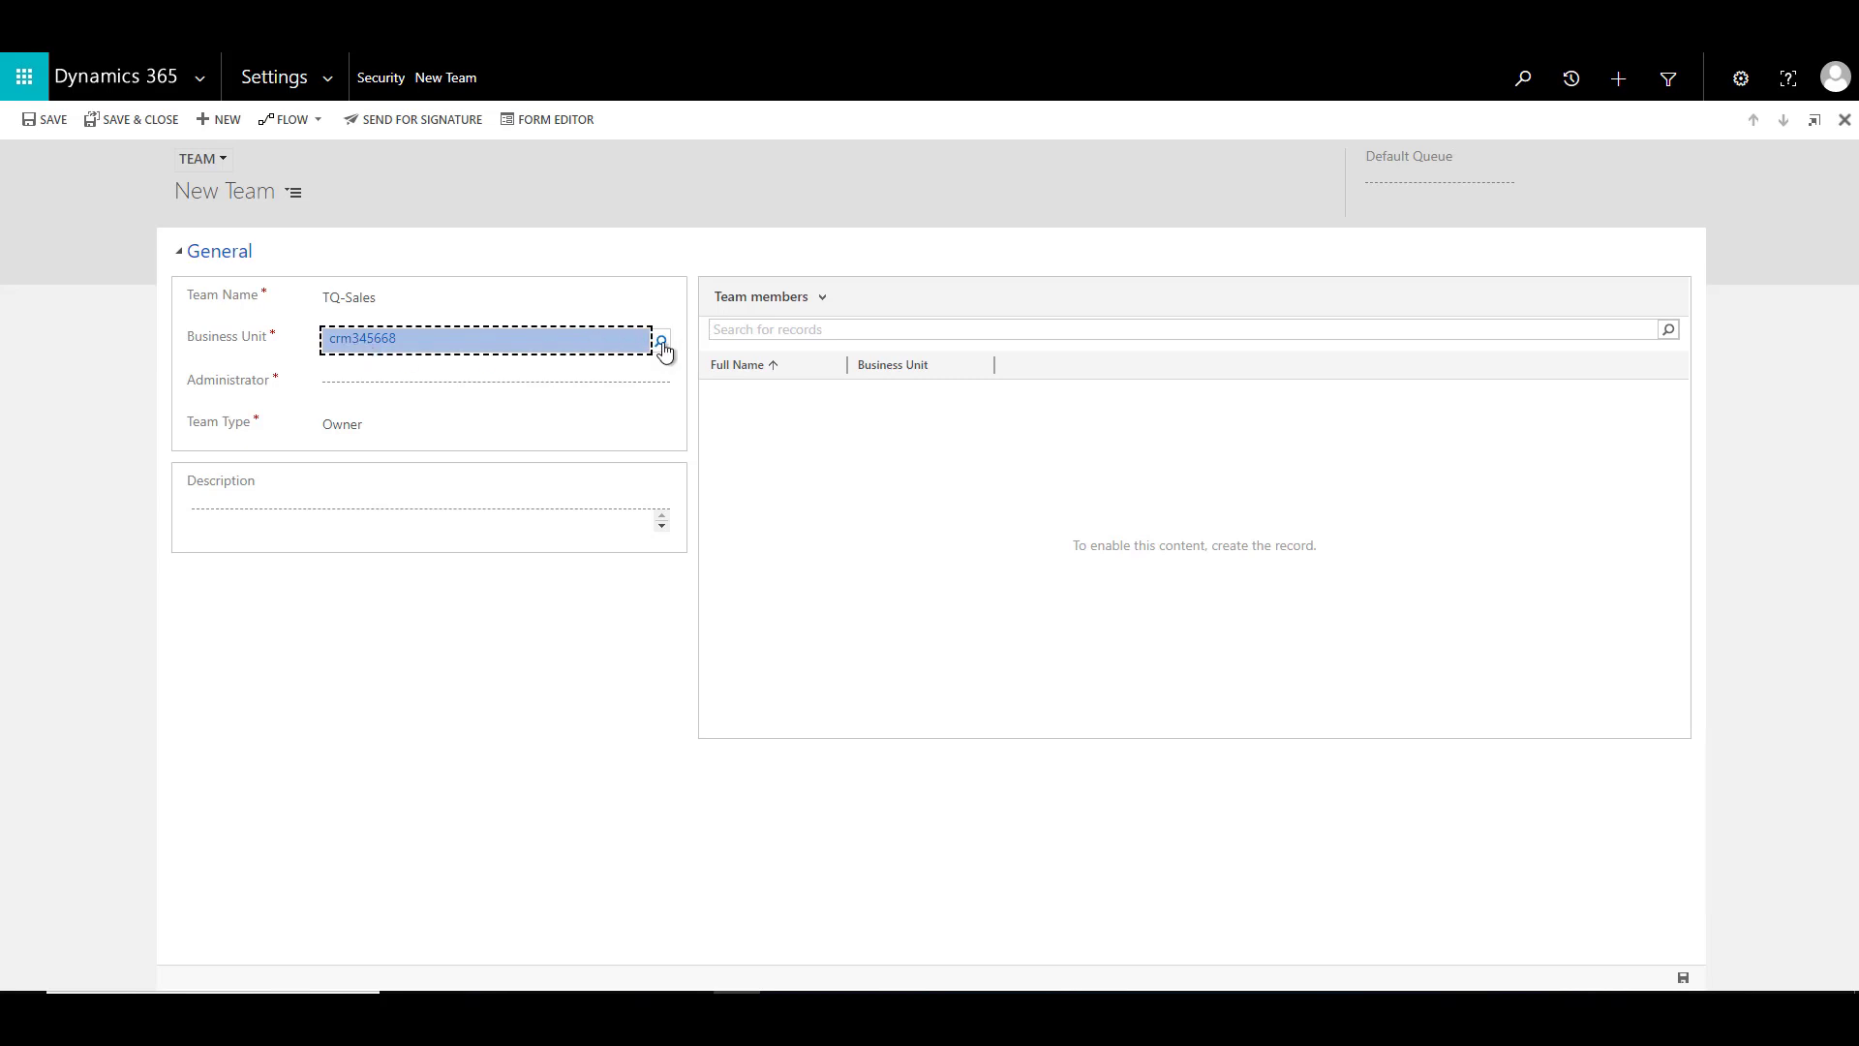
mouse_move(668, 358)
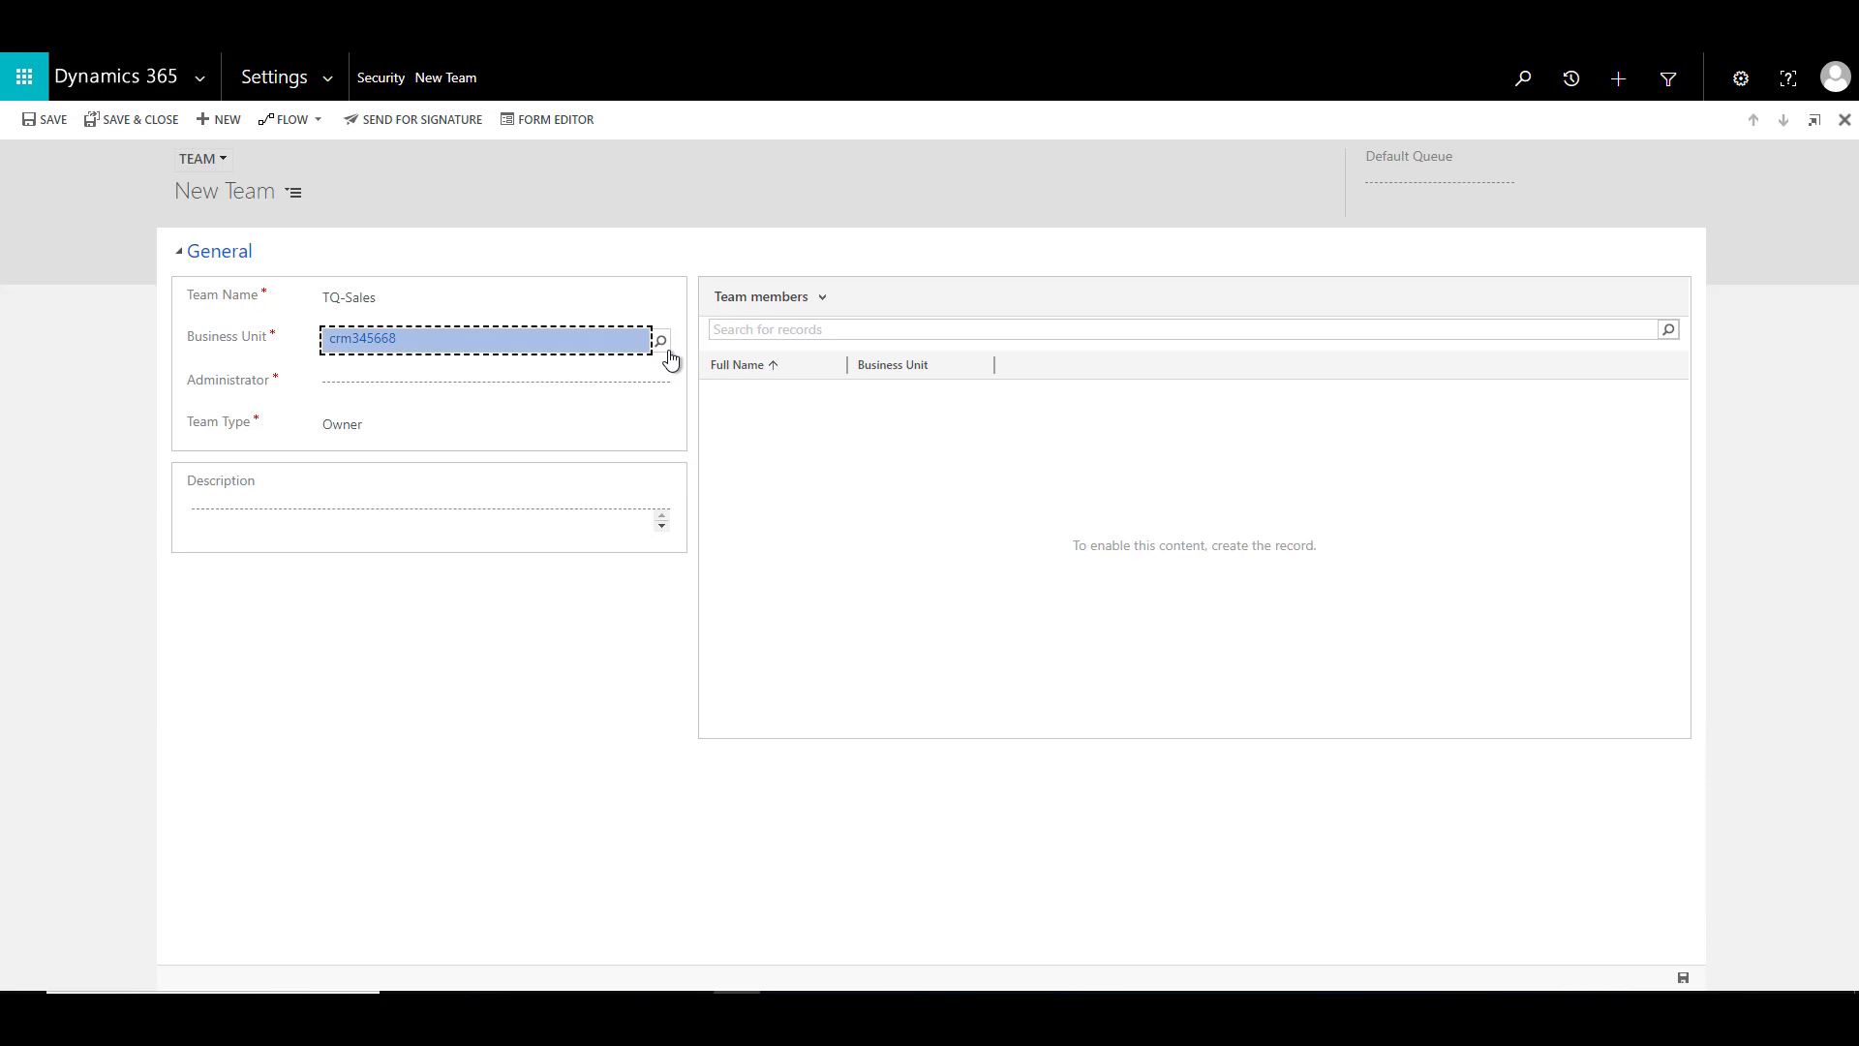
mouse_move(554, 343)
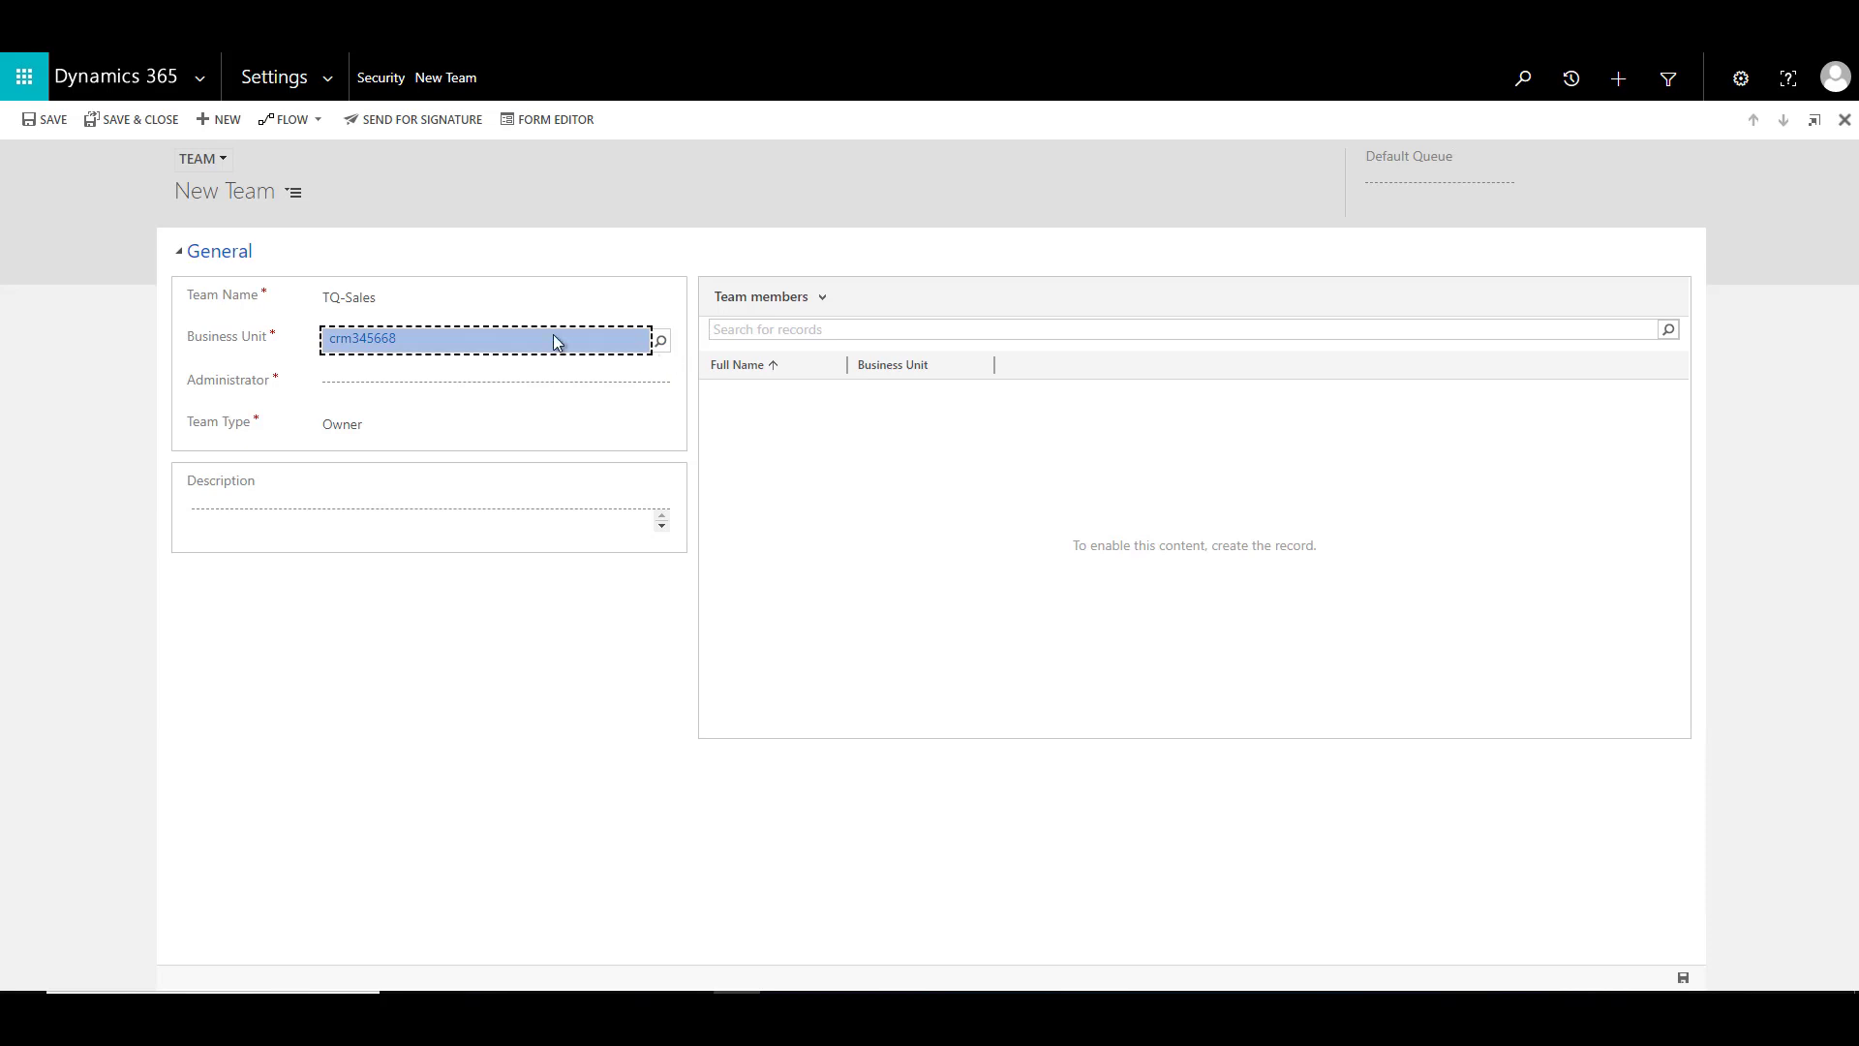
left_click(486, 381)
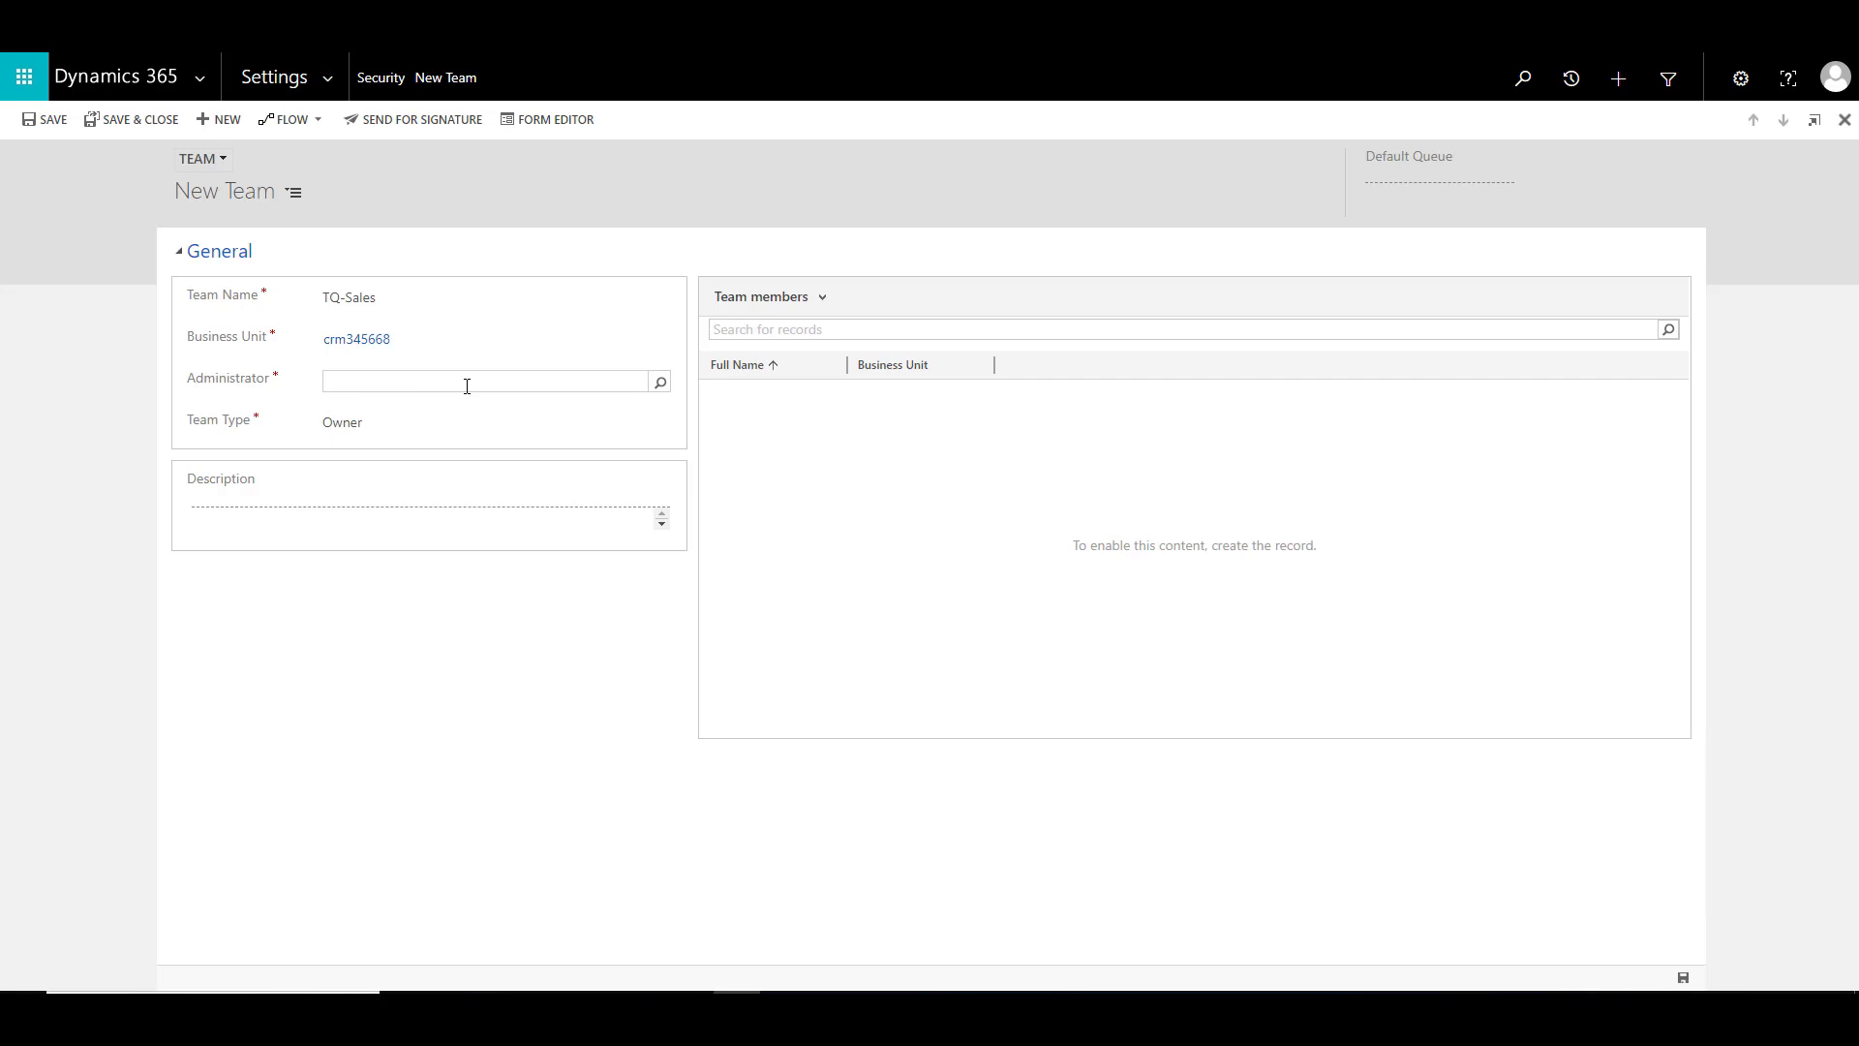
type("mod")
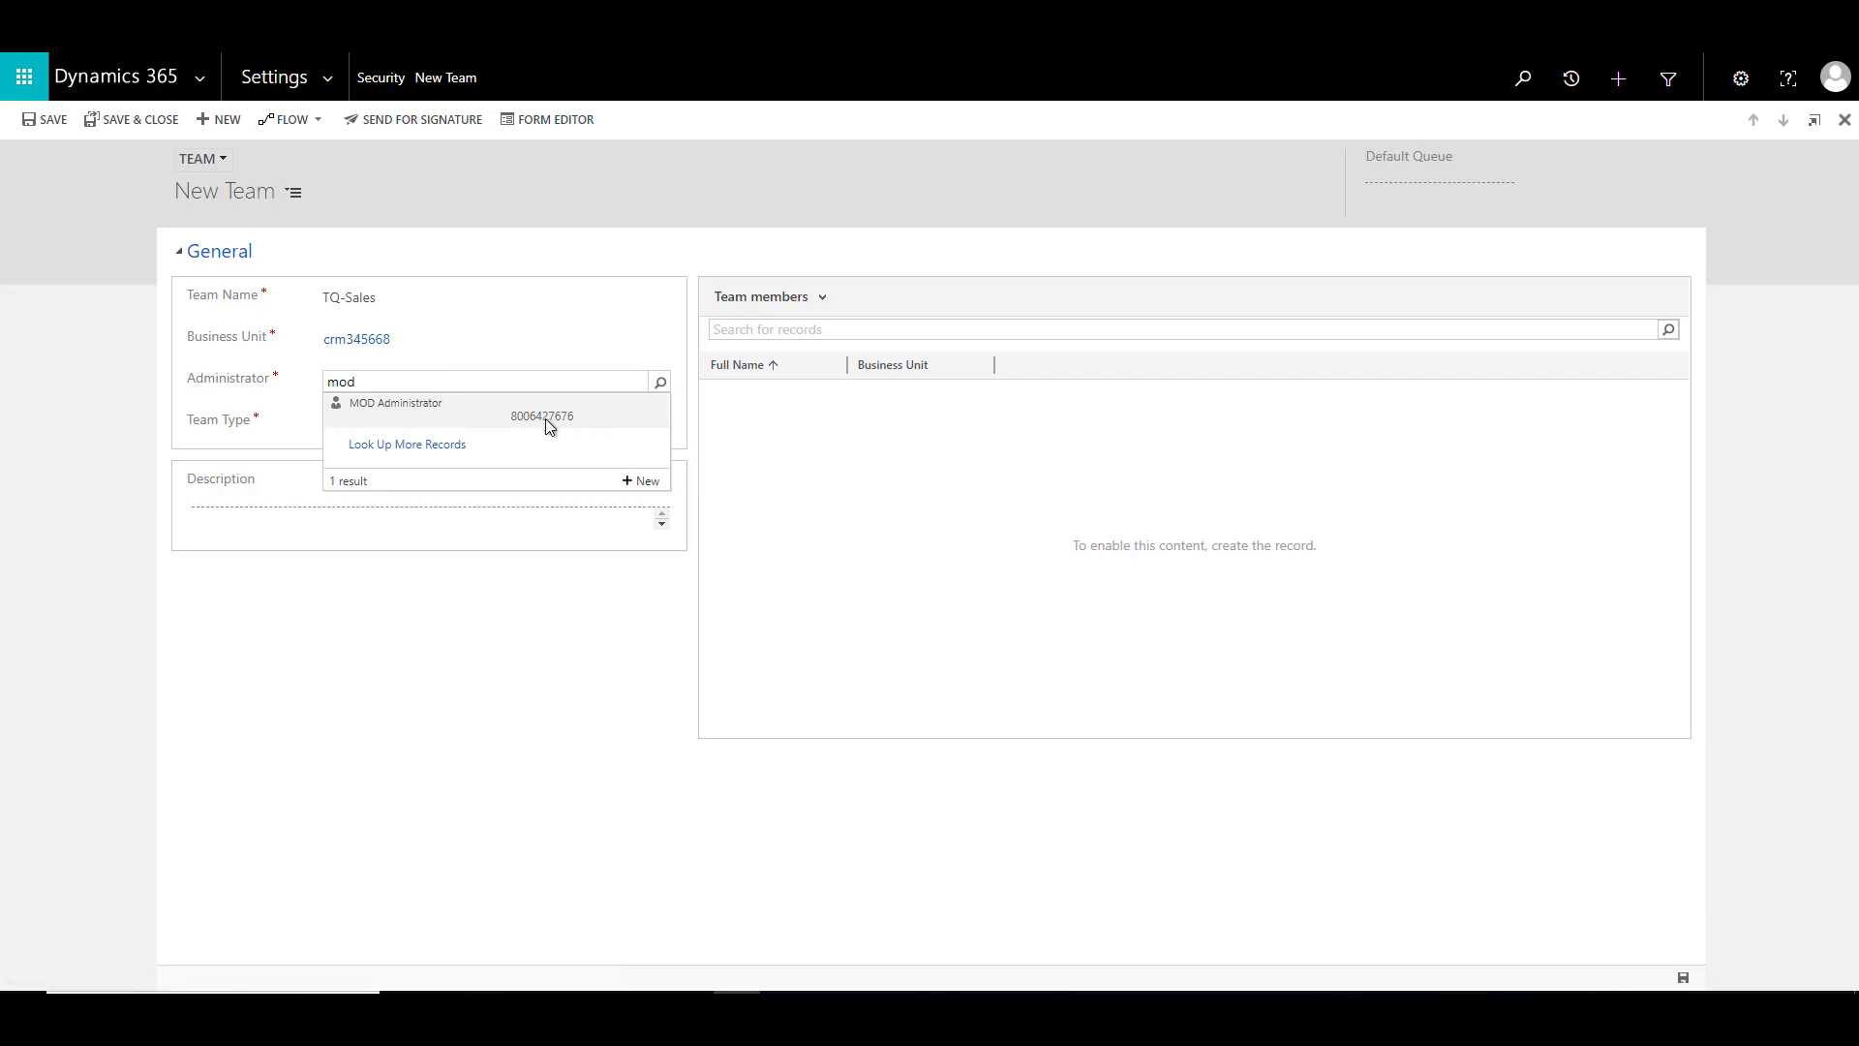
left_click(397, 403)
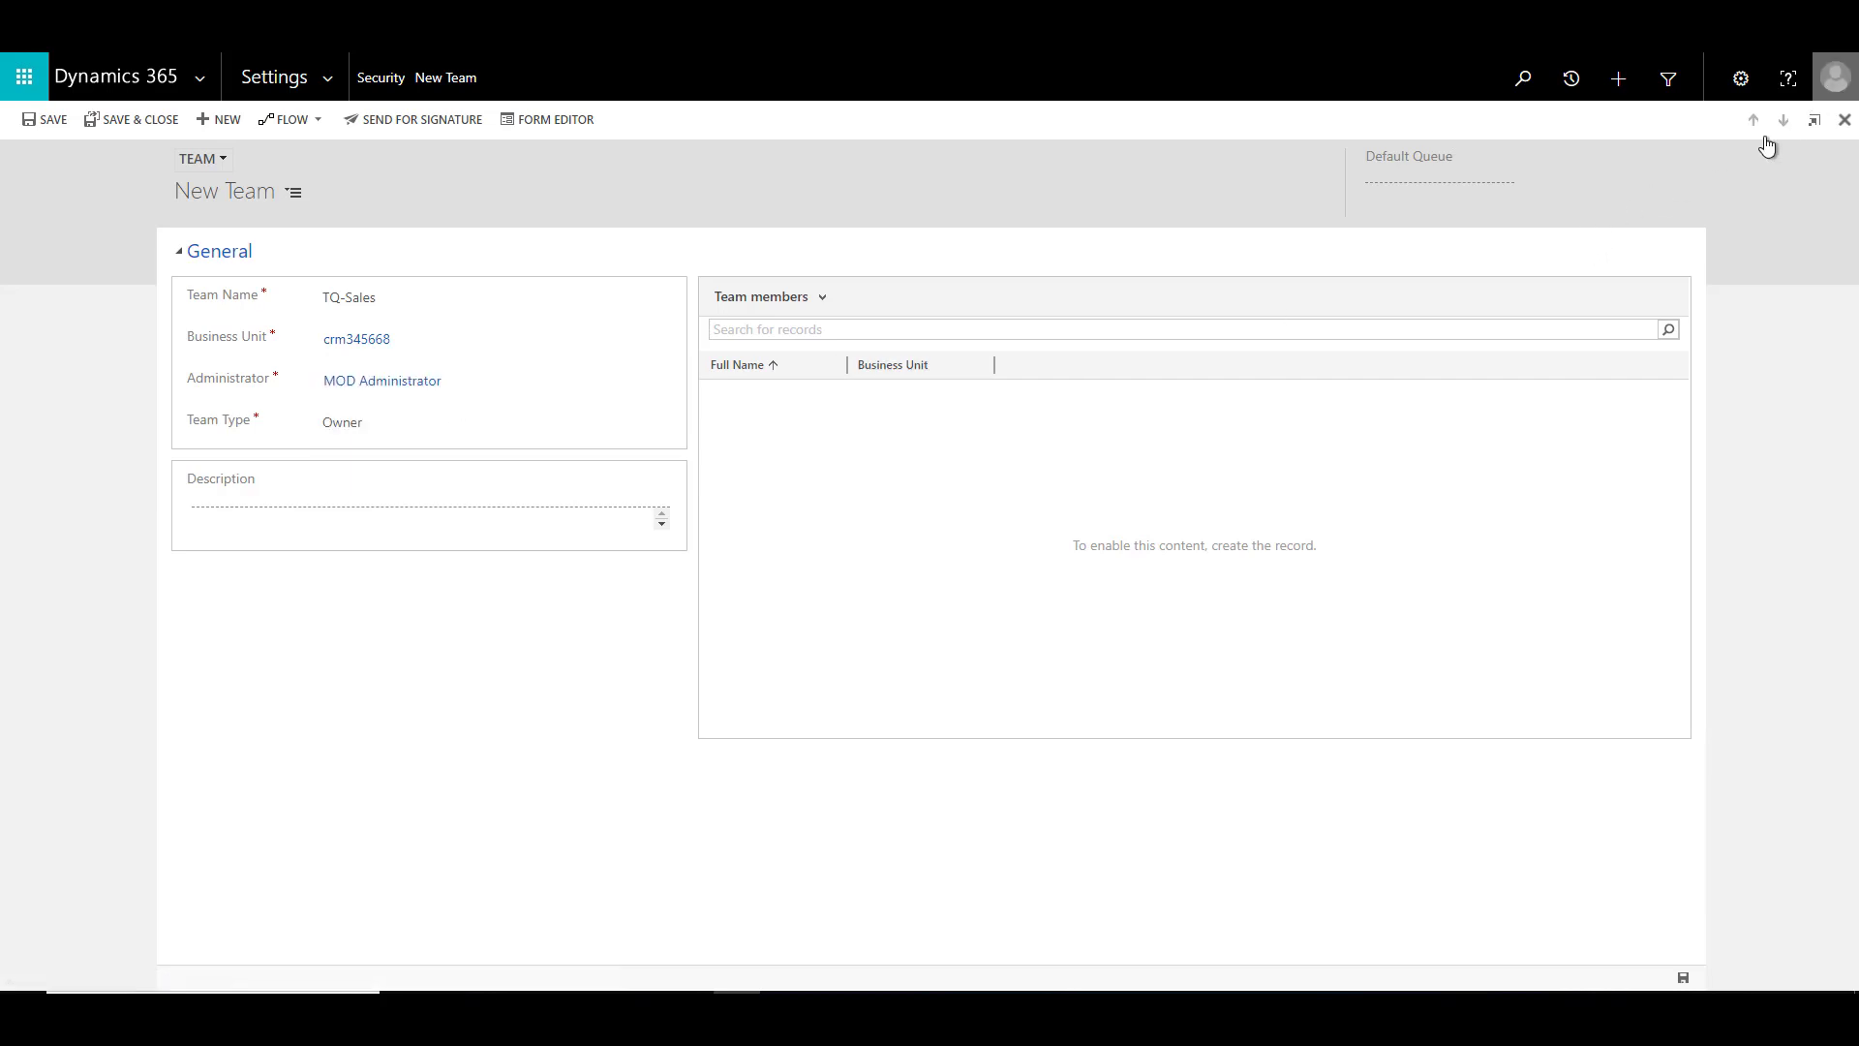
Leave the description empty and save the new TQ-Sales team record
left_click(415, 508)
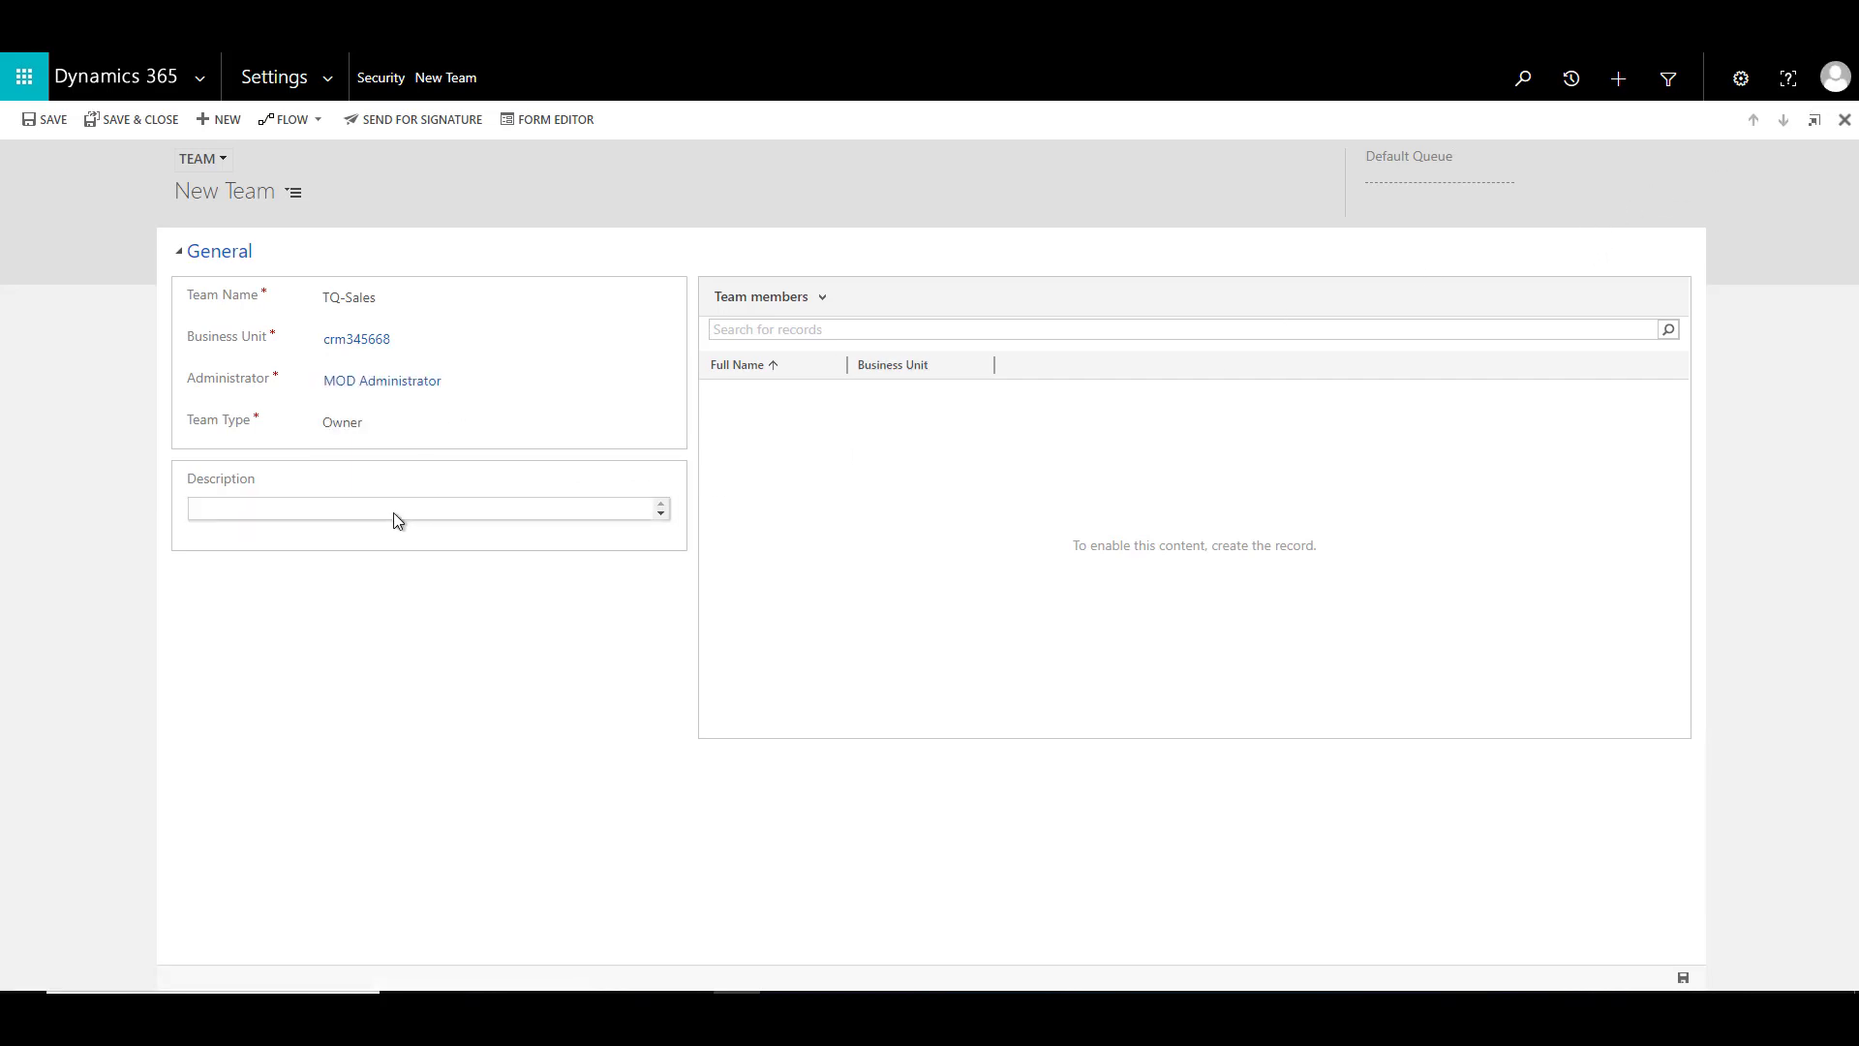
mouse_move(421, 509)
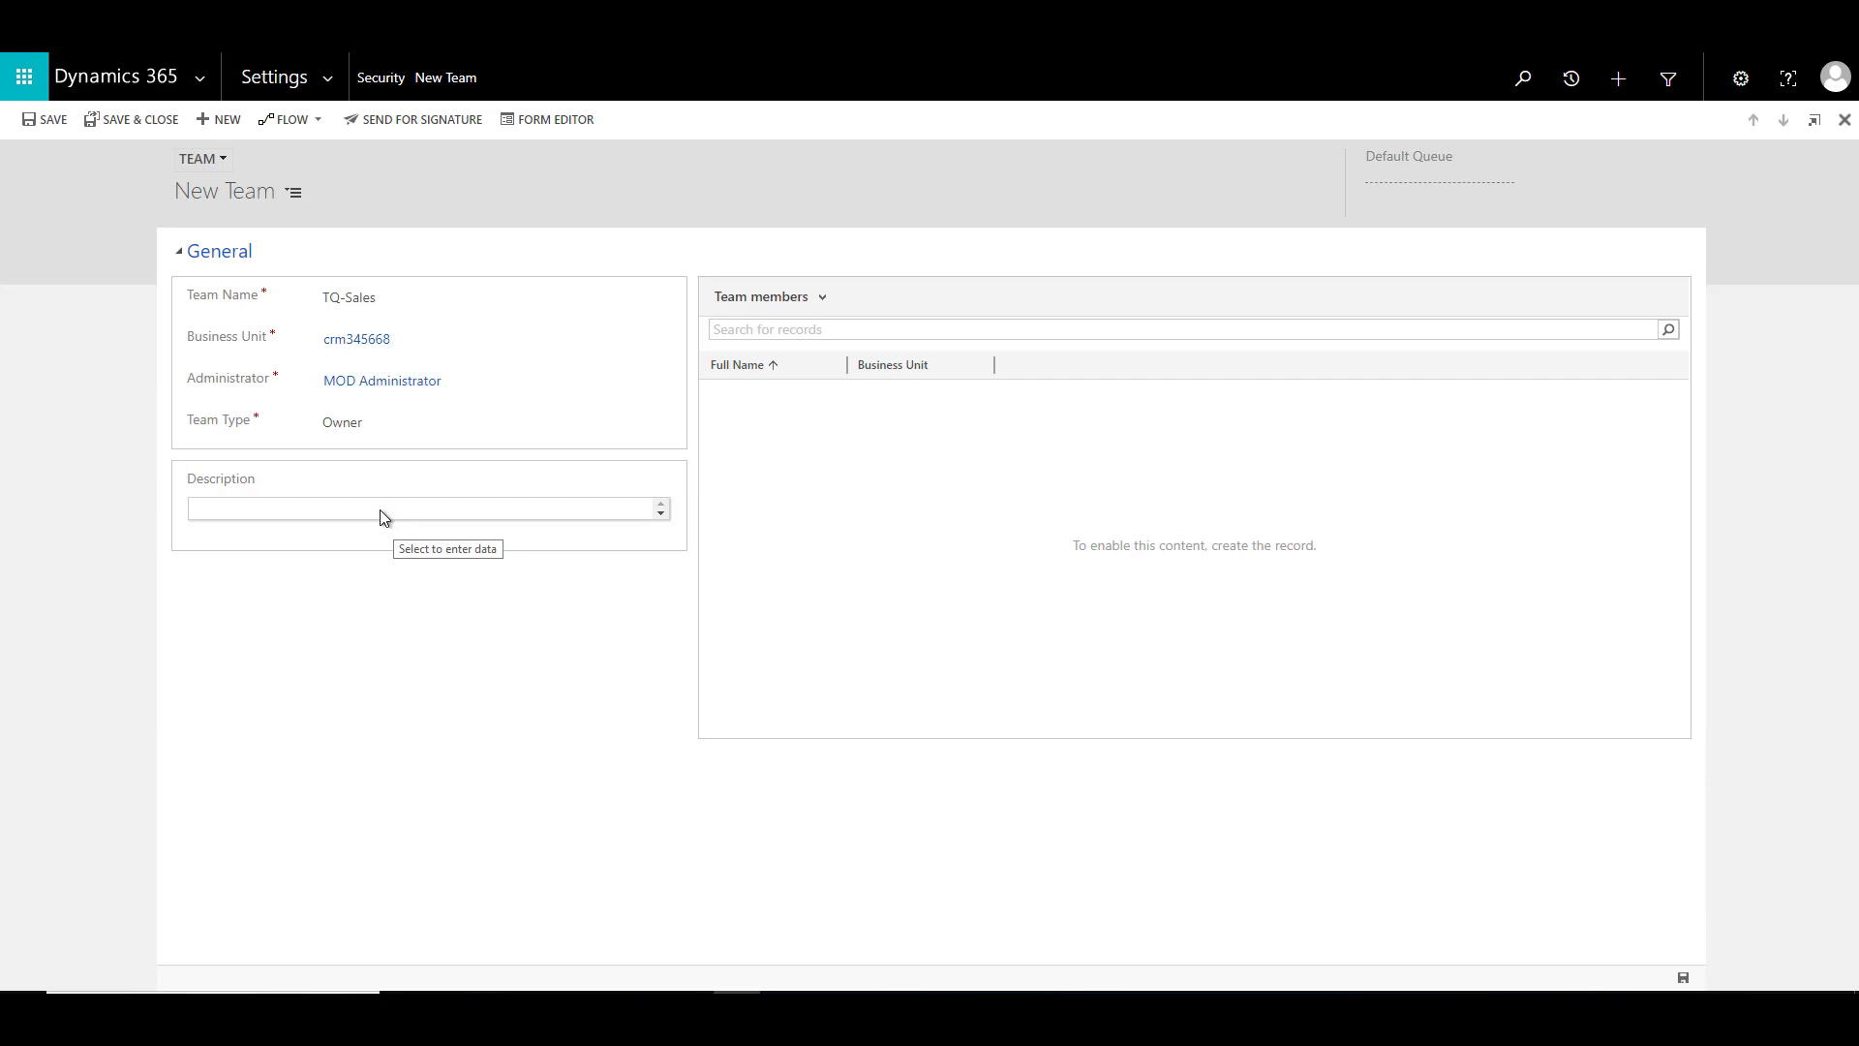
left_click(426, 508)
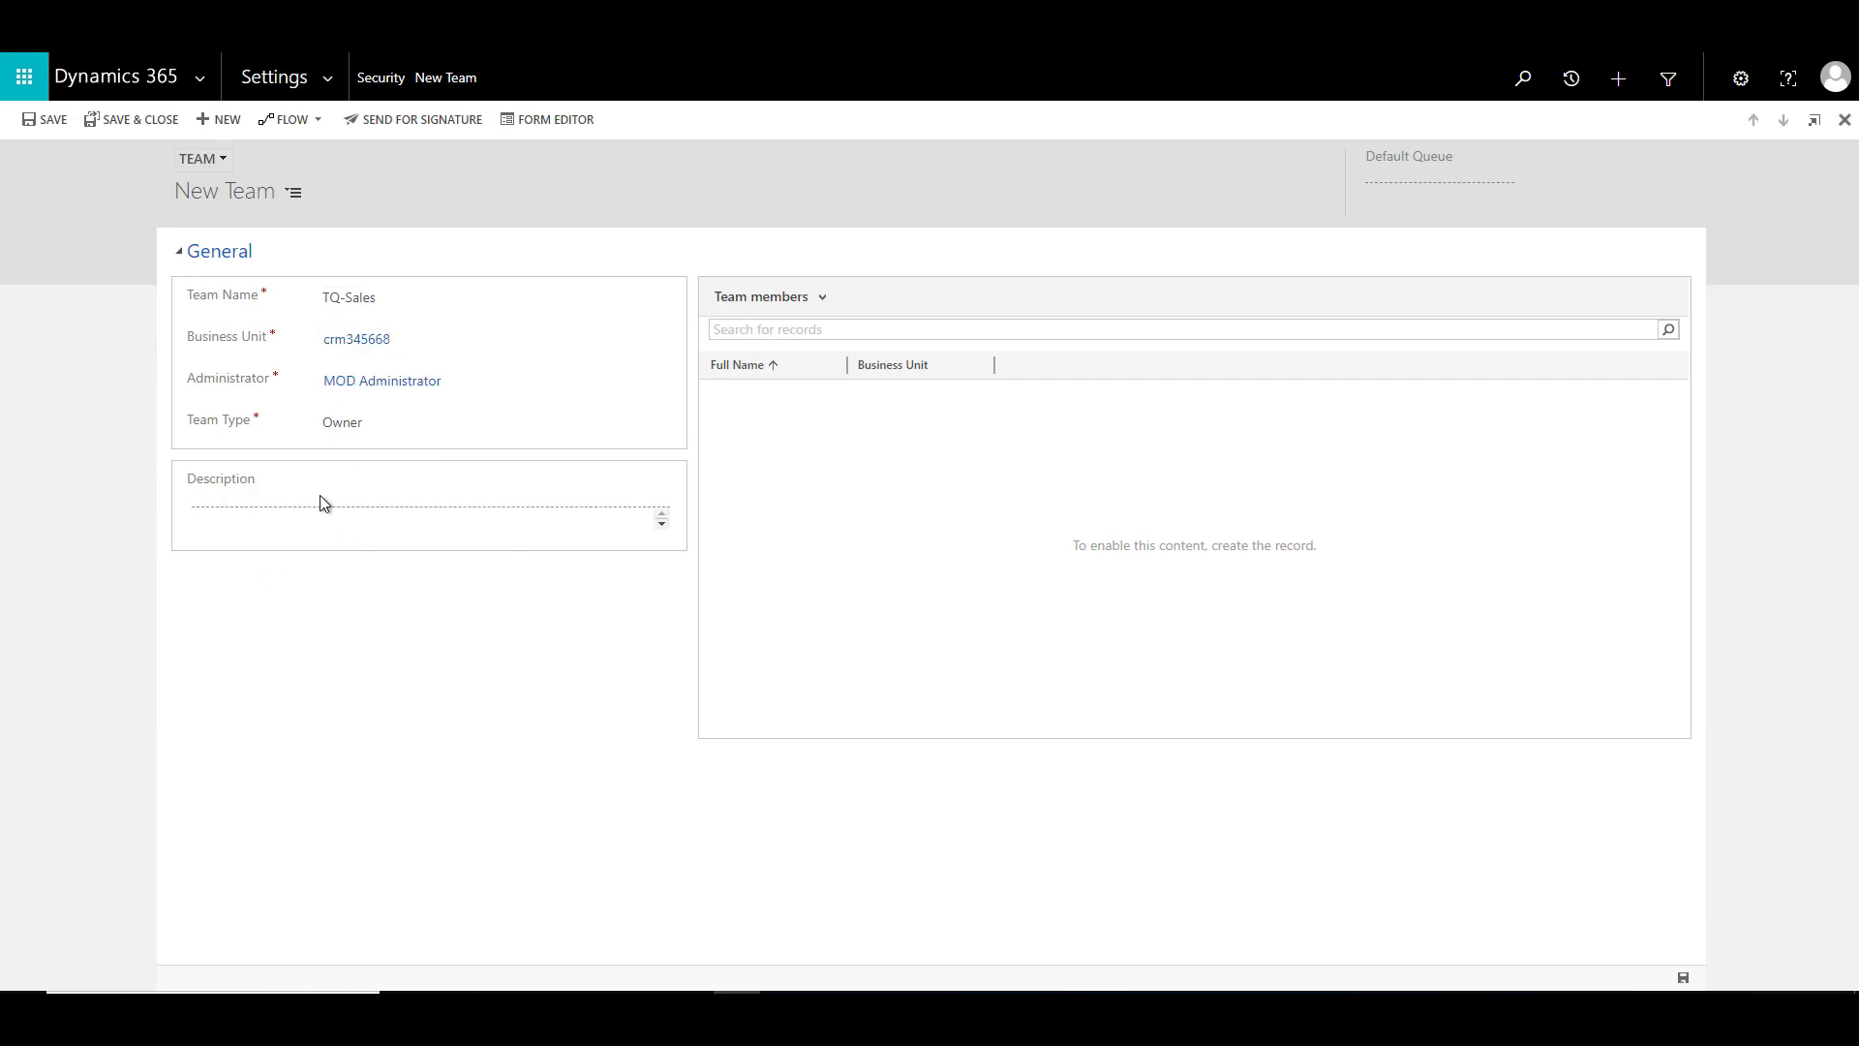
left_click(41, 119)
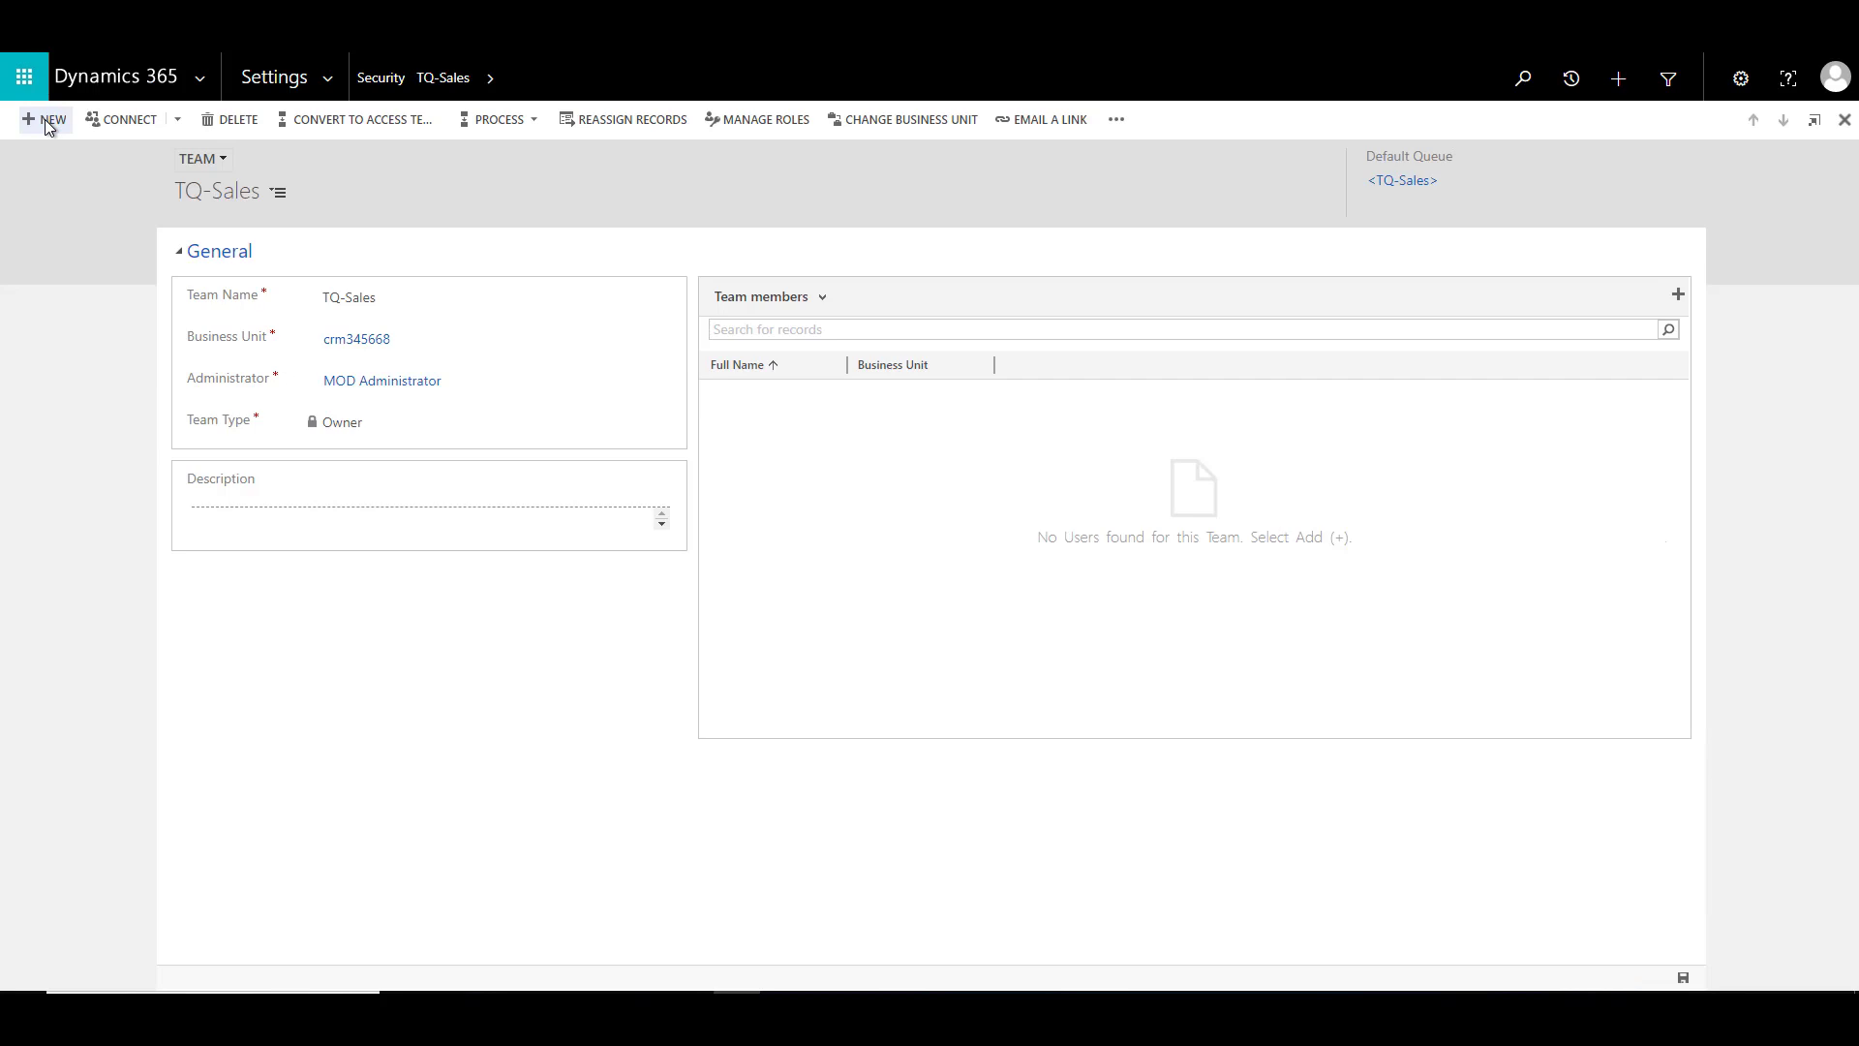
mouse_move(209, 221)
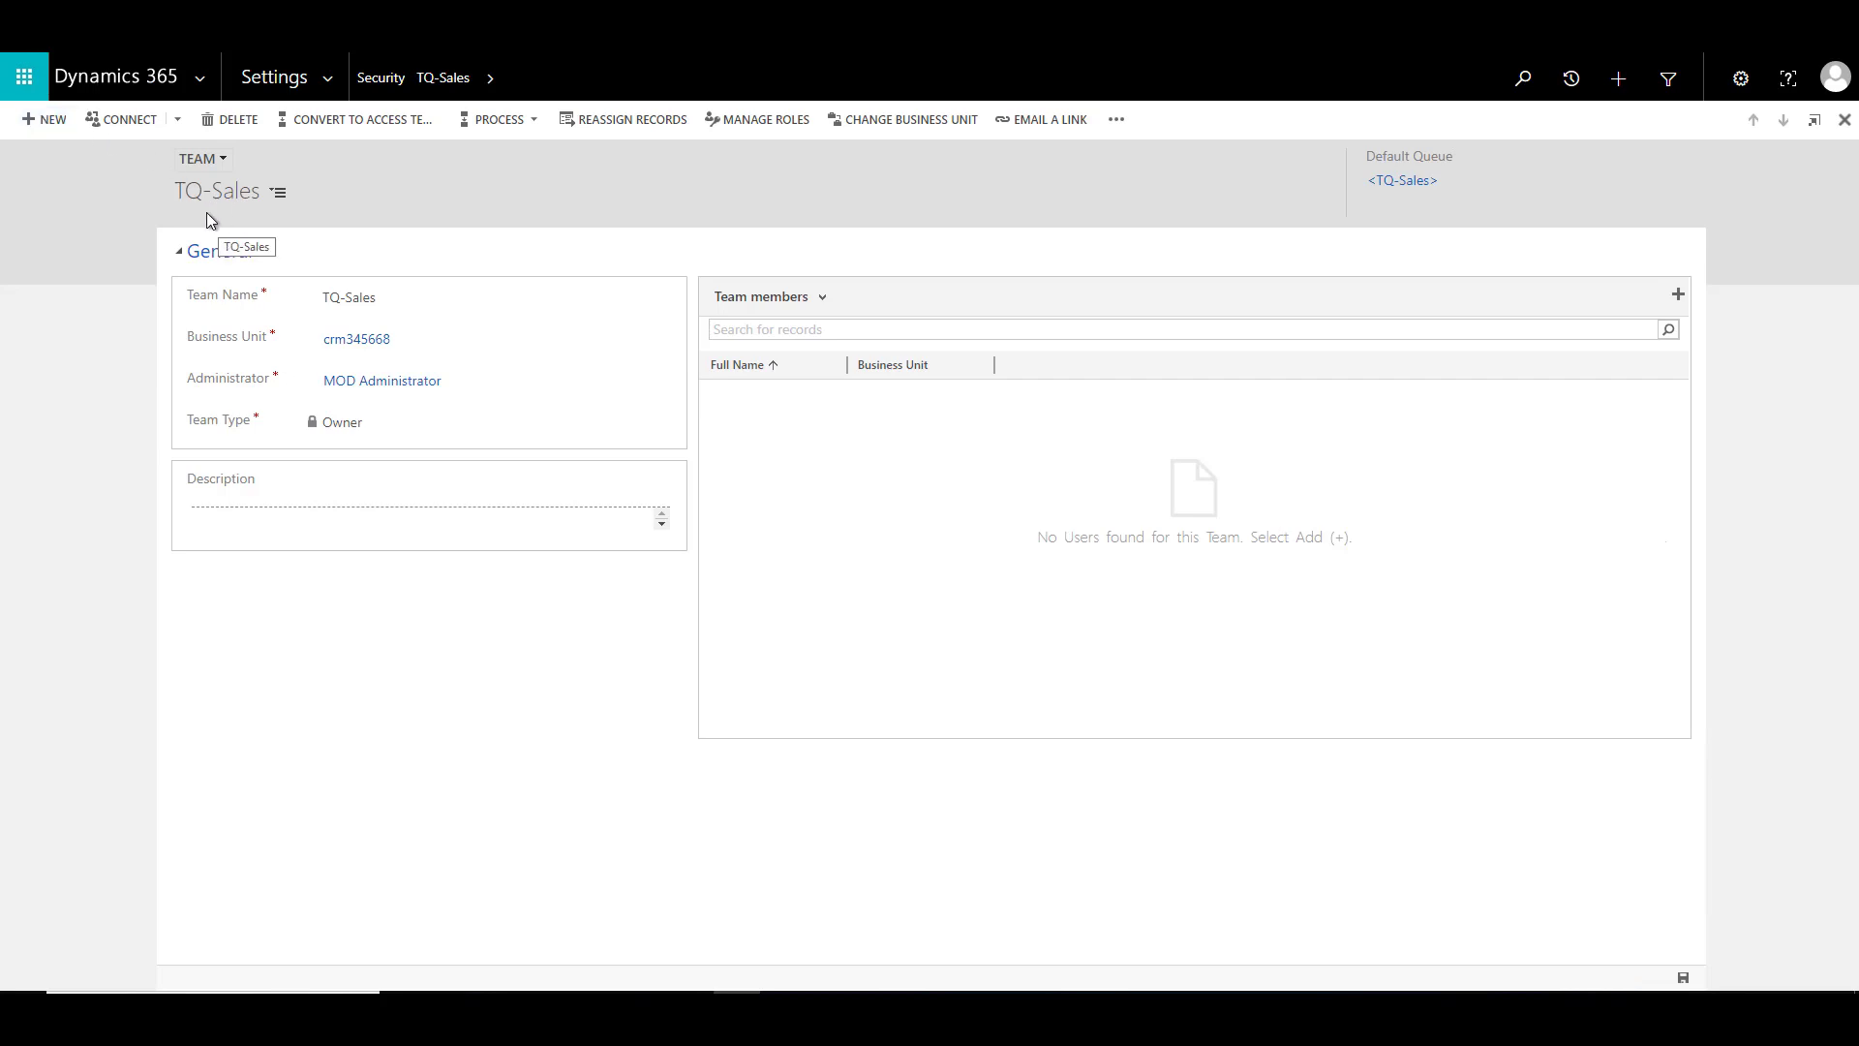
mouse_move(244, 217)
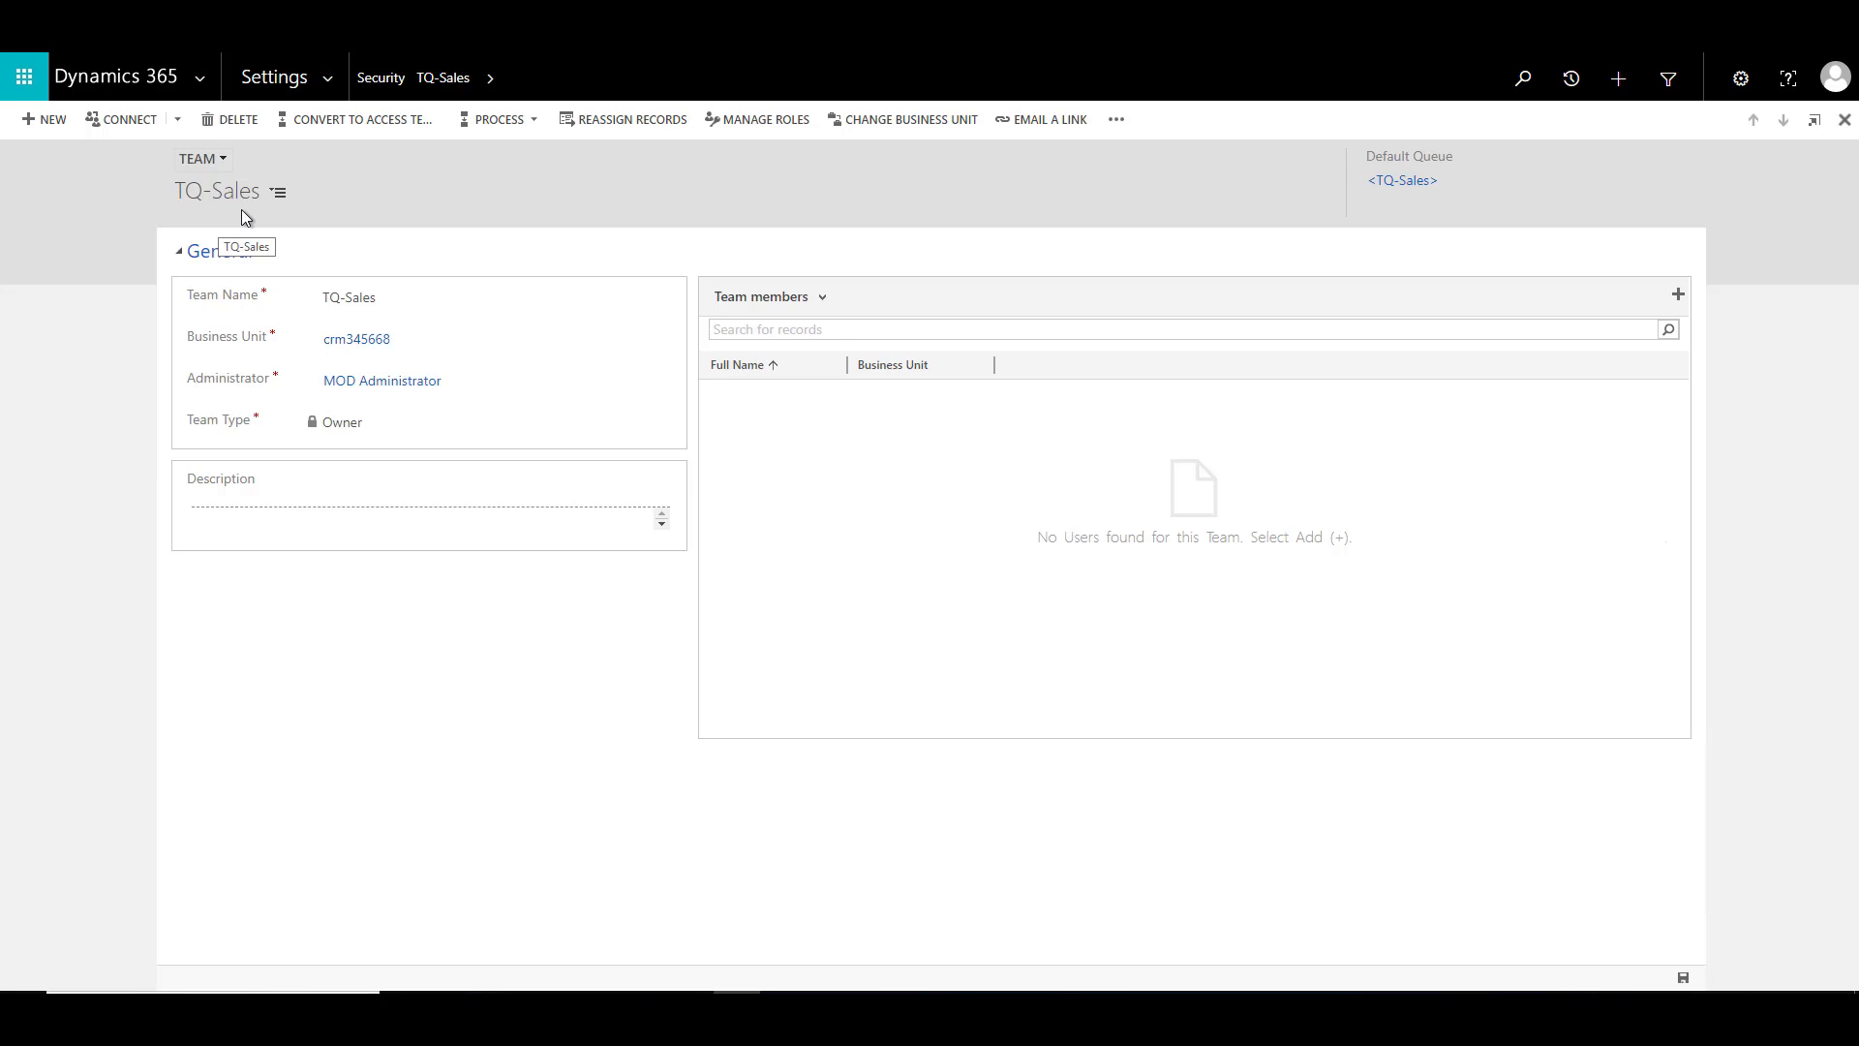
mouse_move(1667, 321)
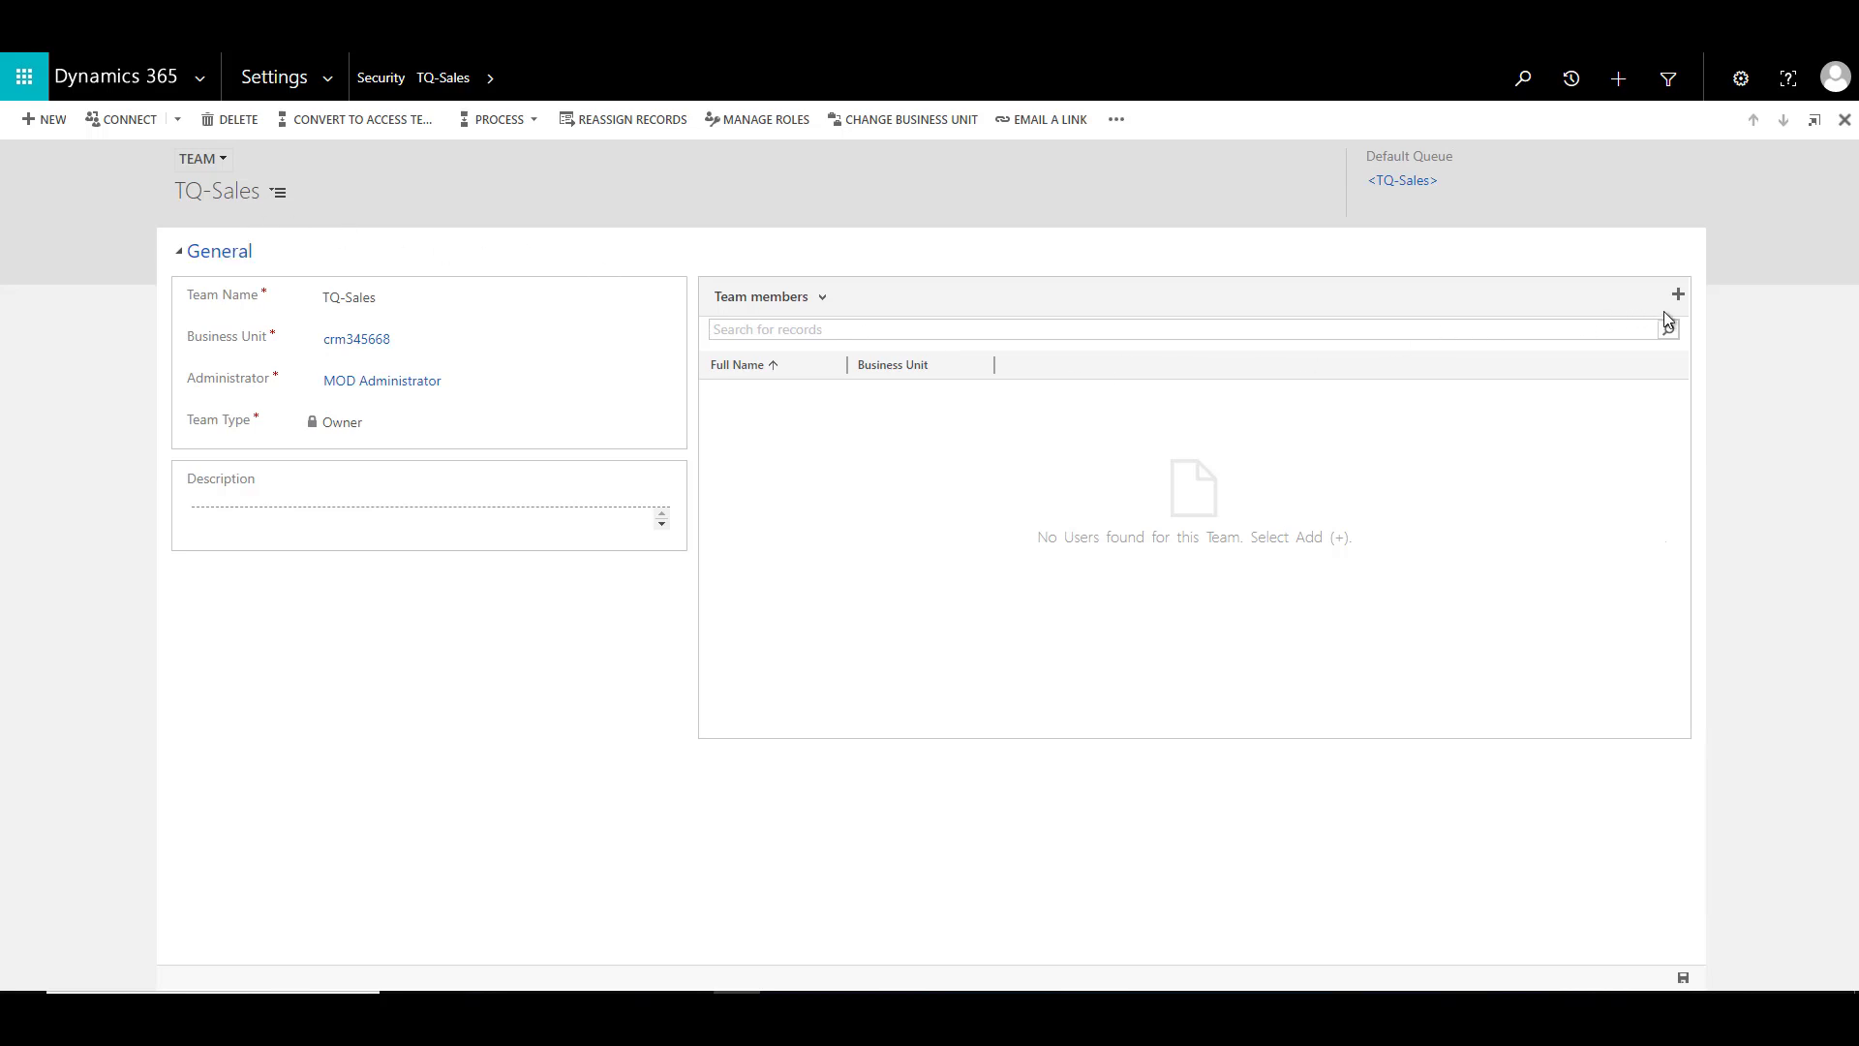
mouse_move(1677, 294)
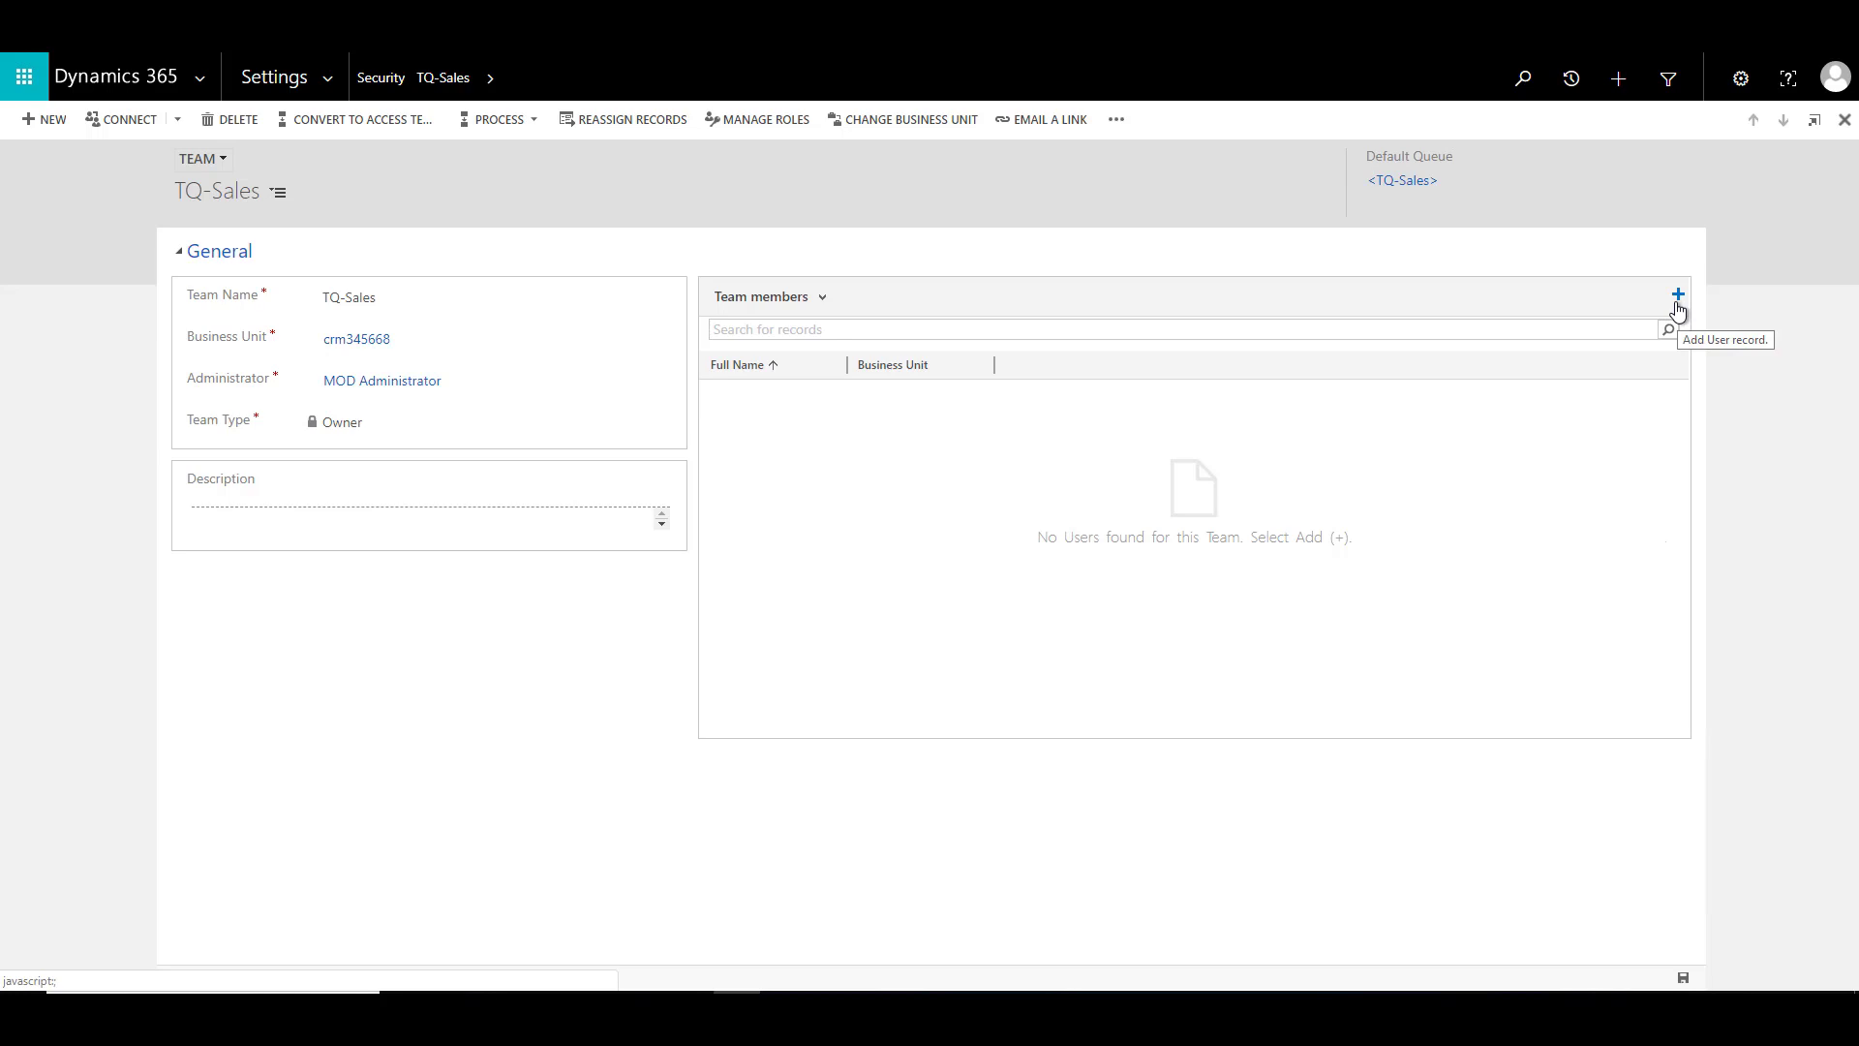
Add Tech Quantum to the team members by looking up 'tq'
left_click(1677, 294)
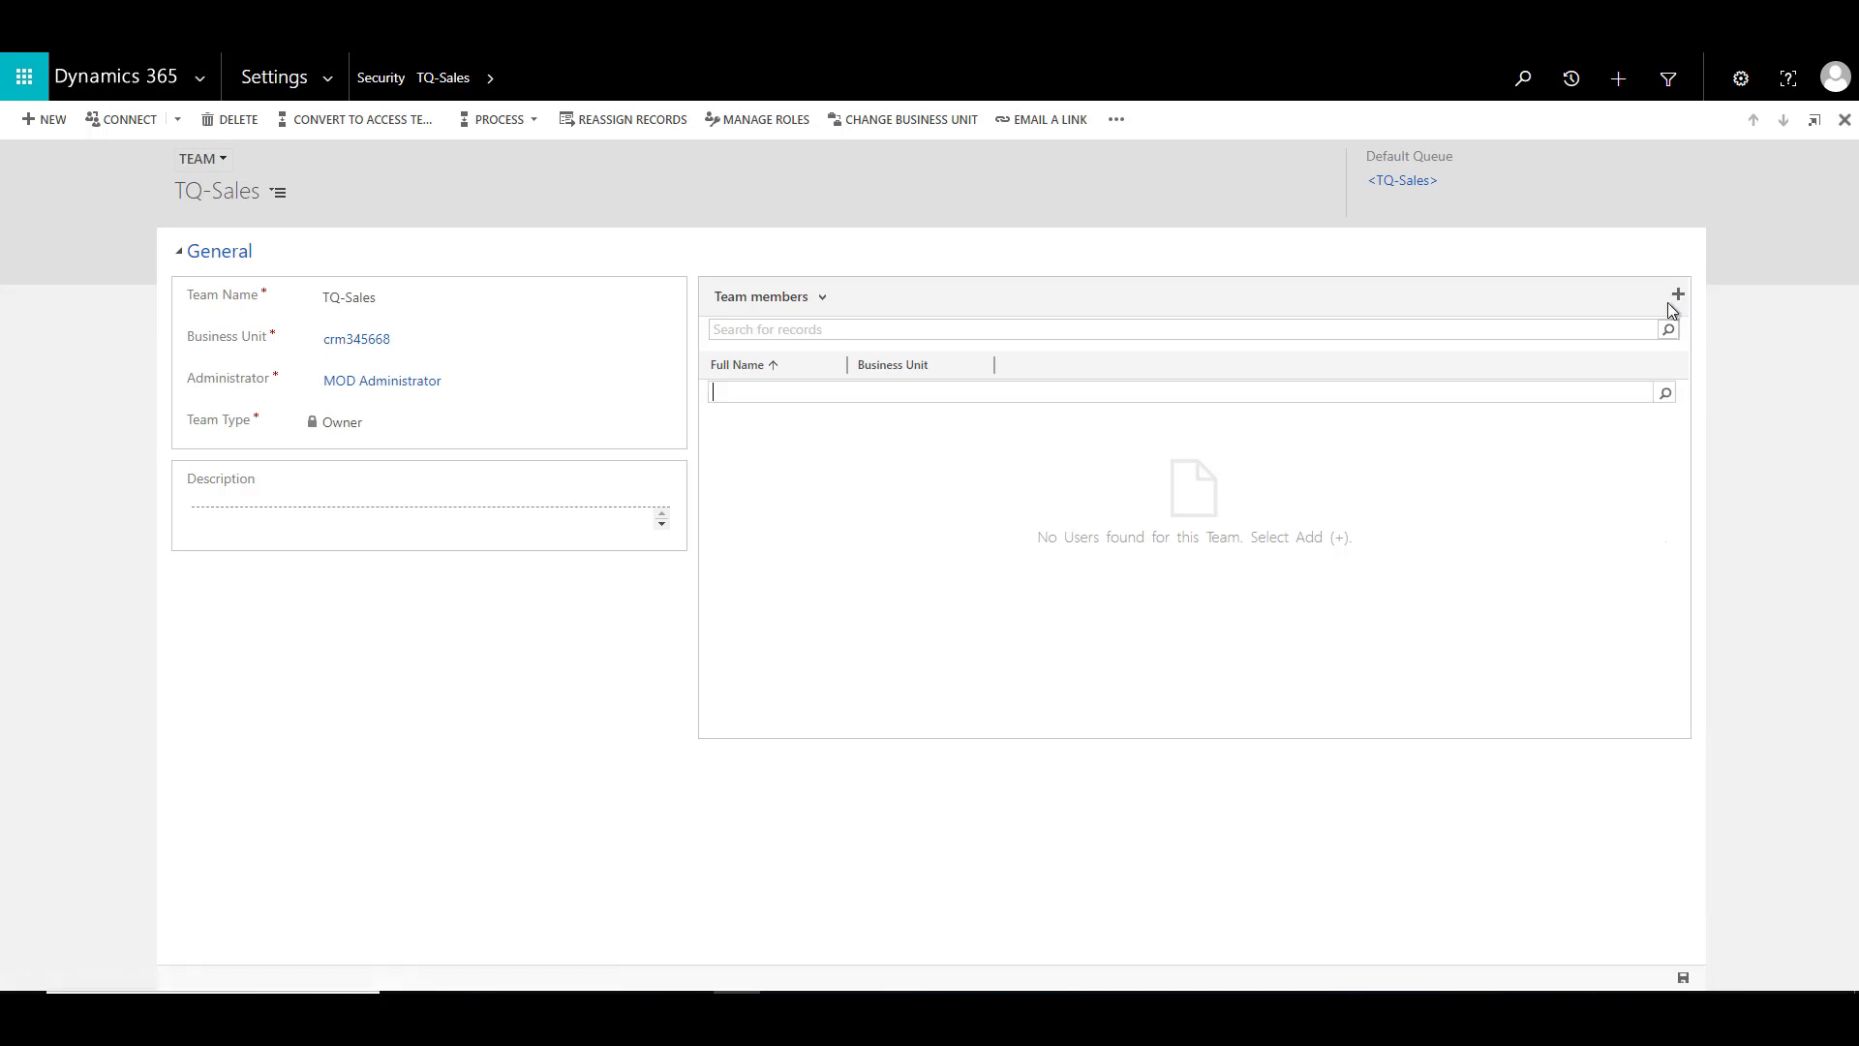
type("tq")
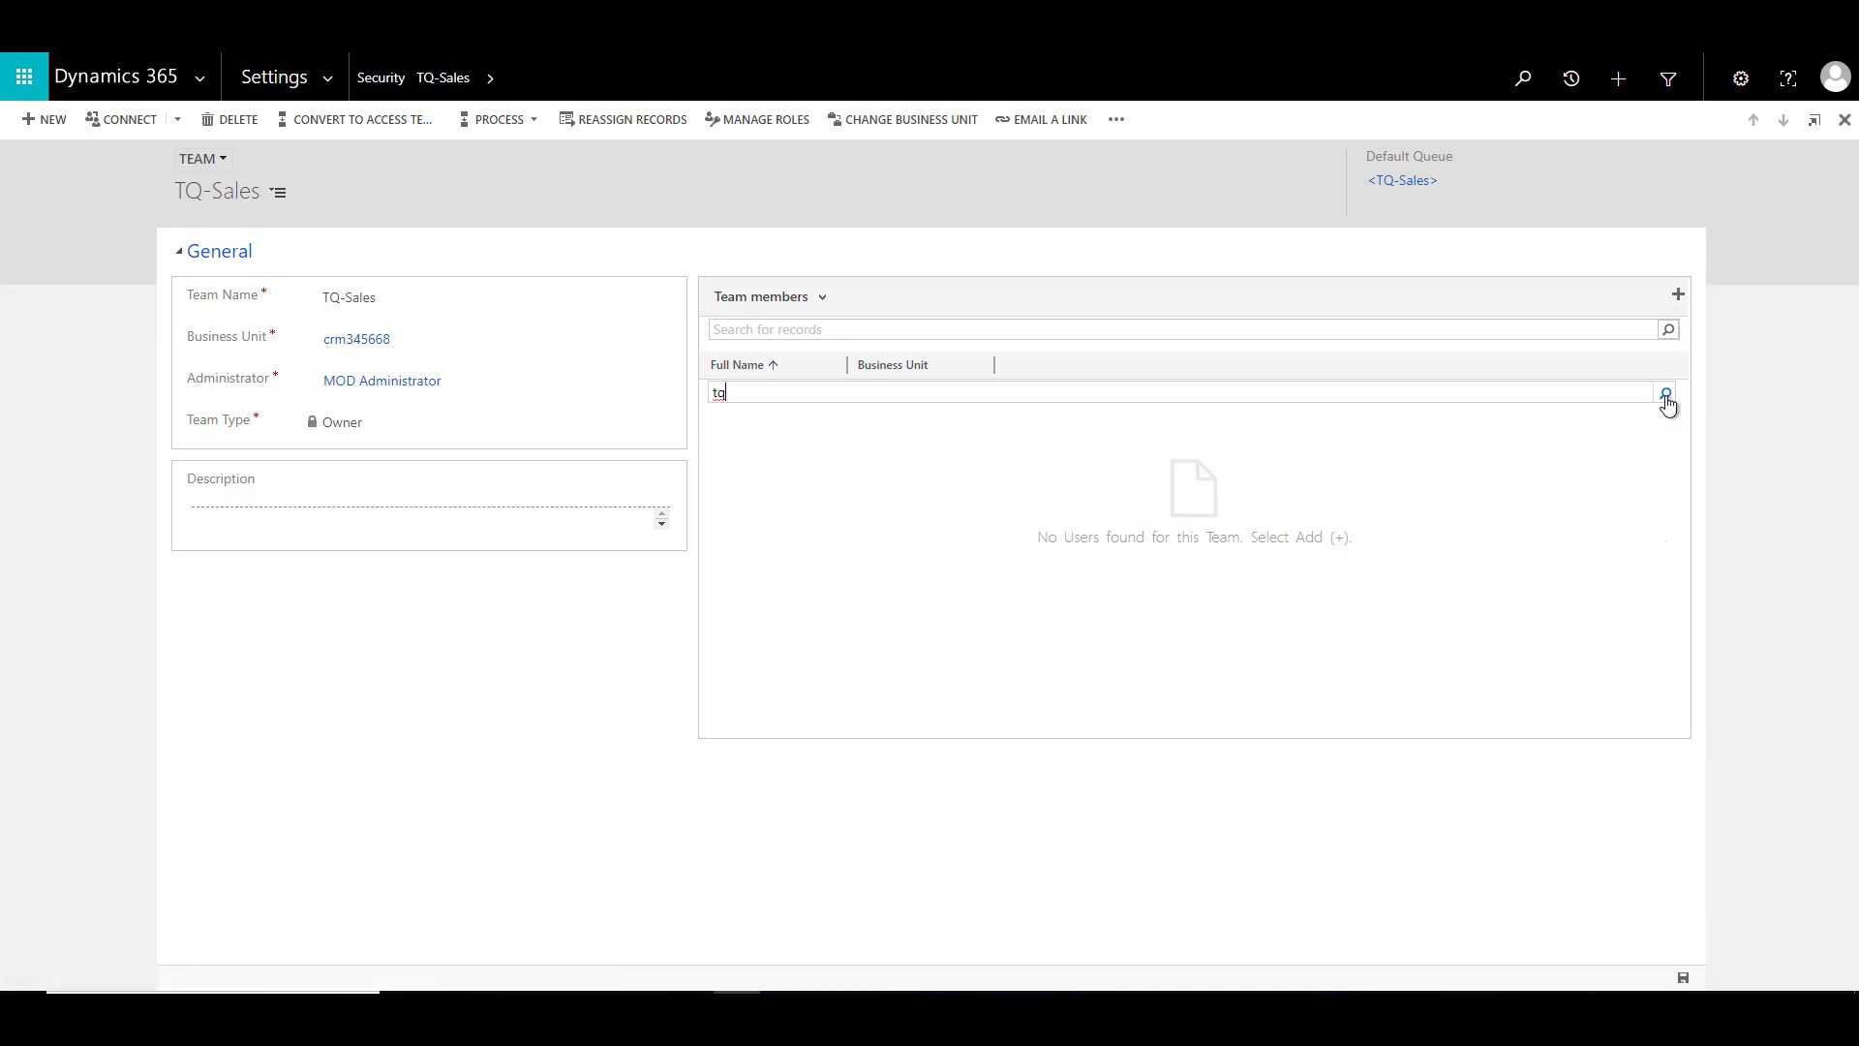
left_click(1668, 393)
type("a")
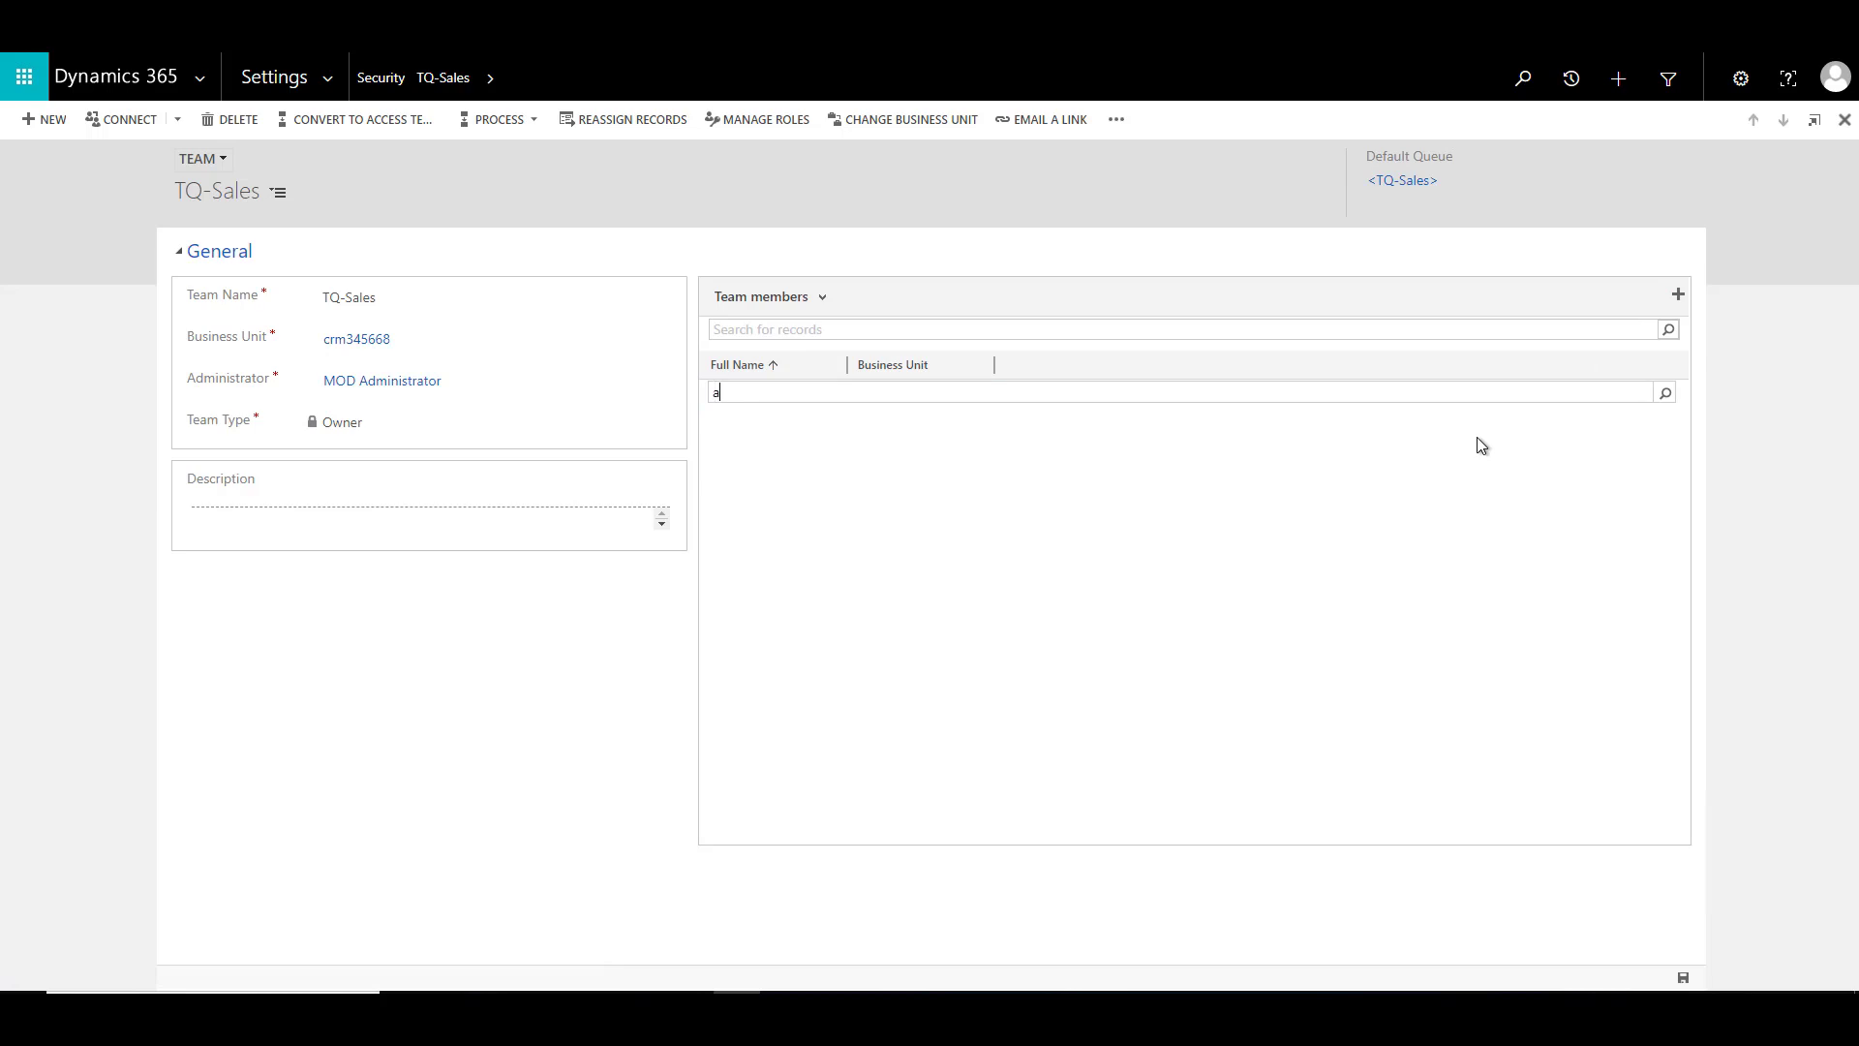
type("n")
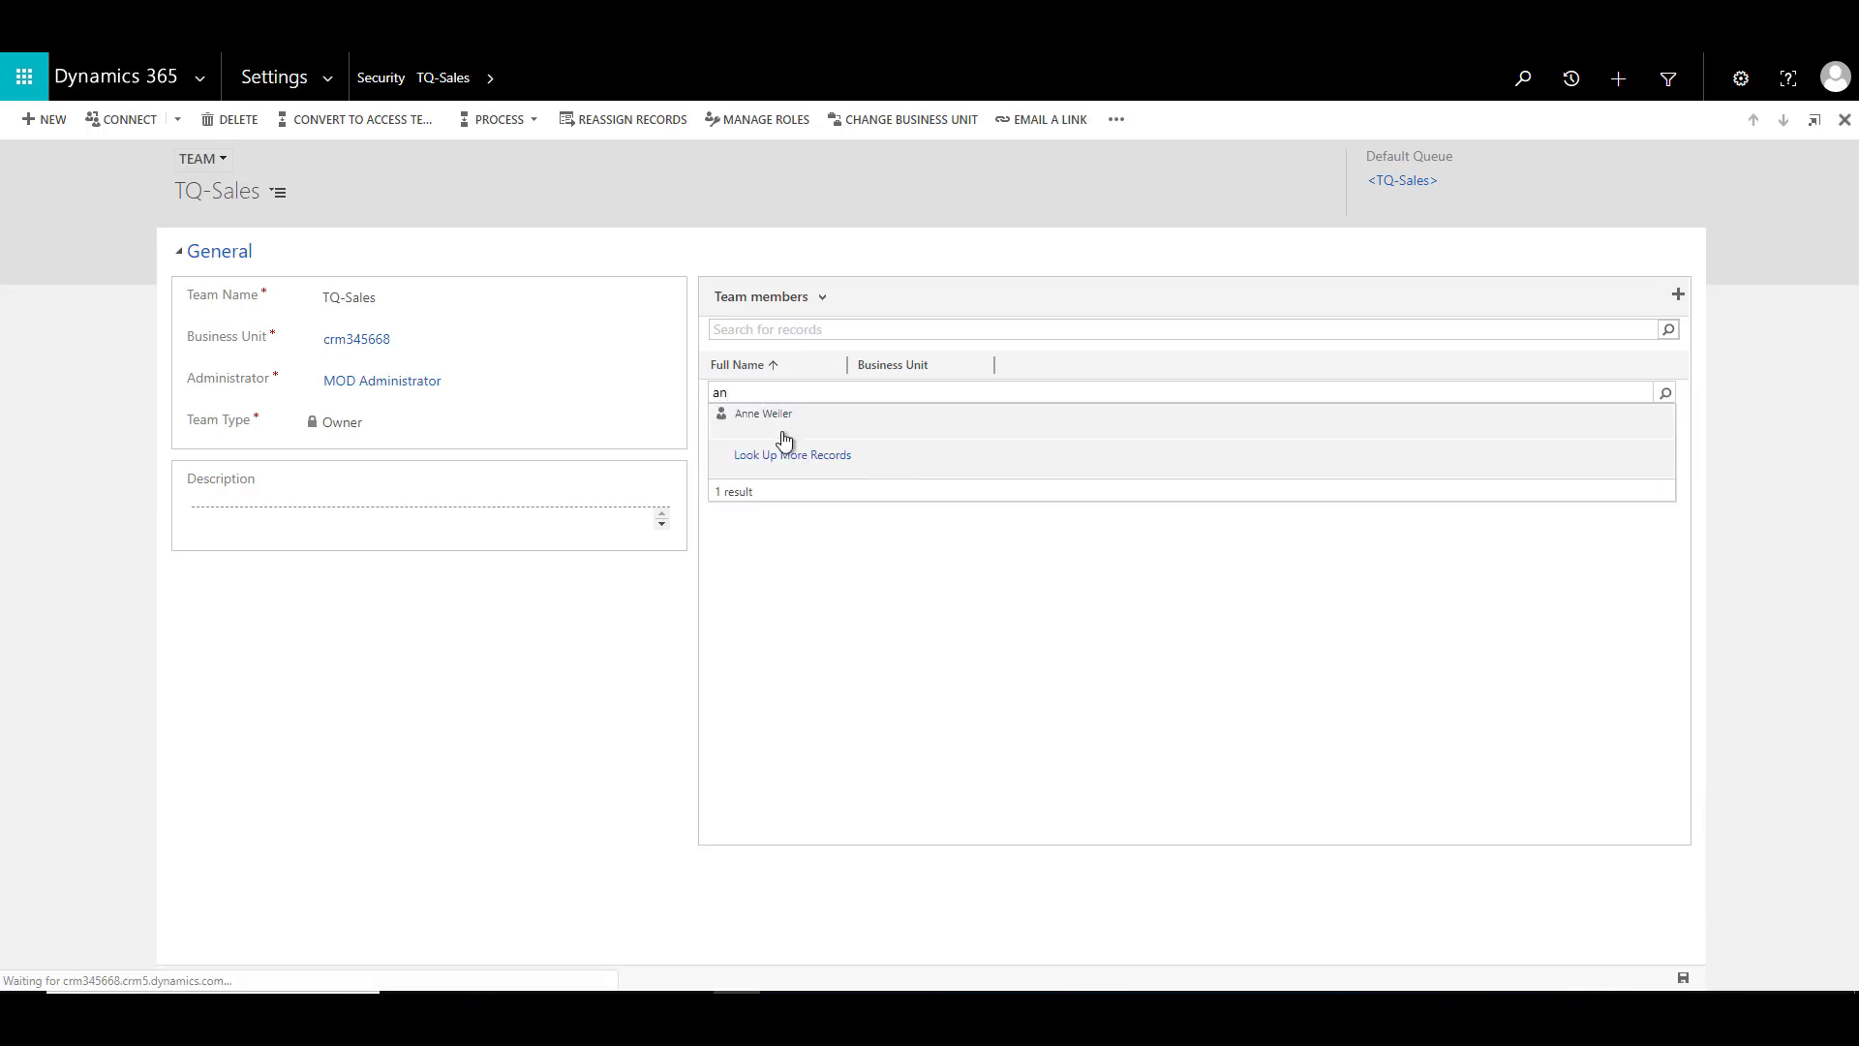
left_click(763, 412)
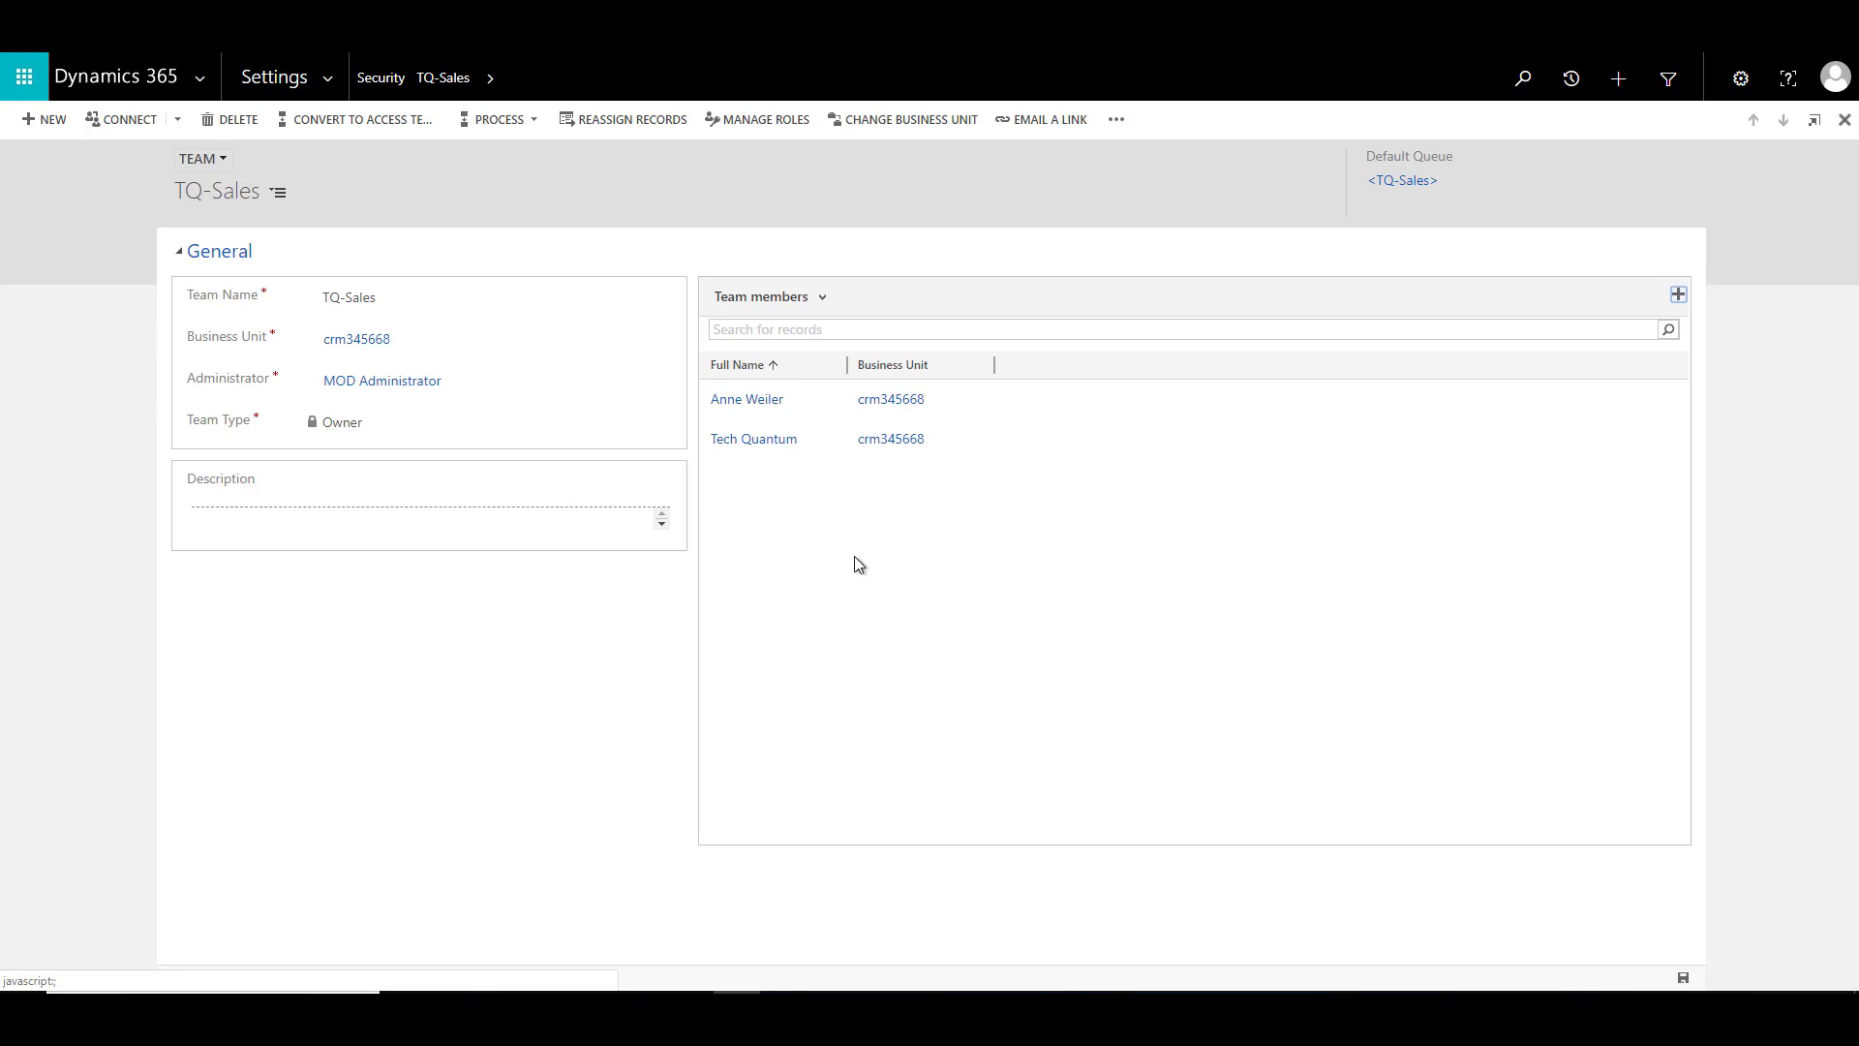
left_click(368, 337)
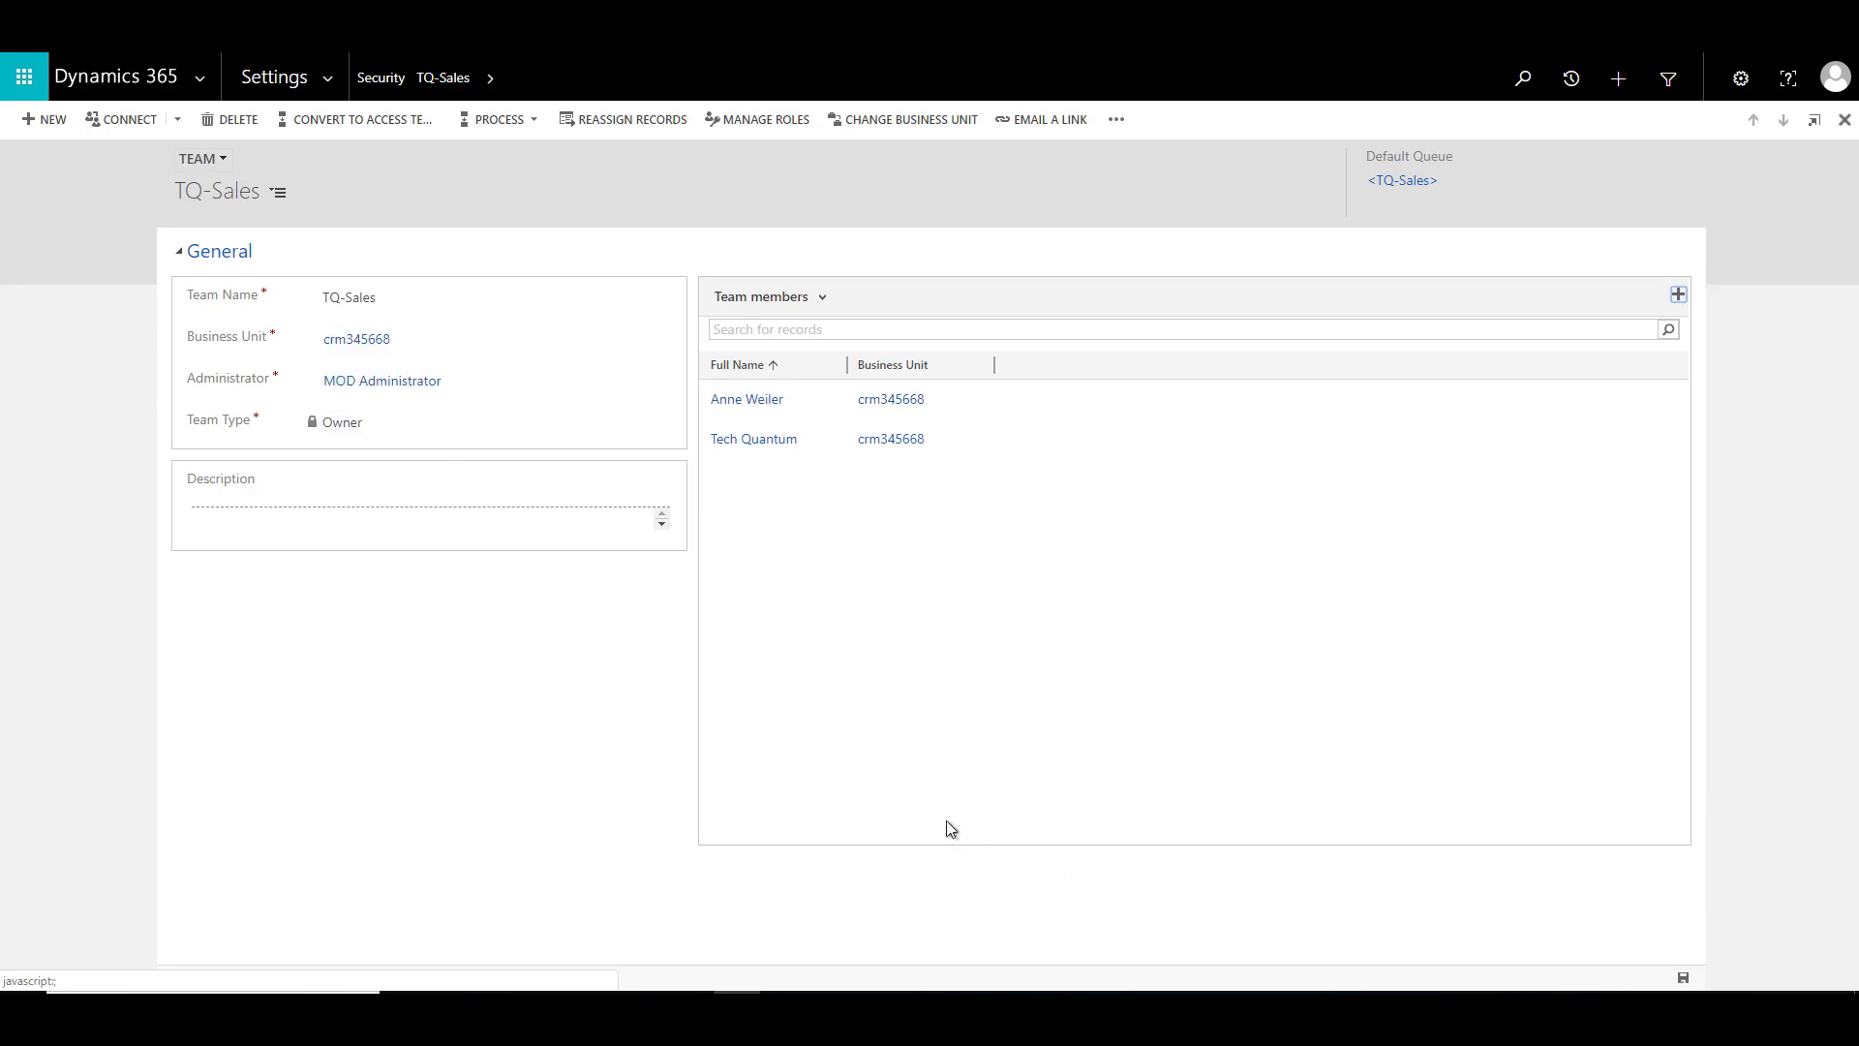
mouse_move(548, 728)
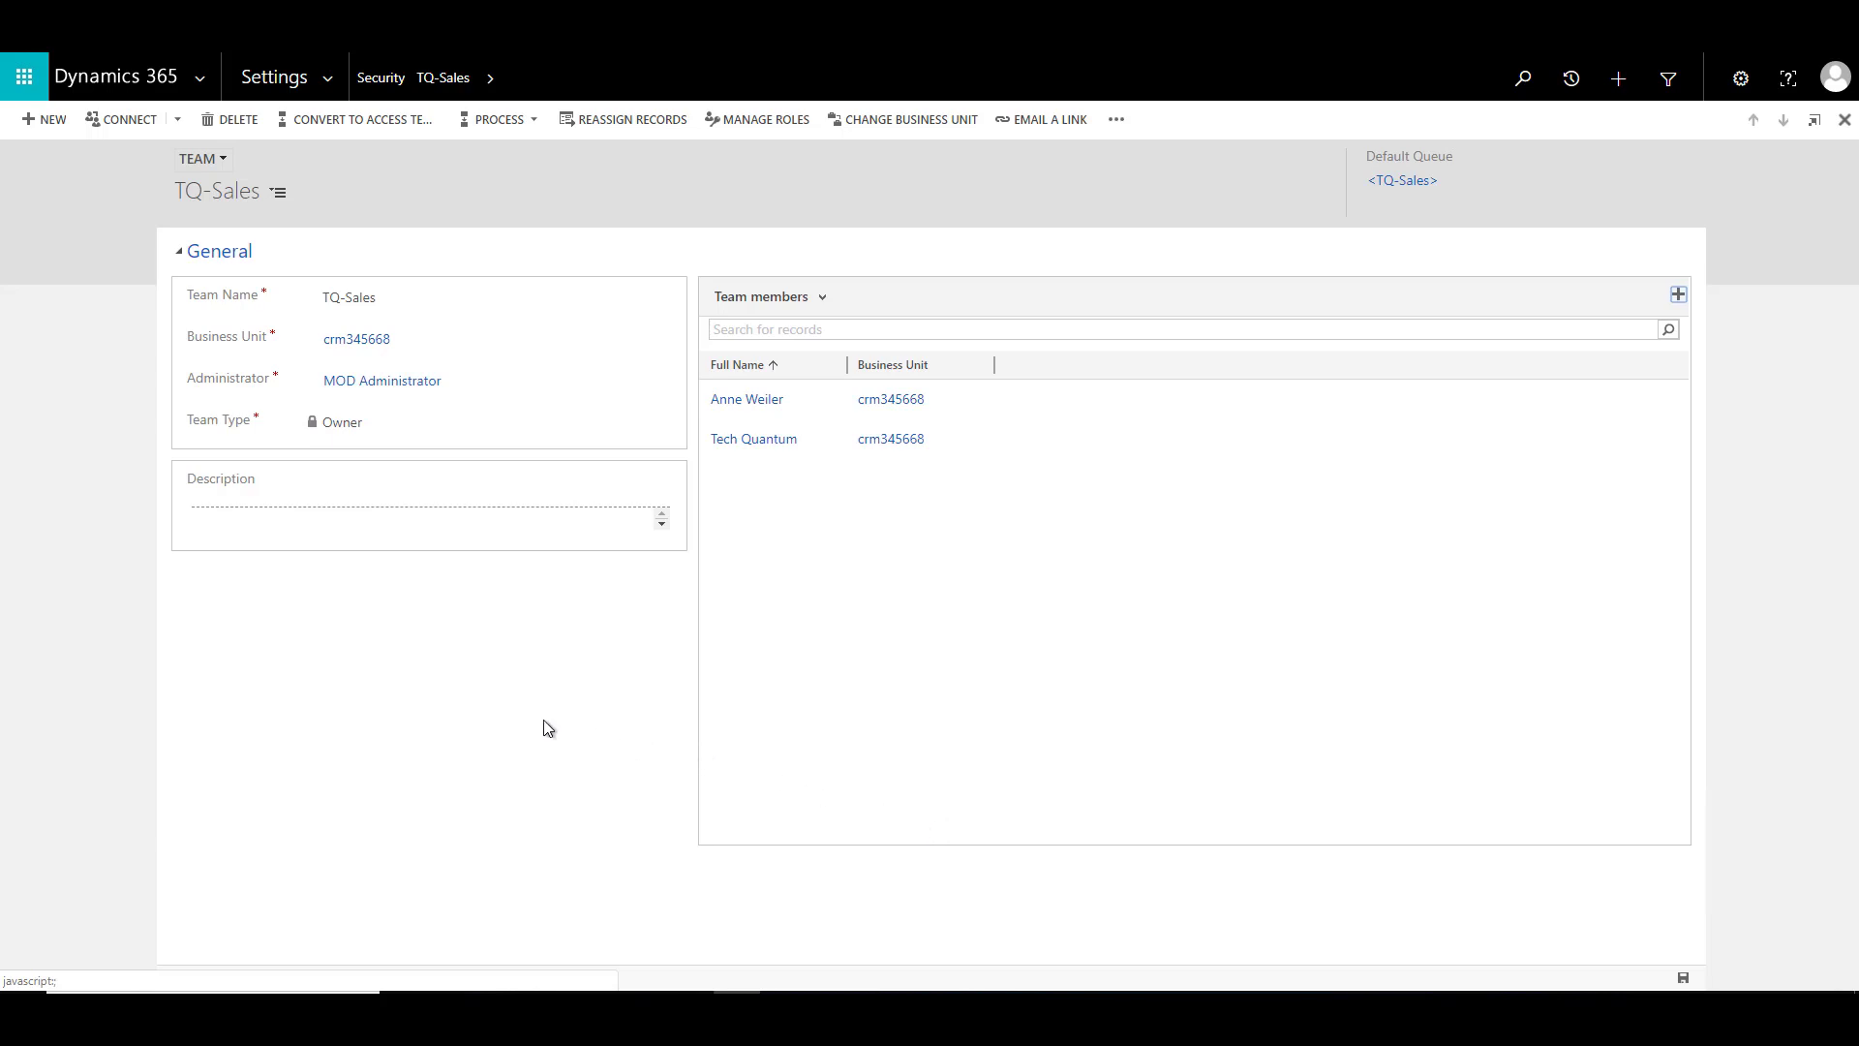
mouse_move(430, 480)
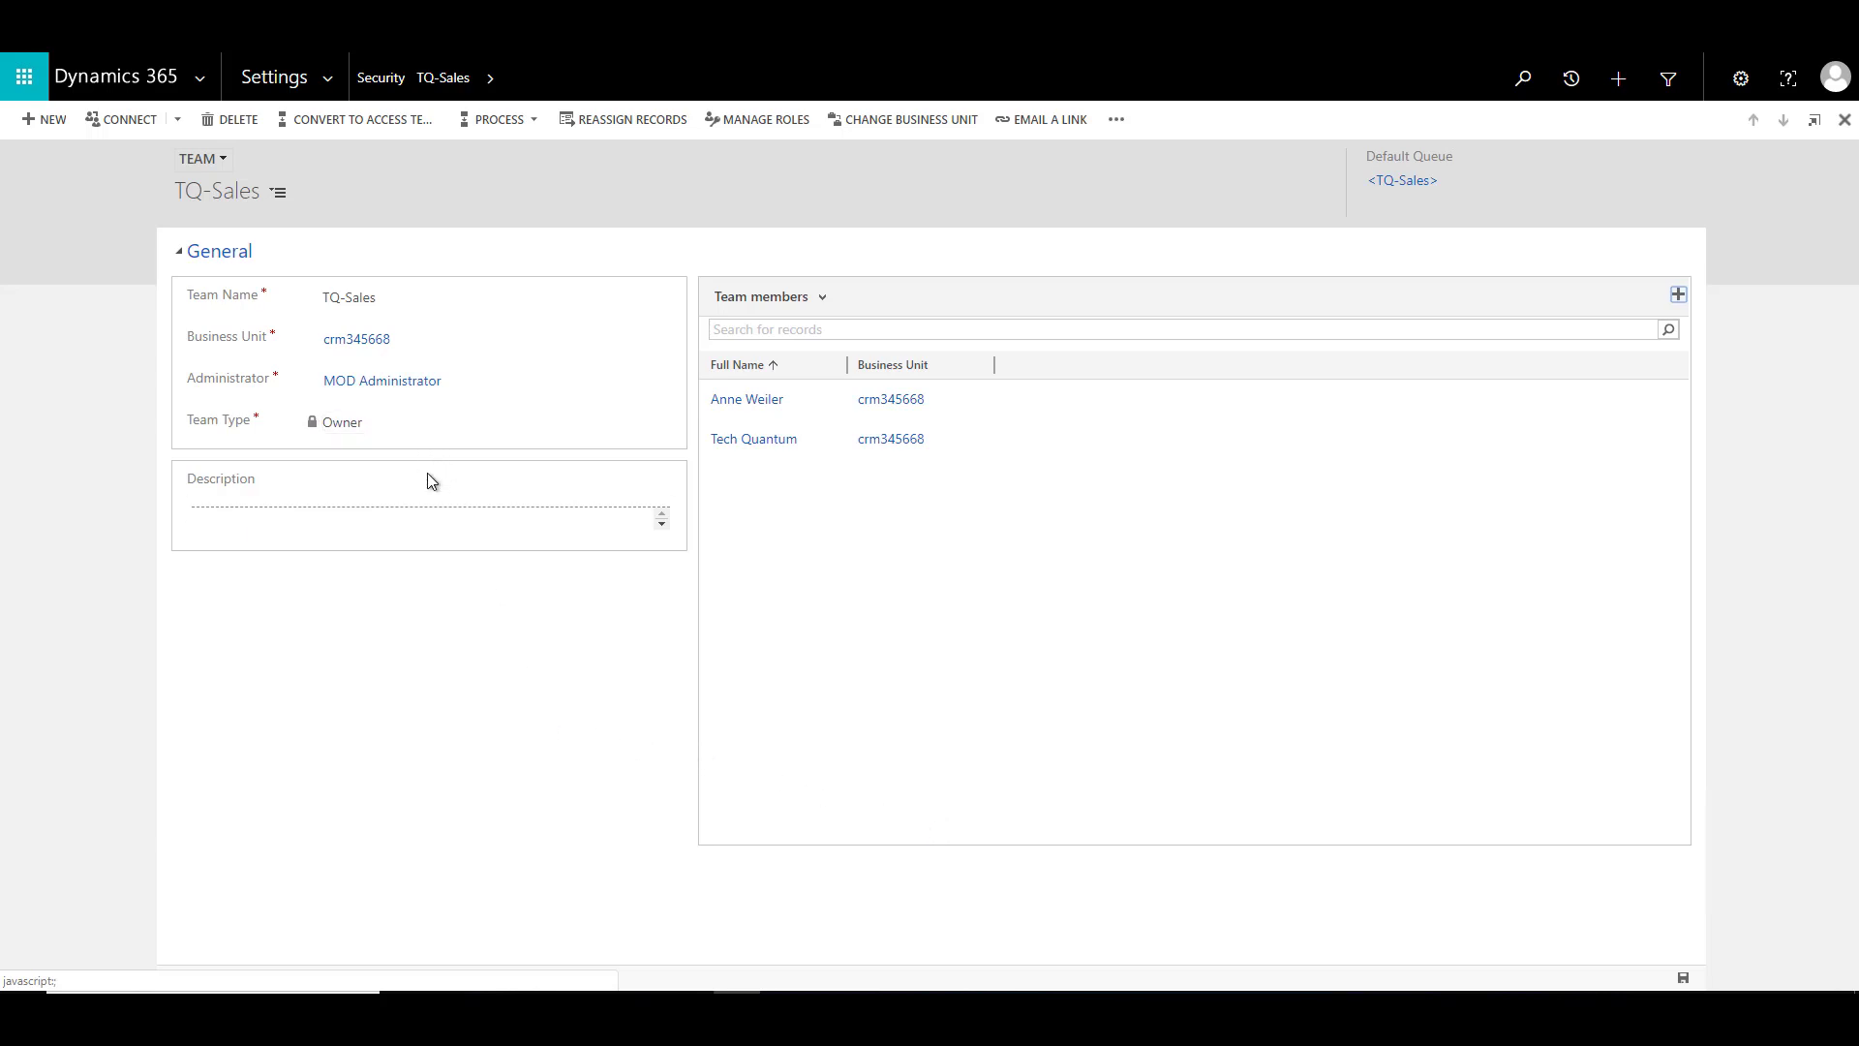
left_click(414, 420)
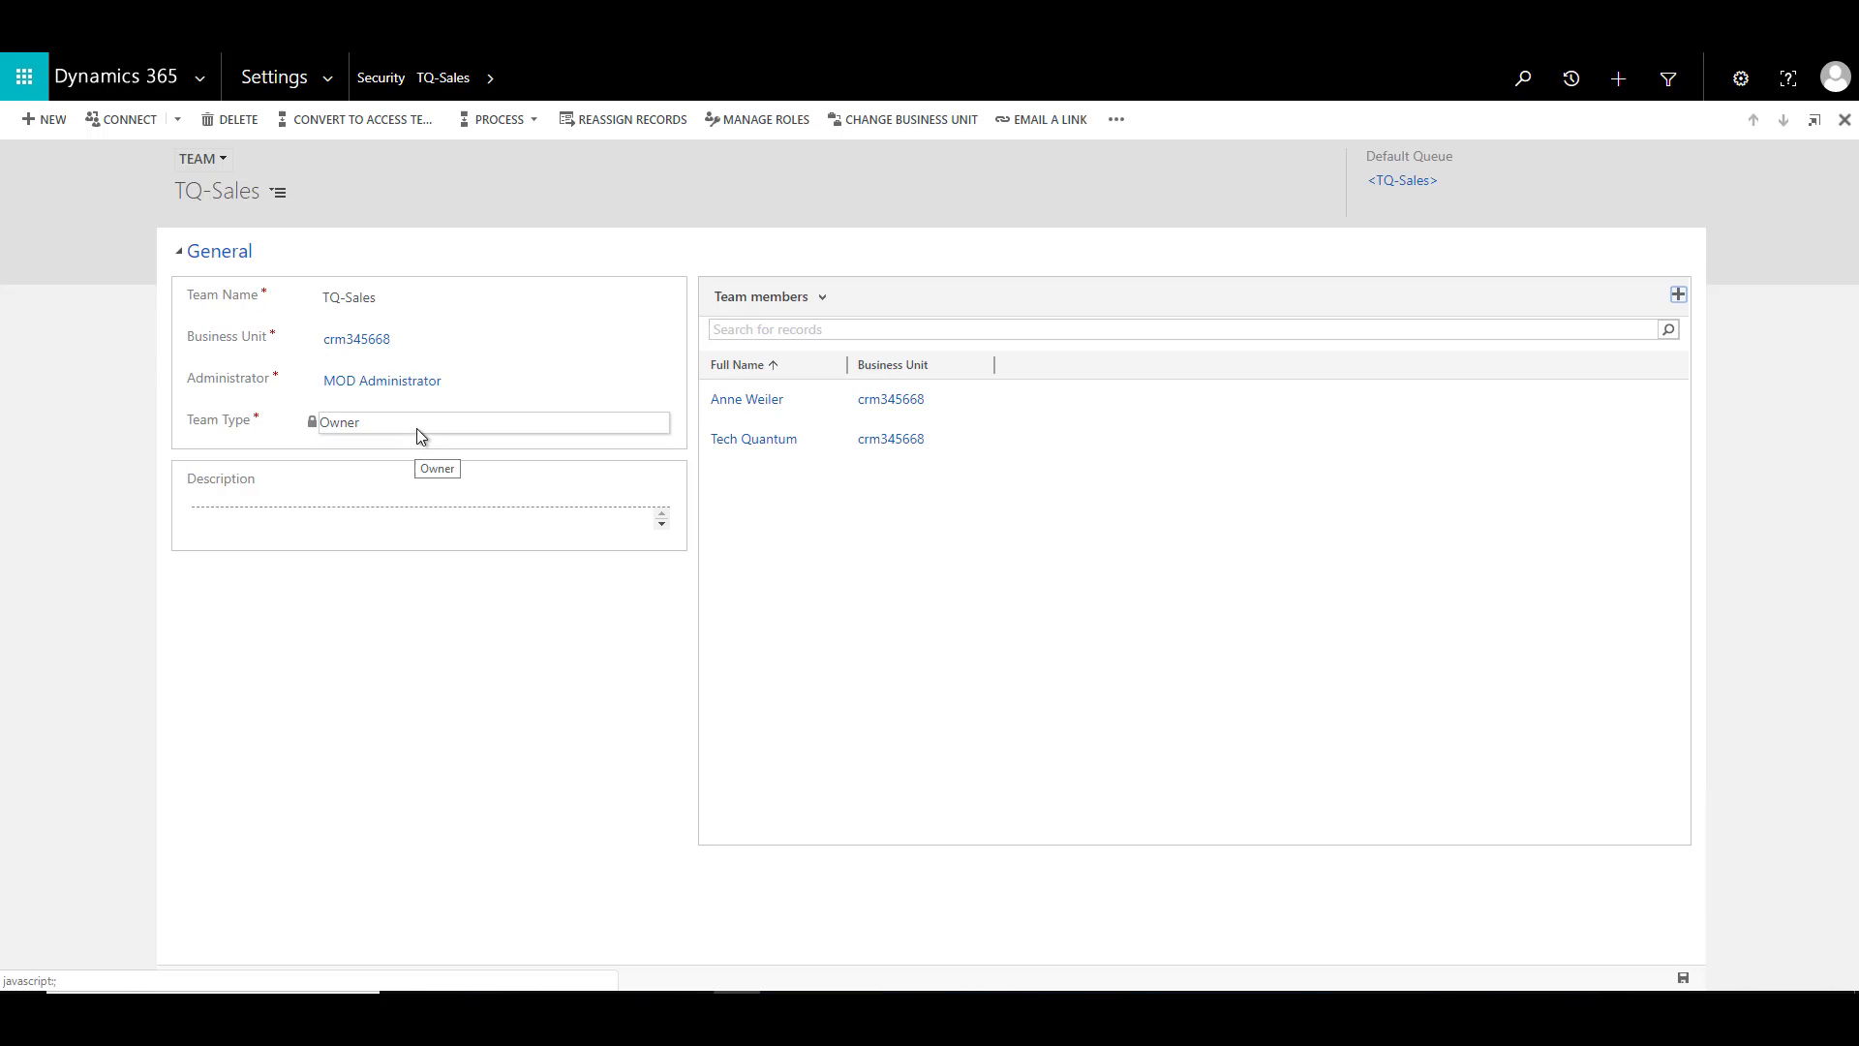
mouse_move(460, 410)
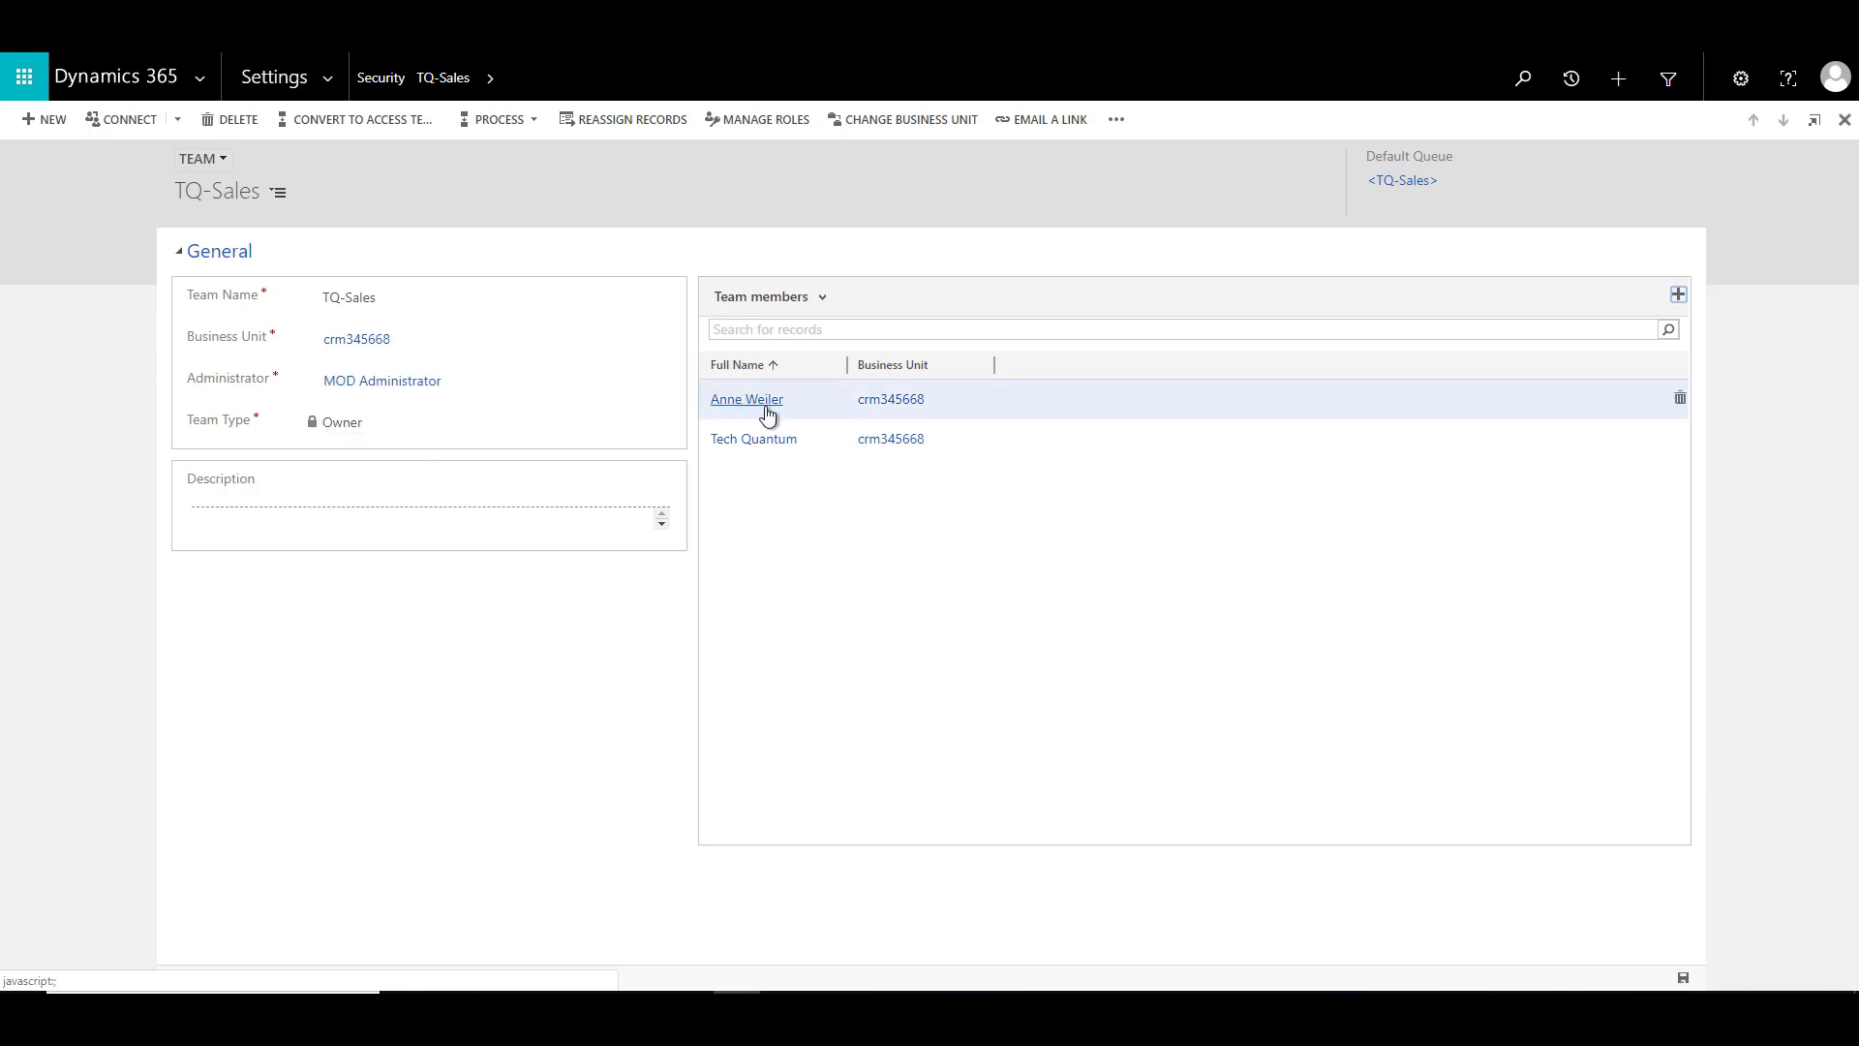
mouse_move(782, 480)
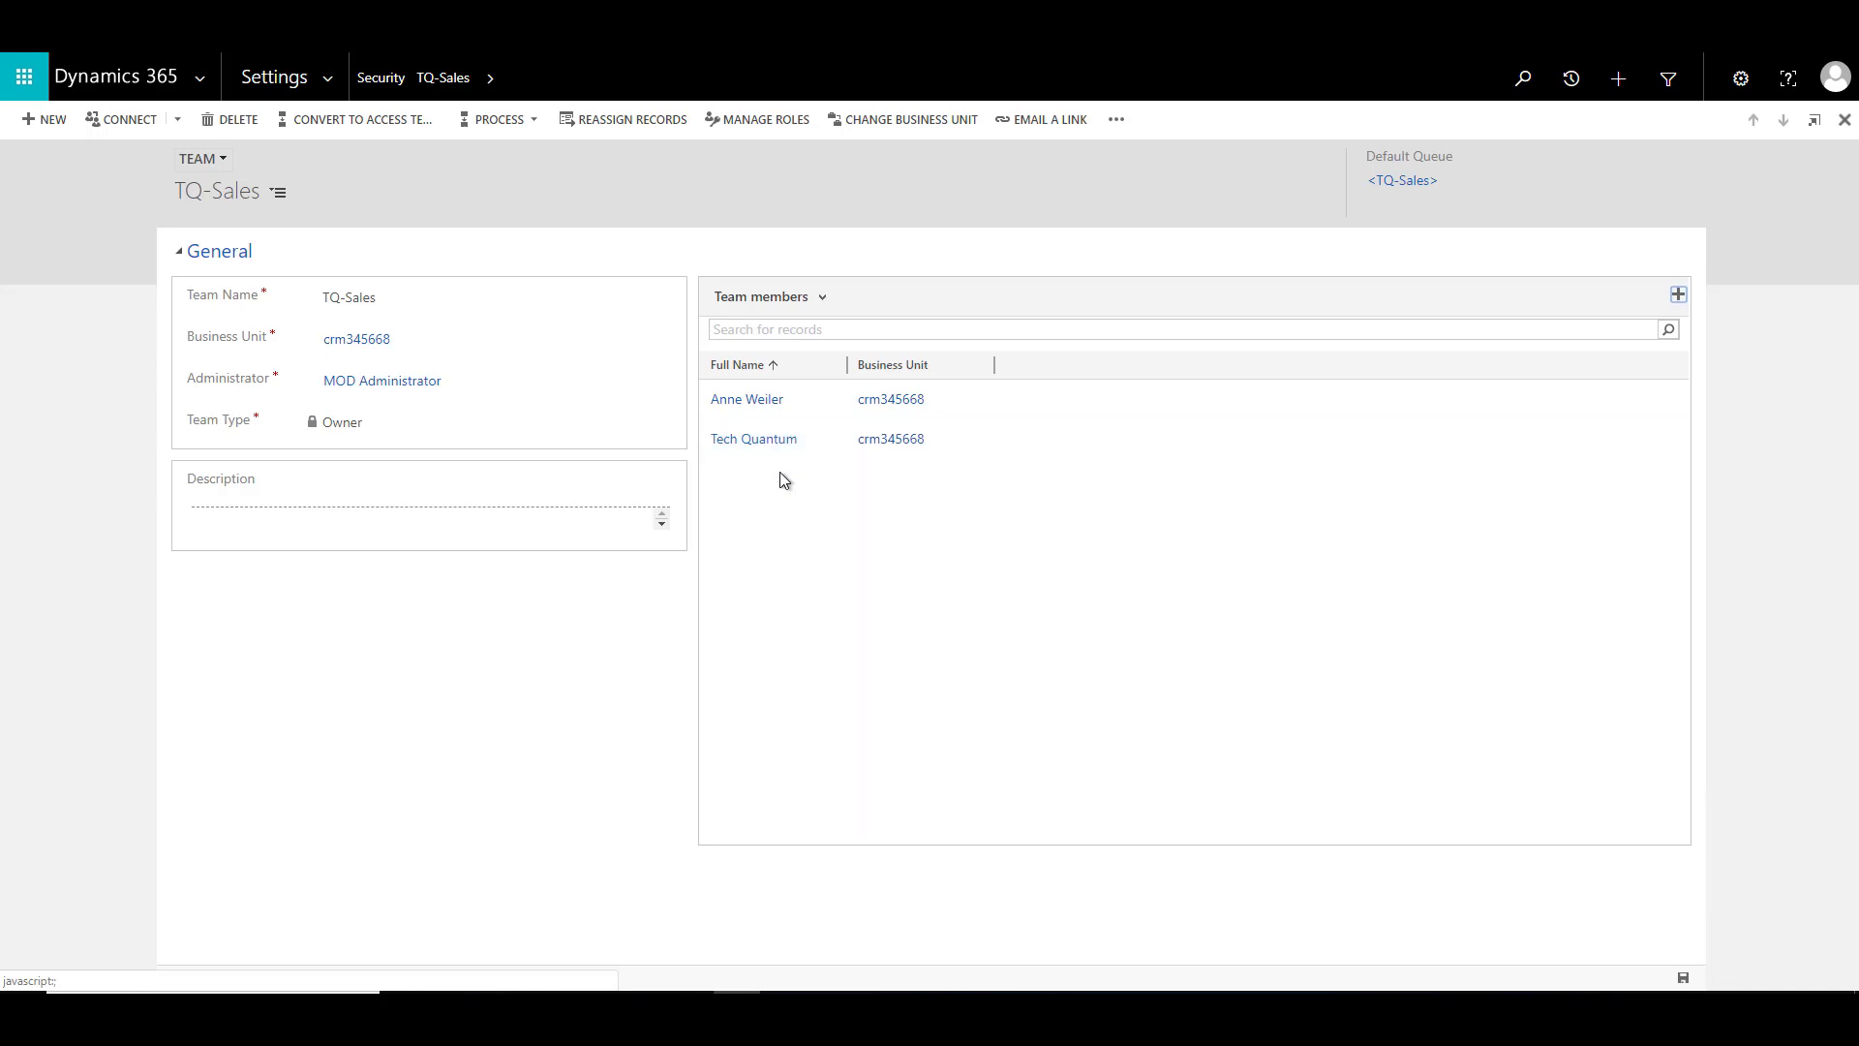
mouse_move(779, 529)
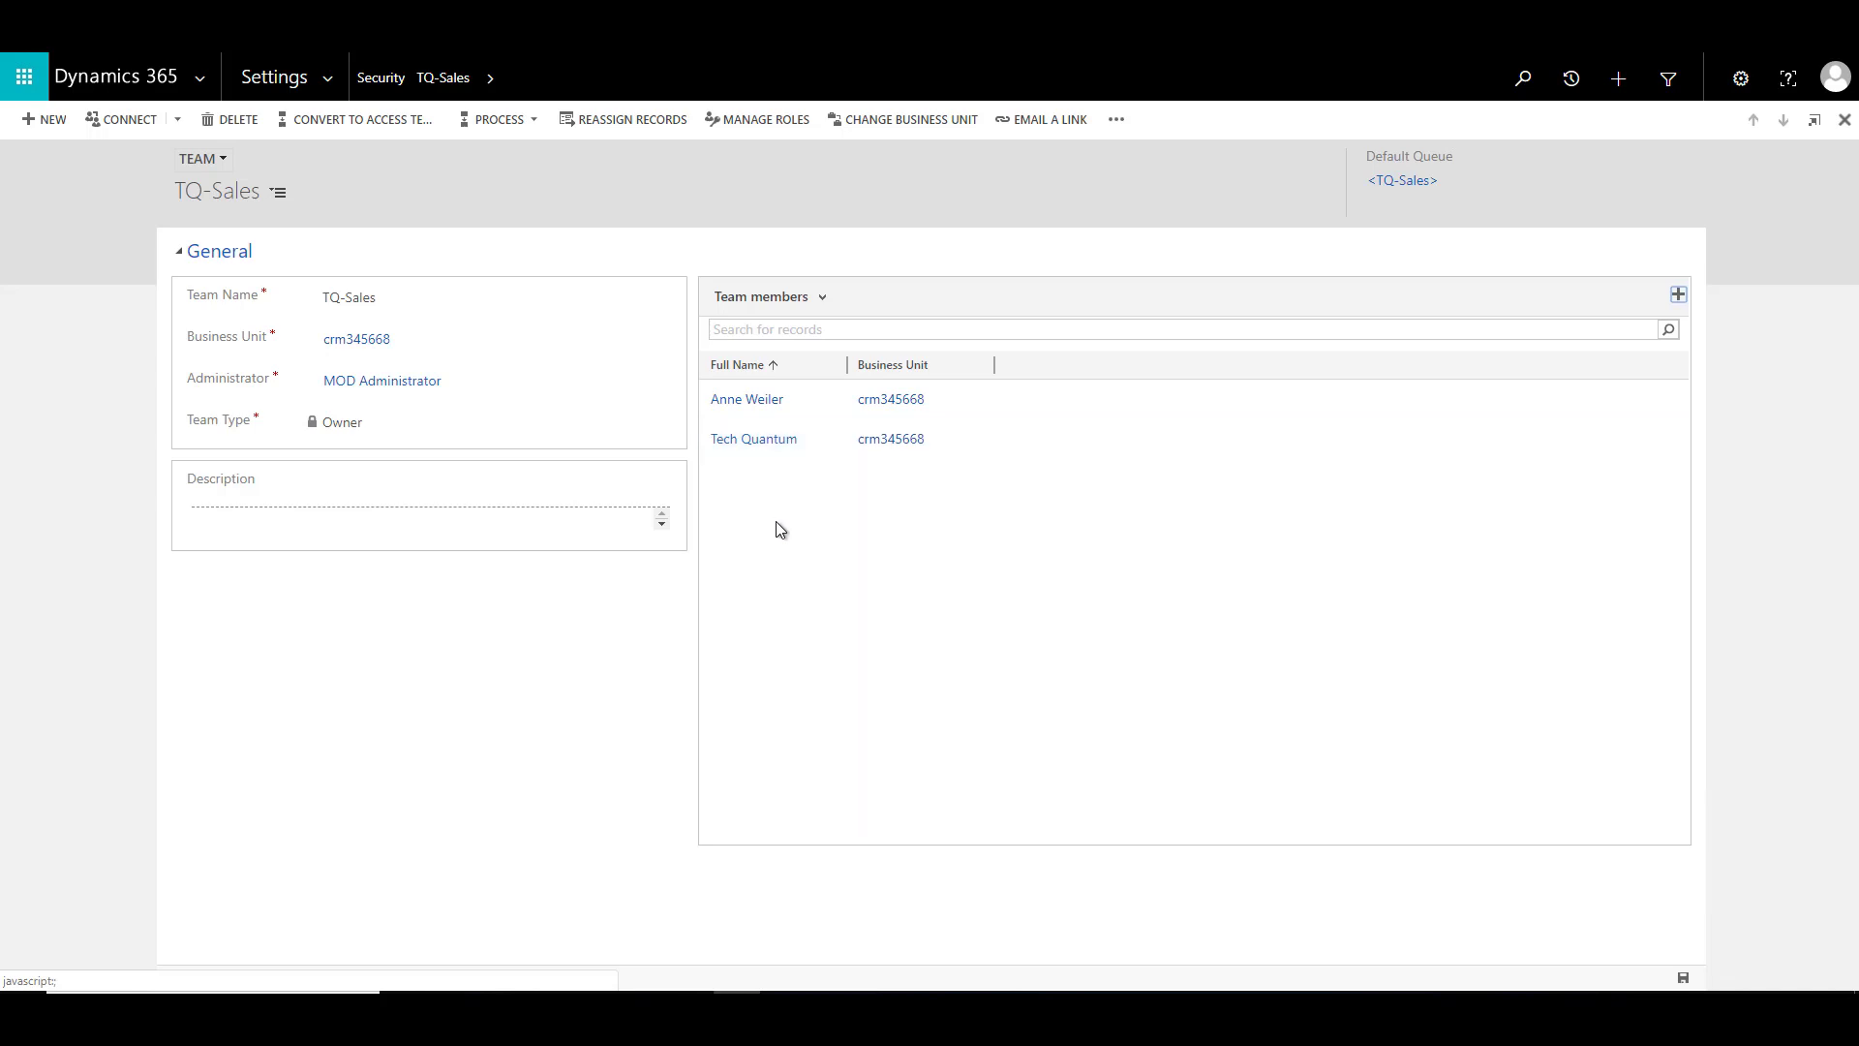
Assign a security role to the TQ-Sales team via Manage Roles and confirm
left_click(763, 118)
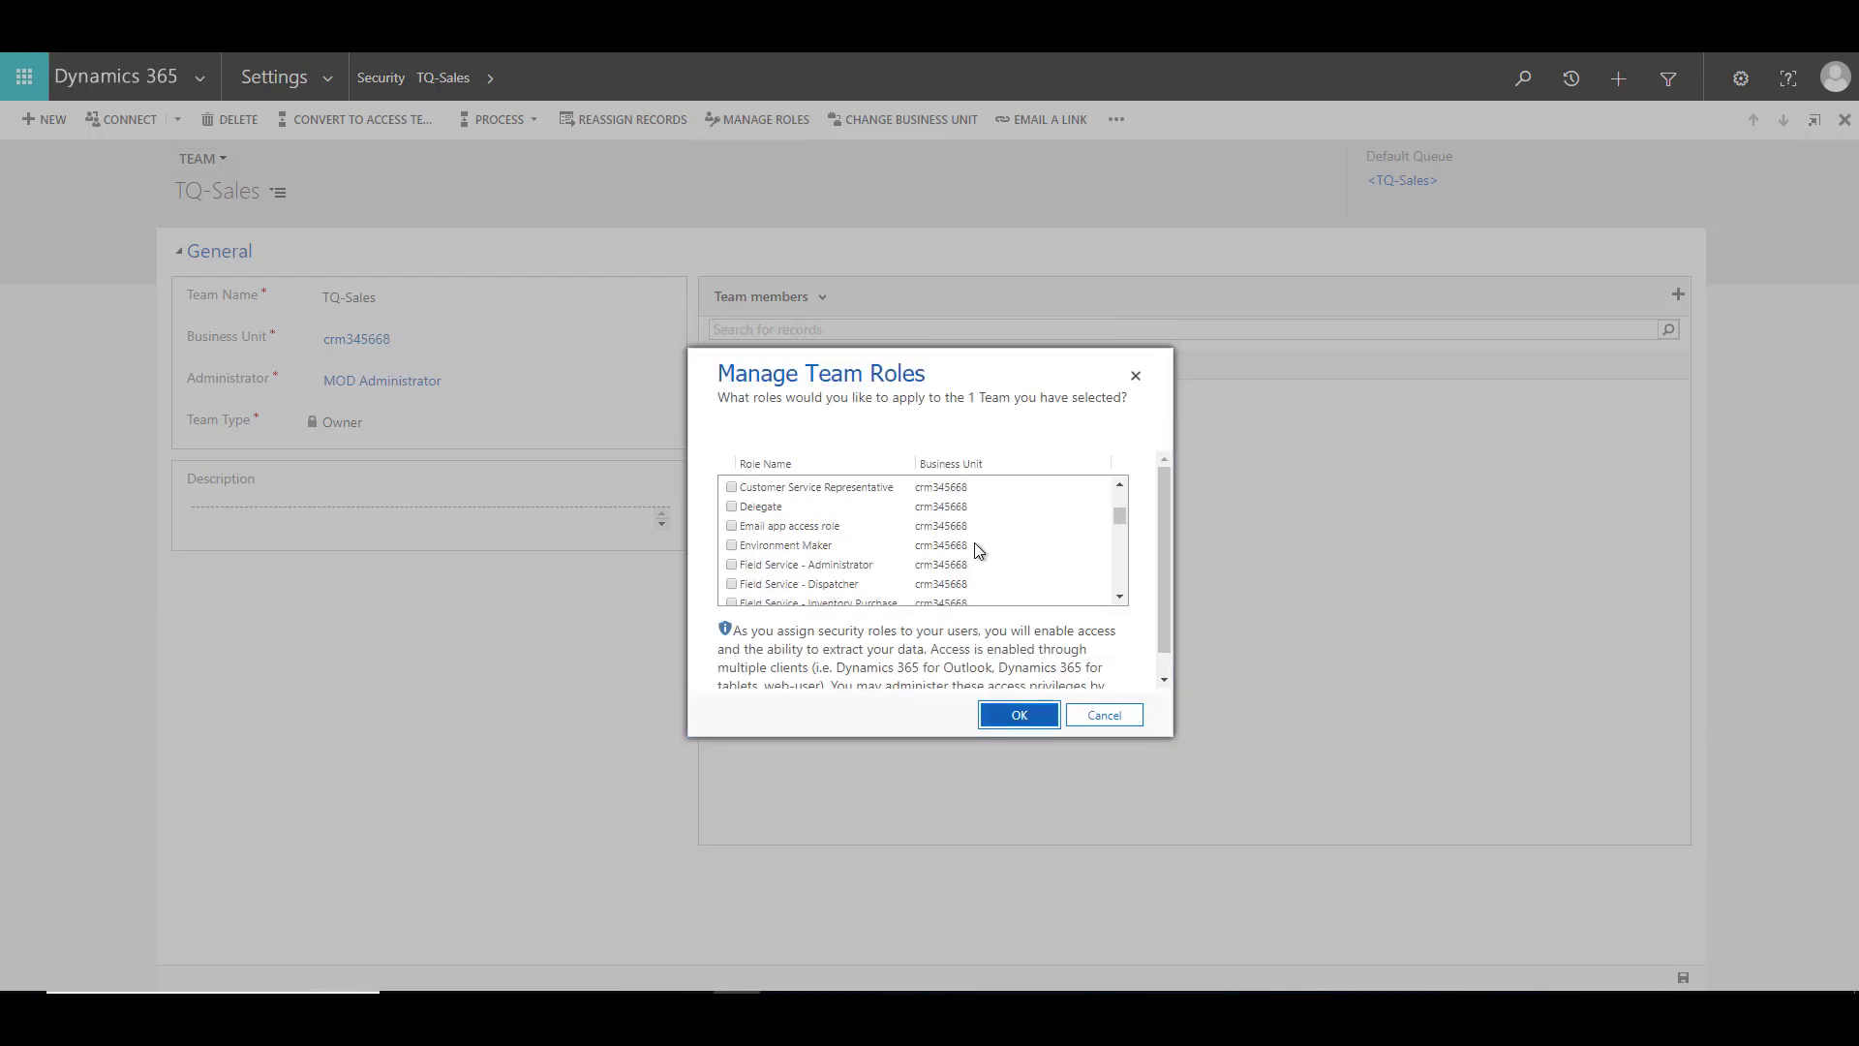
scroll("down", 3)
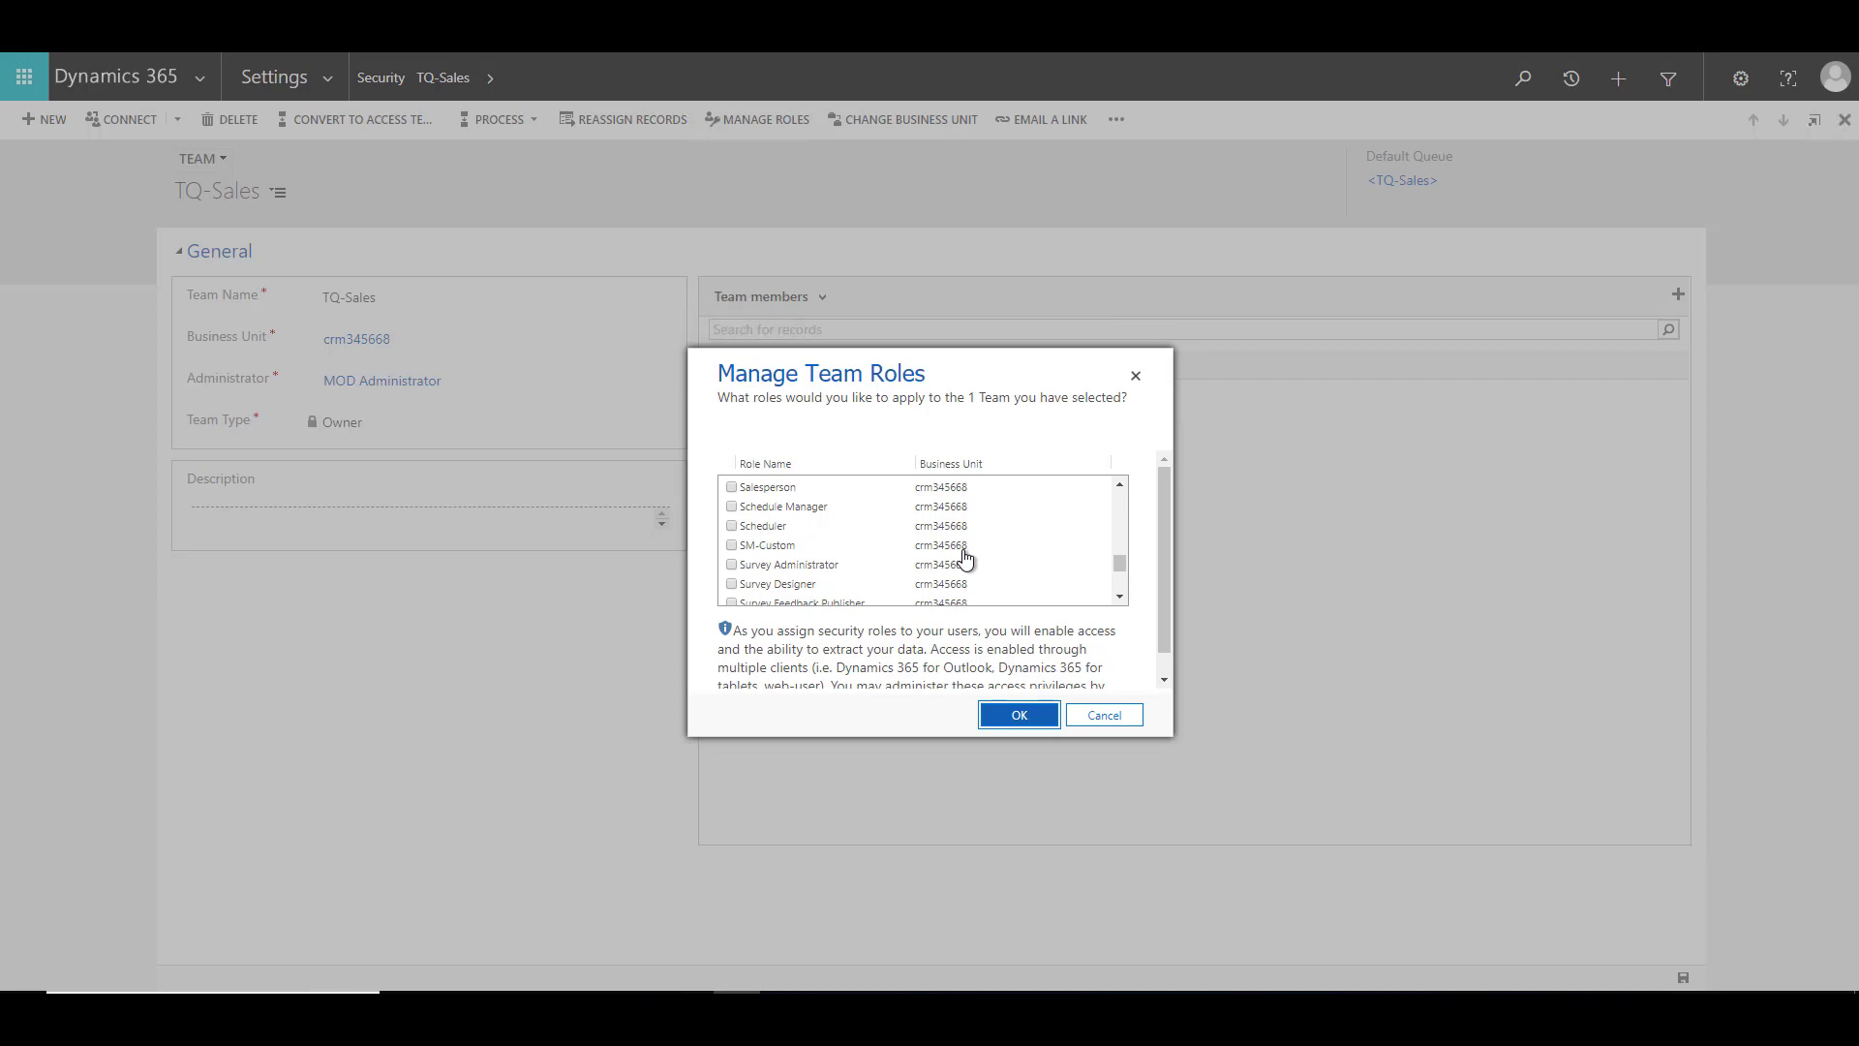
mouse_move(959, 558)
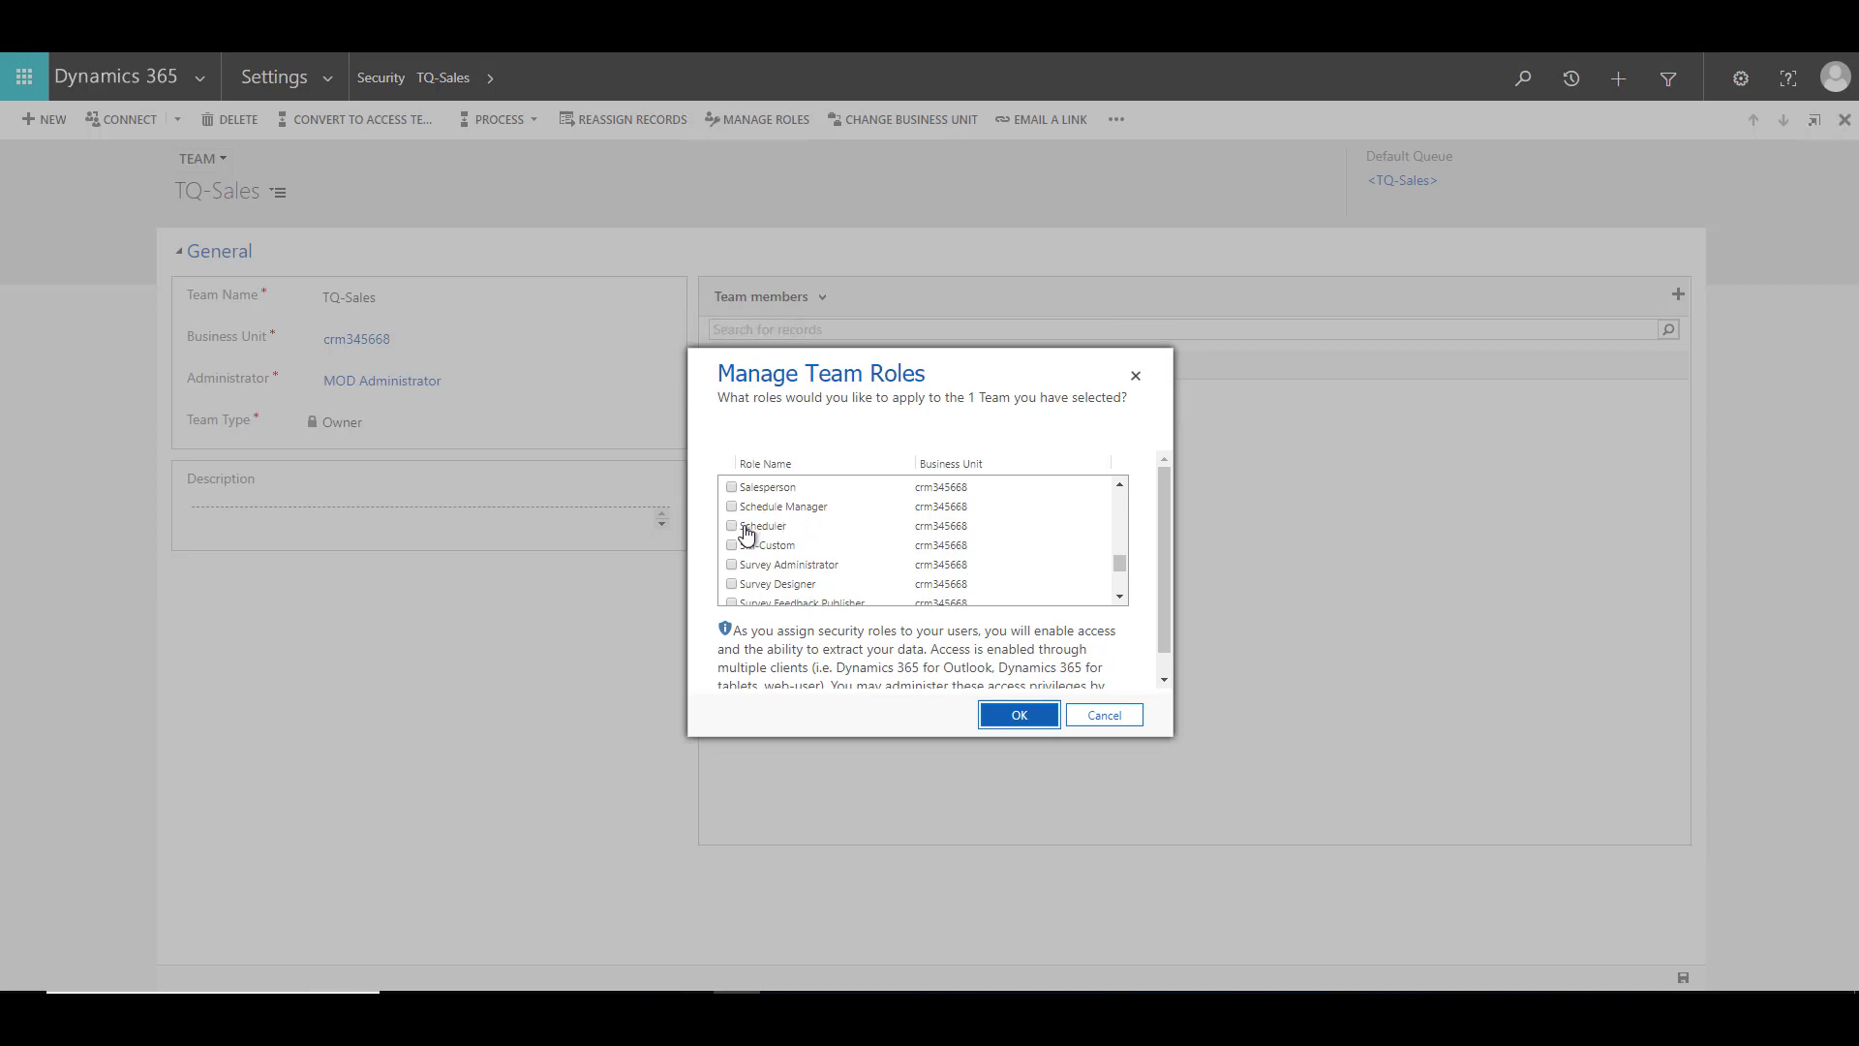
left_click(1017, 715)
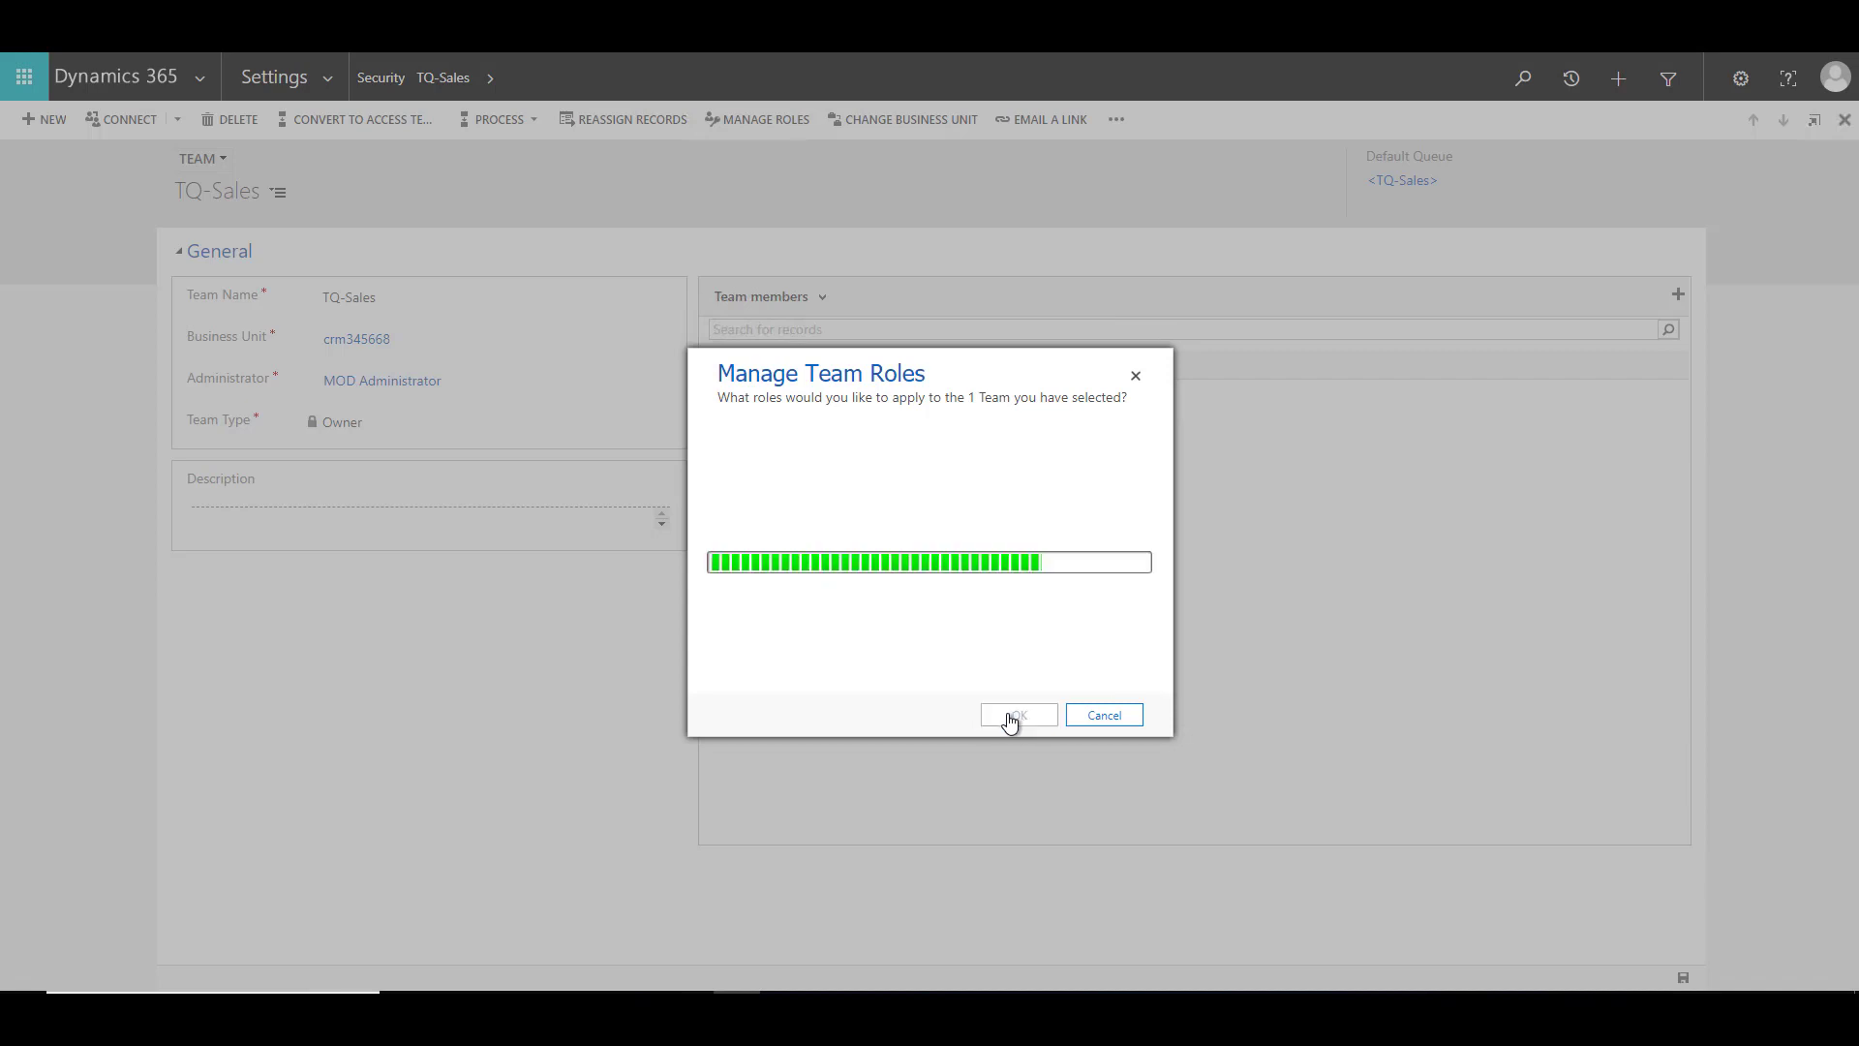
left_click(1016, 715)
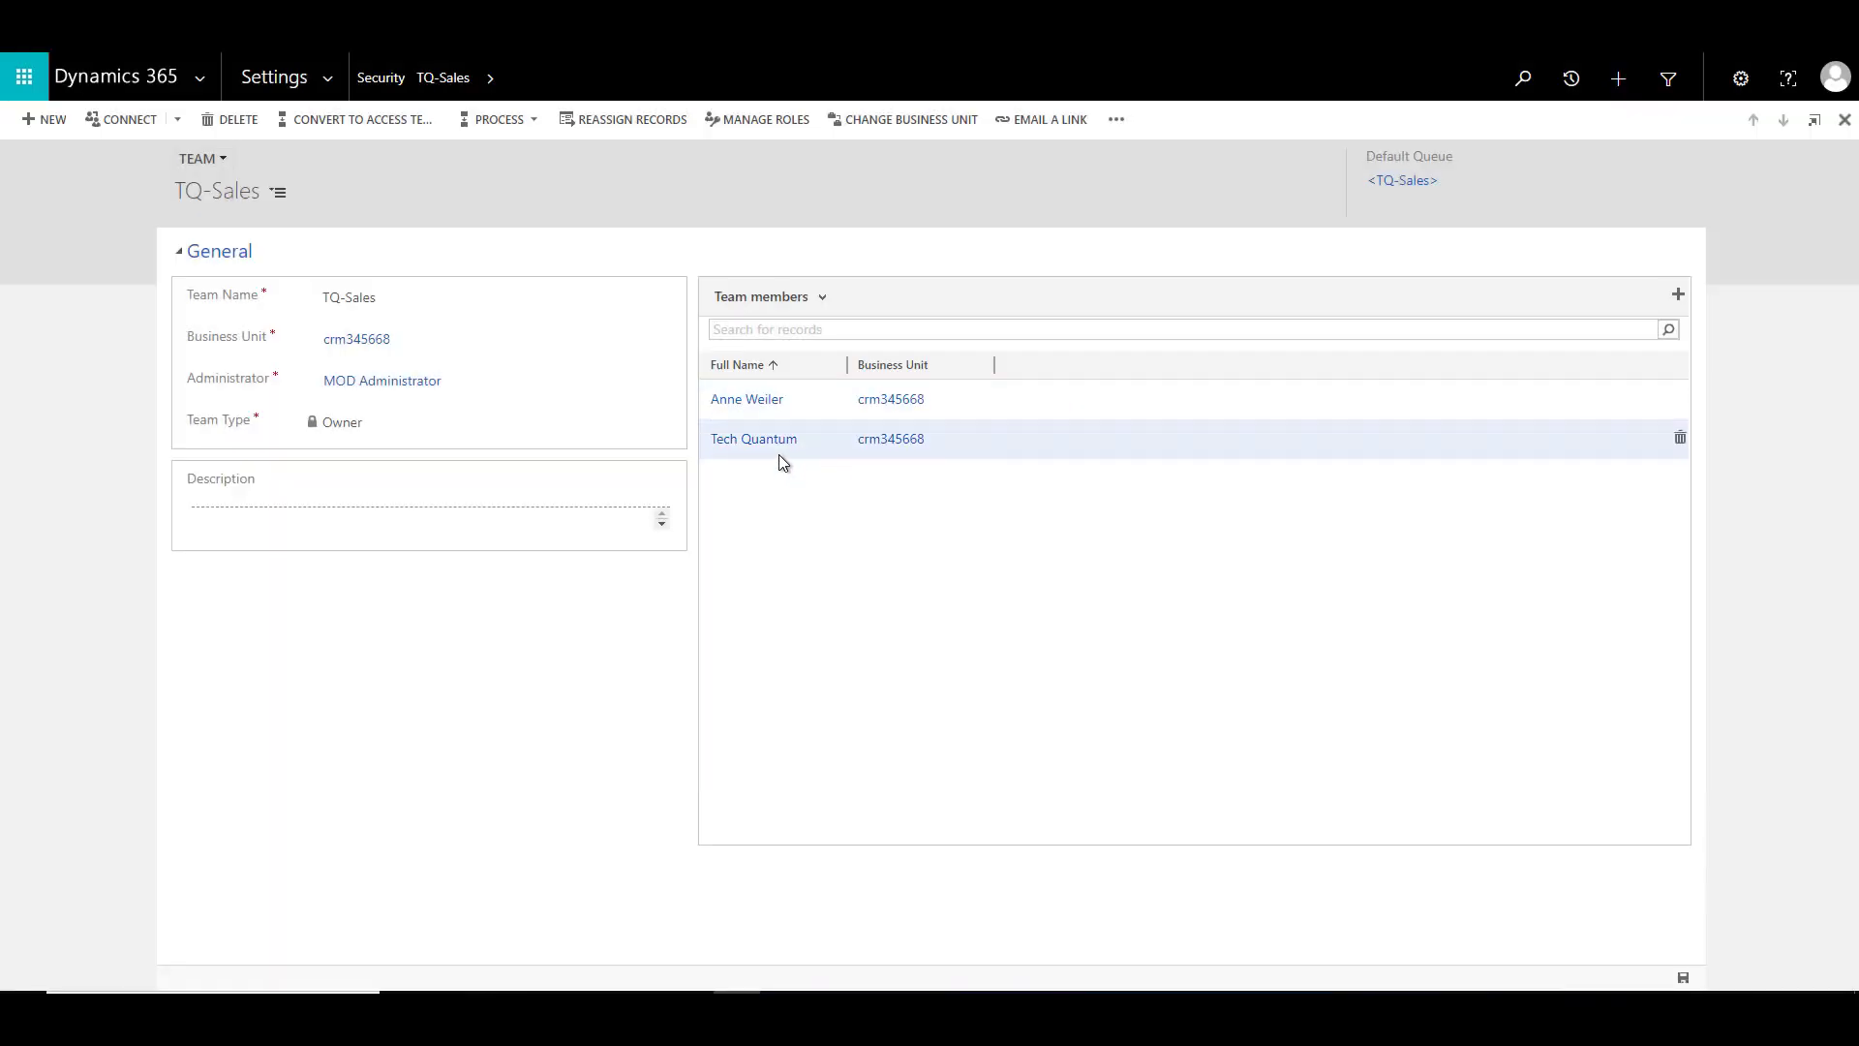
mouse_move(780, 463)
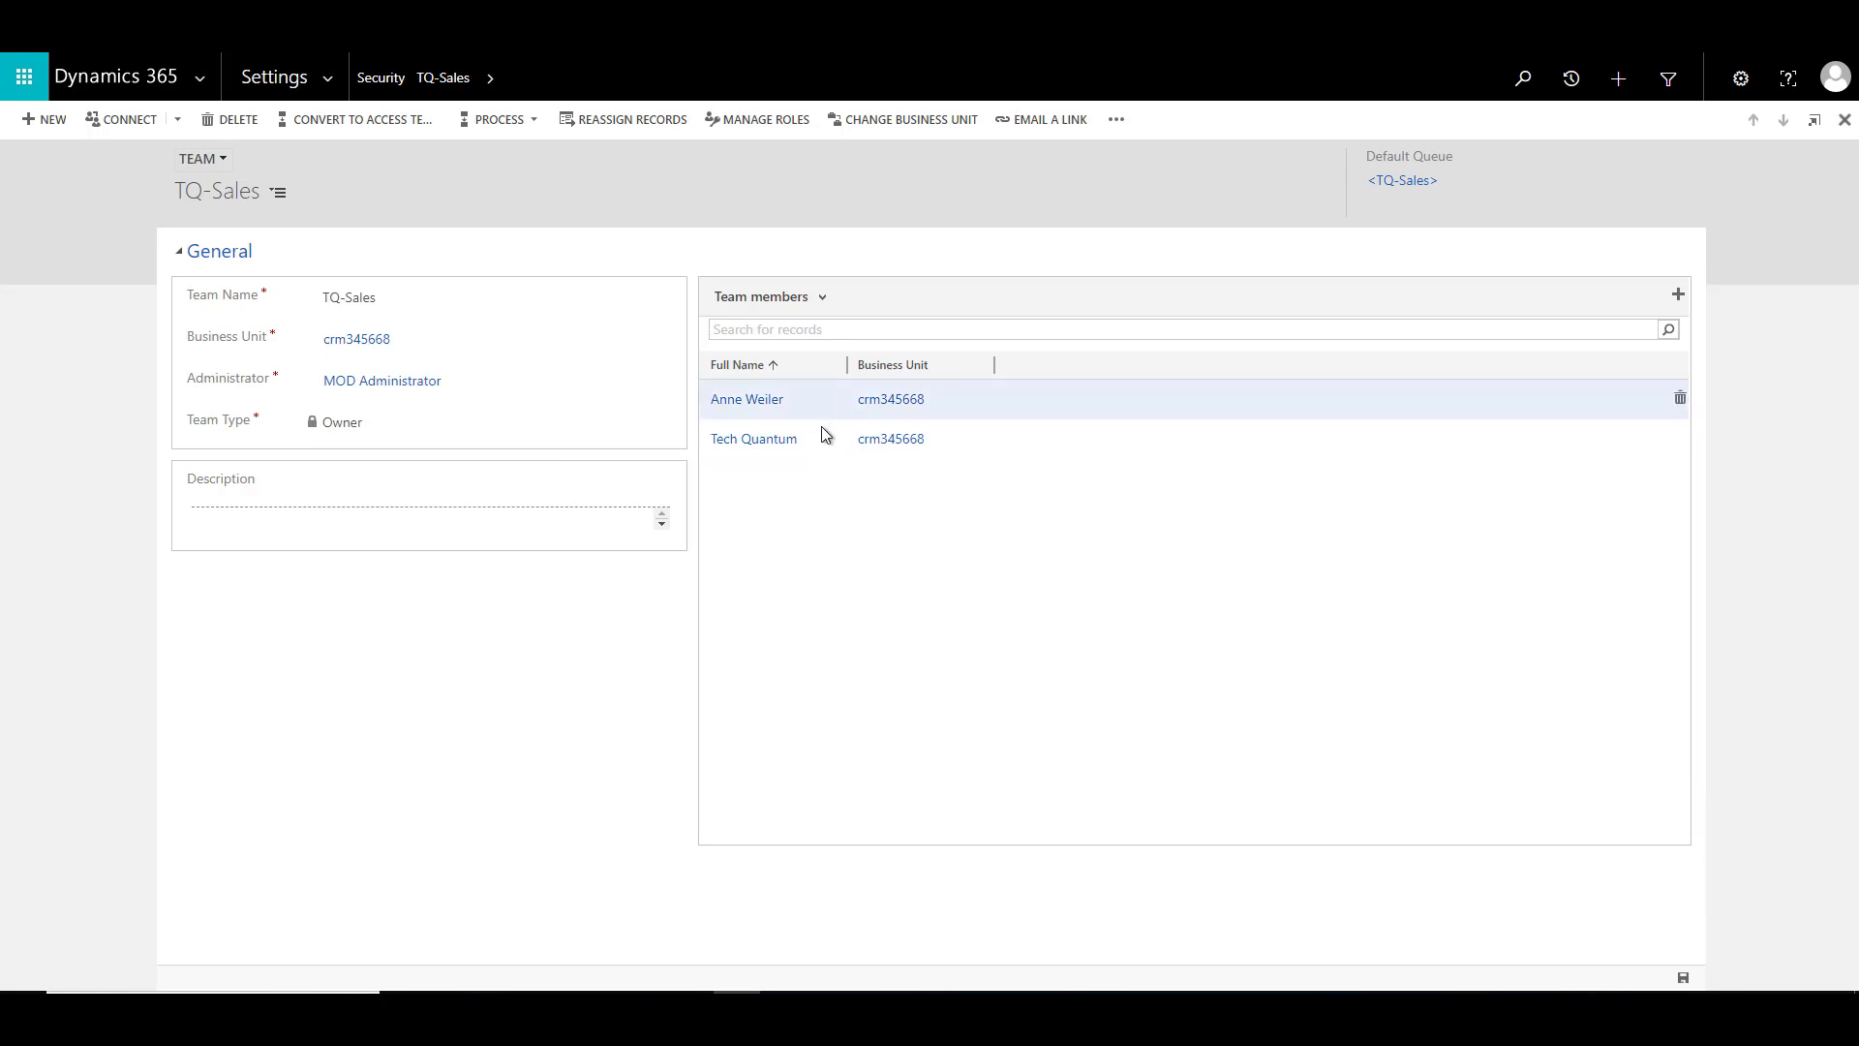
mouse_move(825, 439)
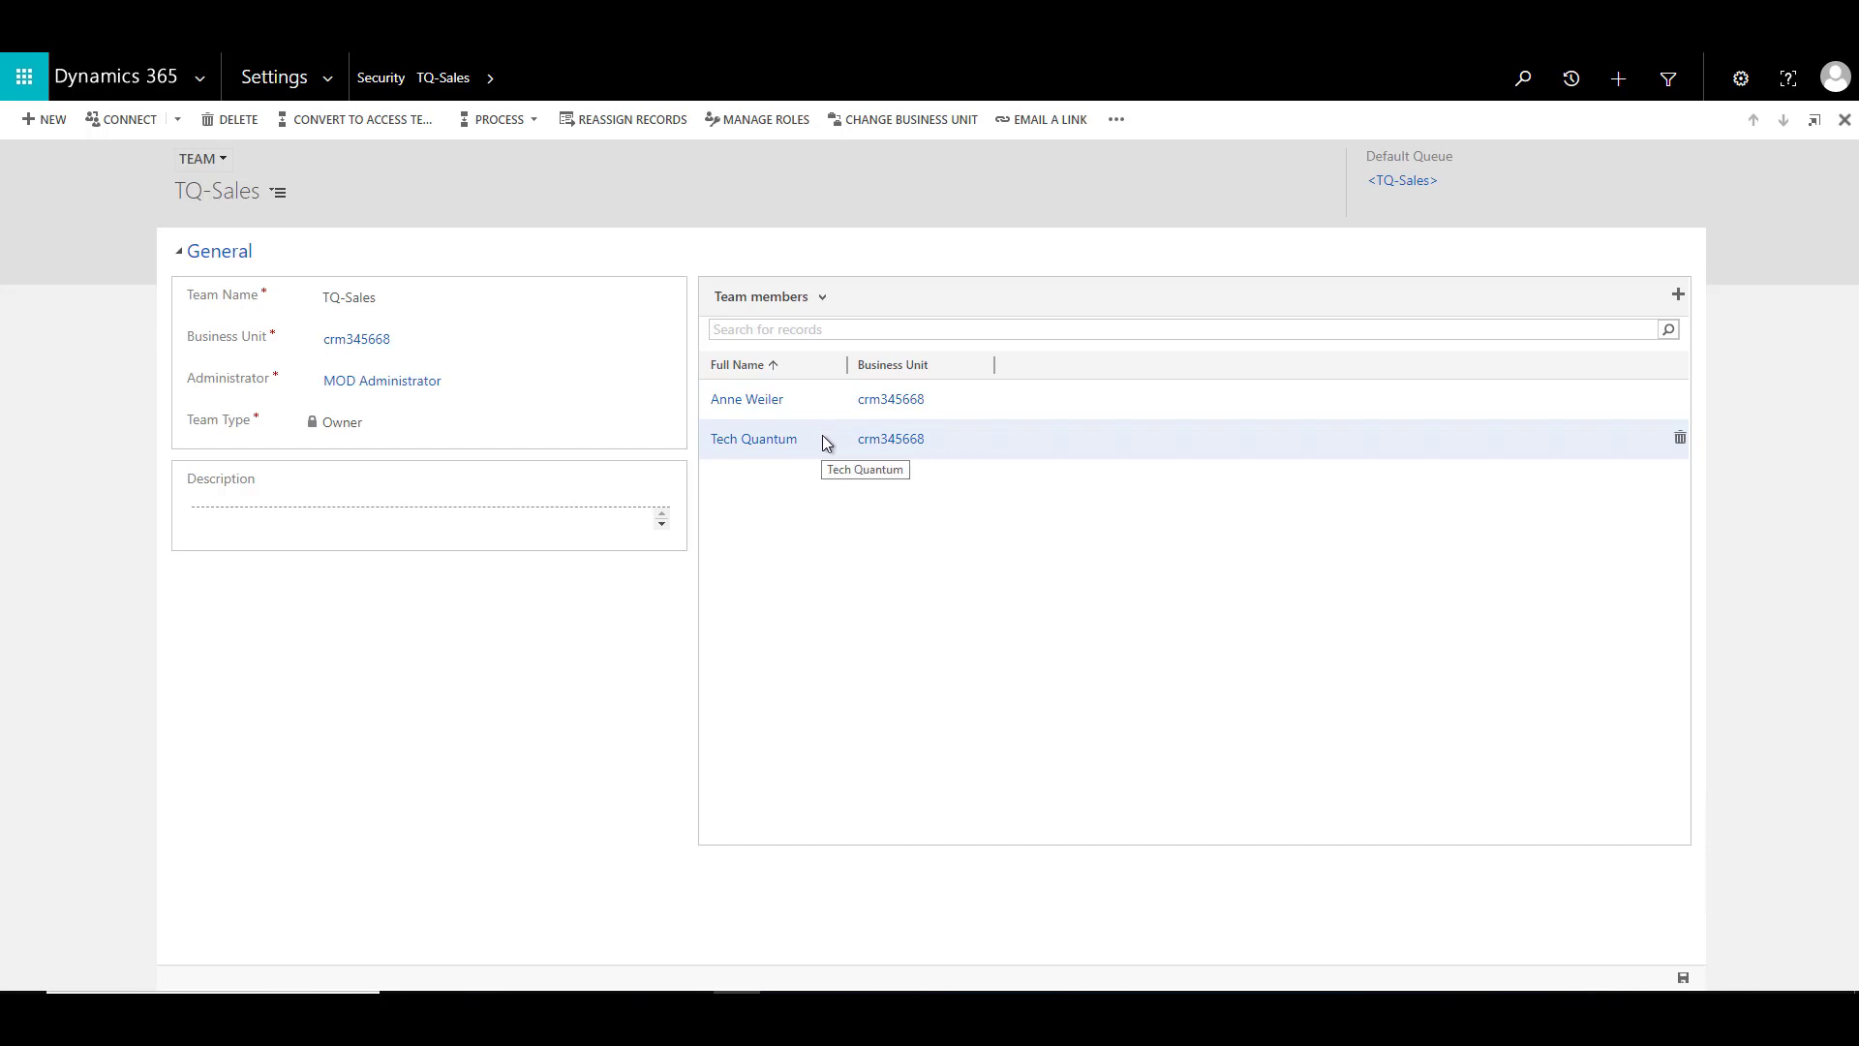
mouse_move(802, 548)
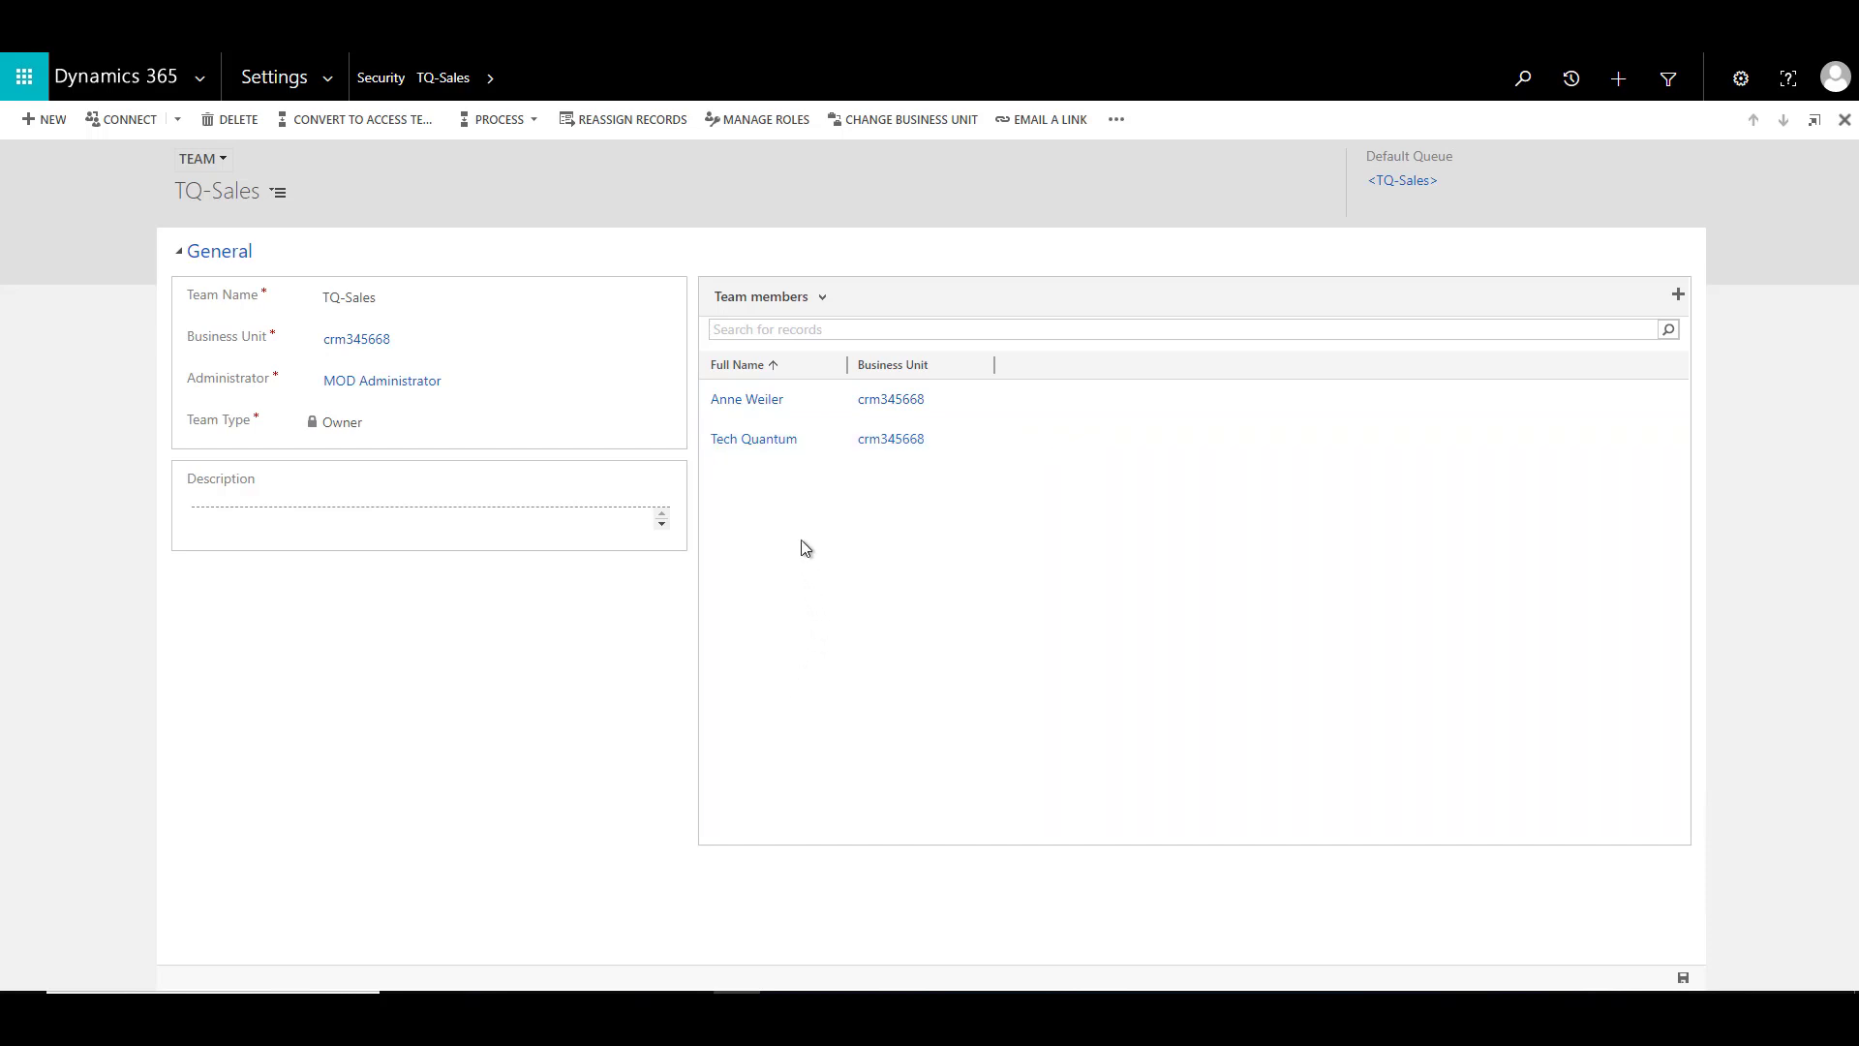
mouse_move(763, 145)
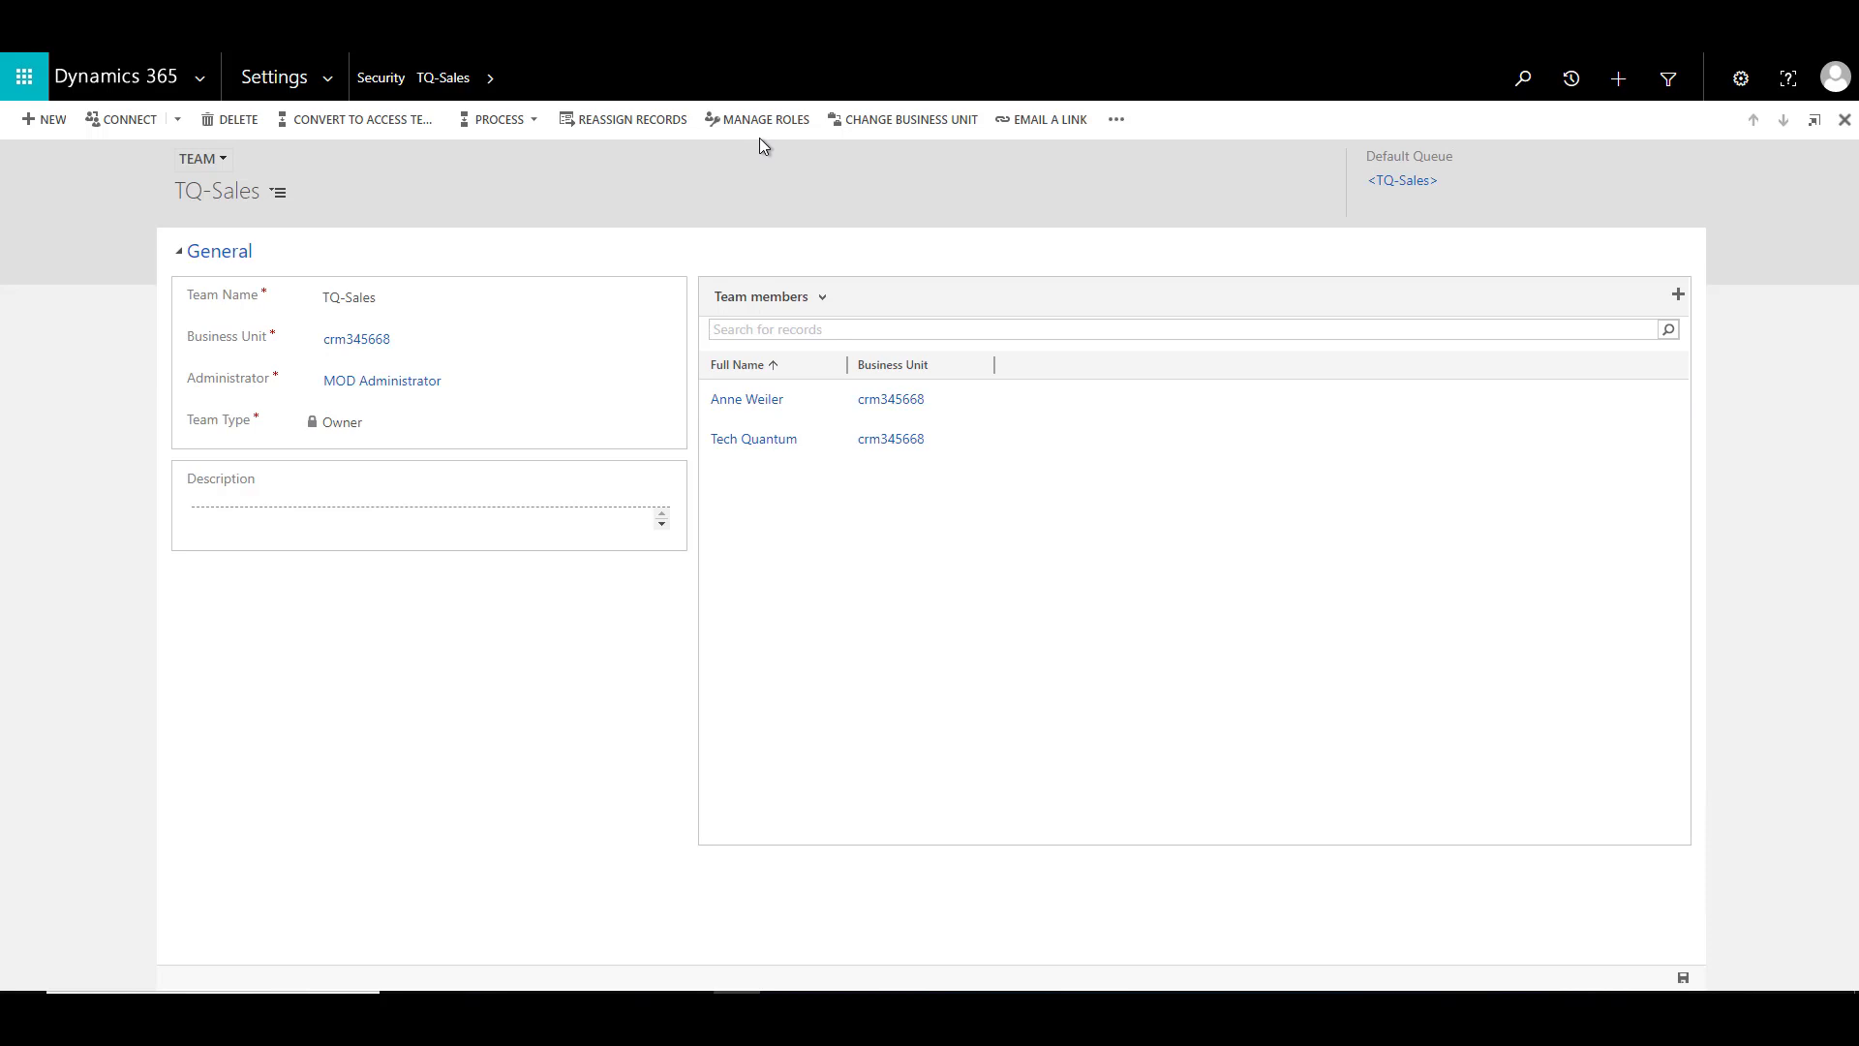